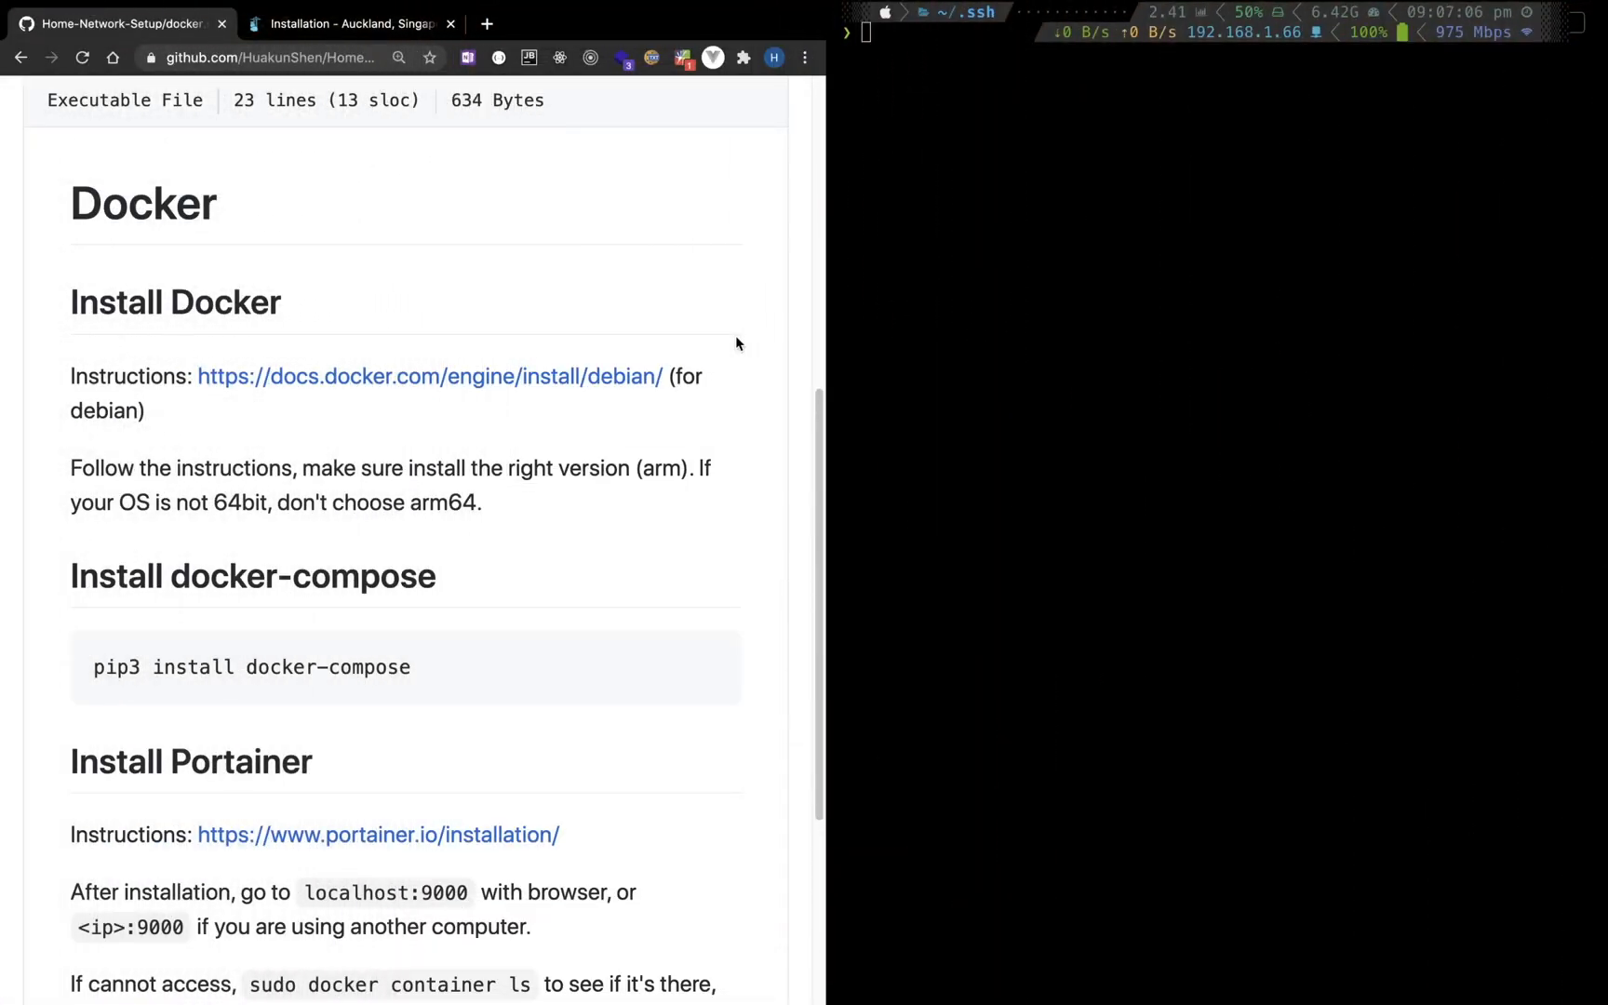
mouse_move(592, 376)
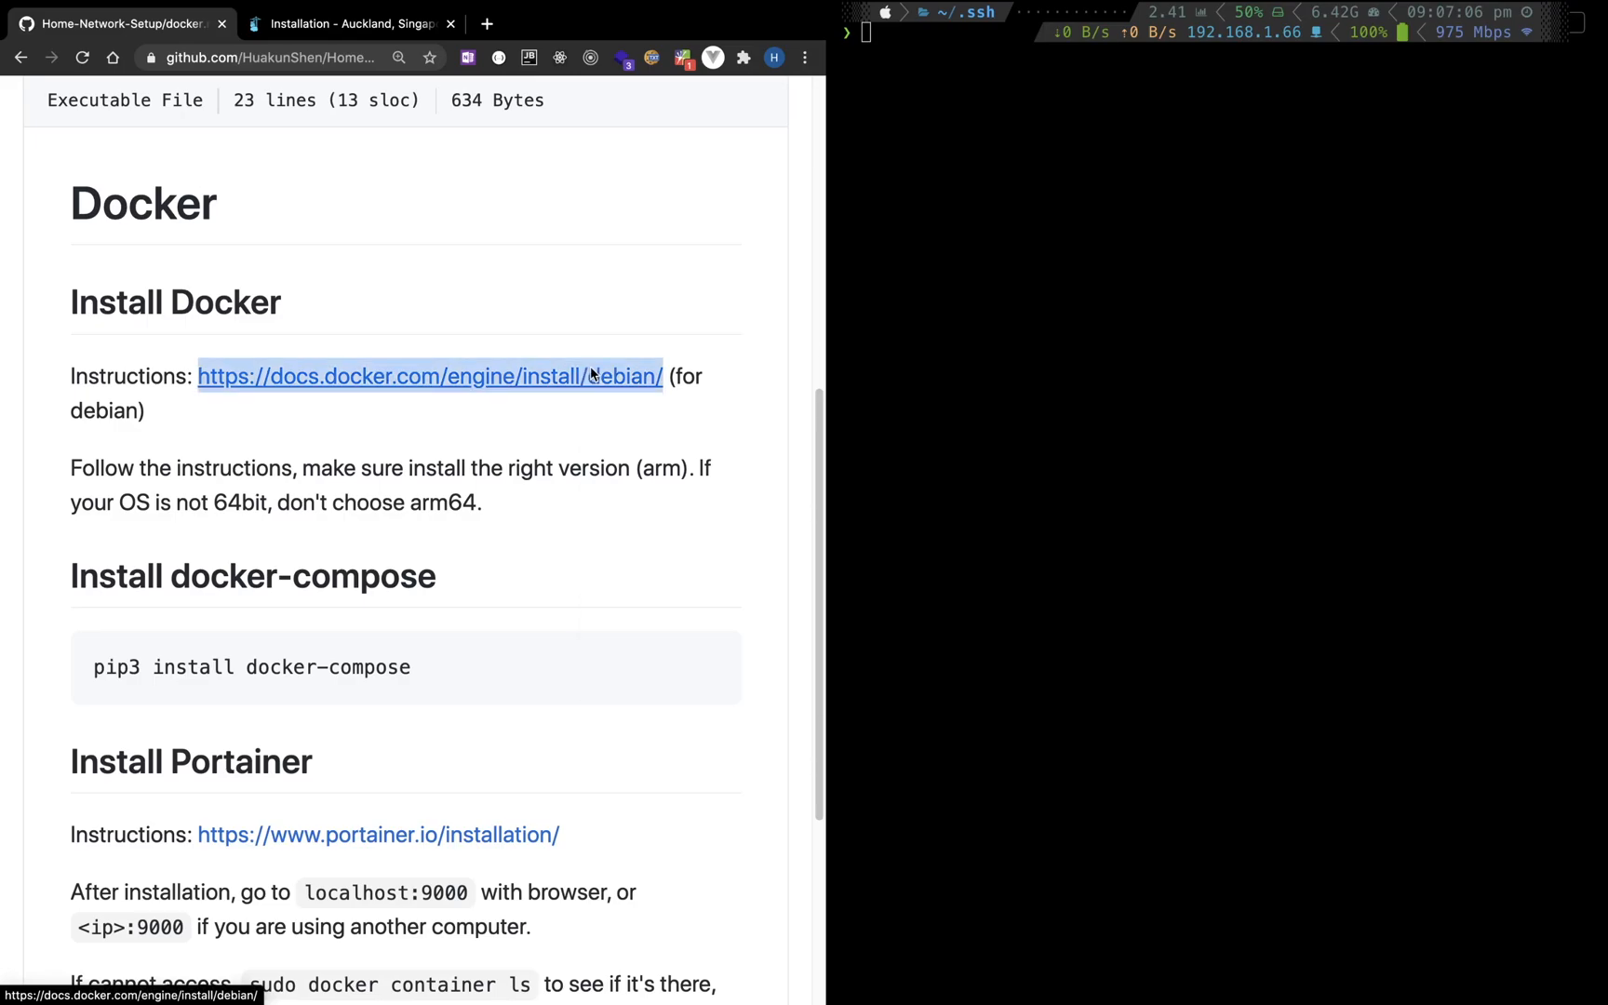
- Open the Debian Docker Engine install guide and scroll to the get-docker.sh convenience-script commands
click(428, 376)
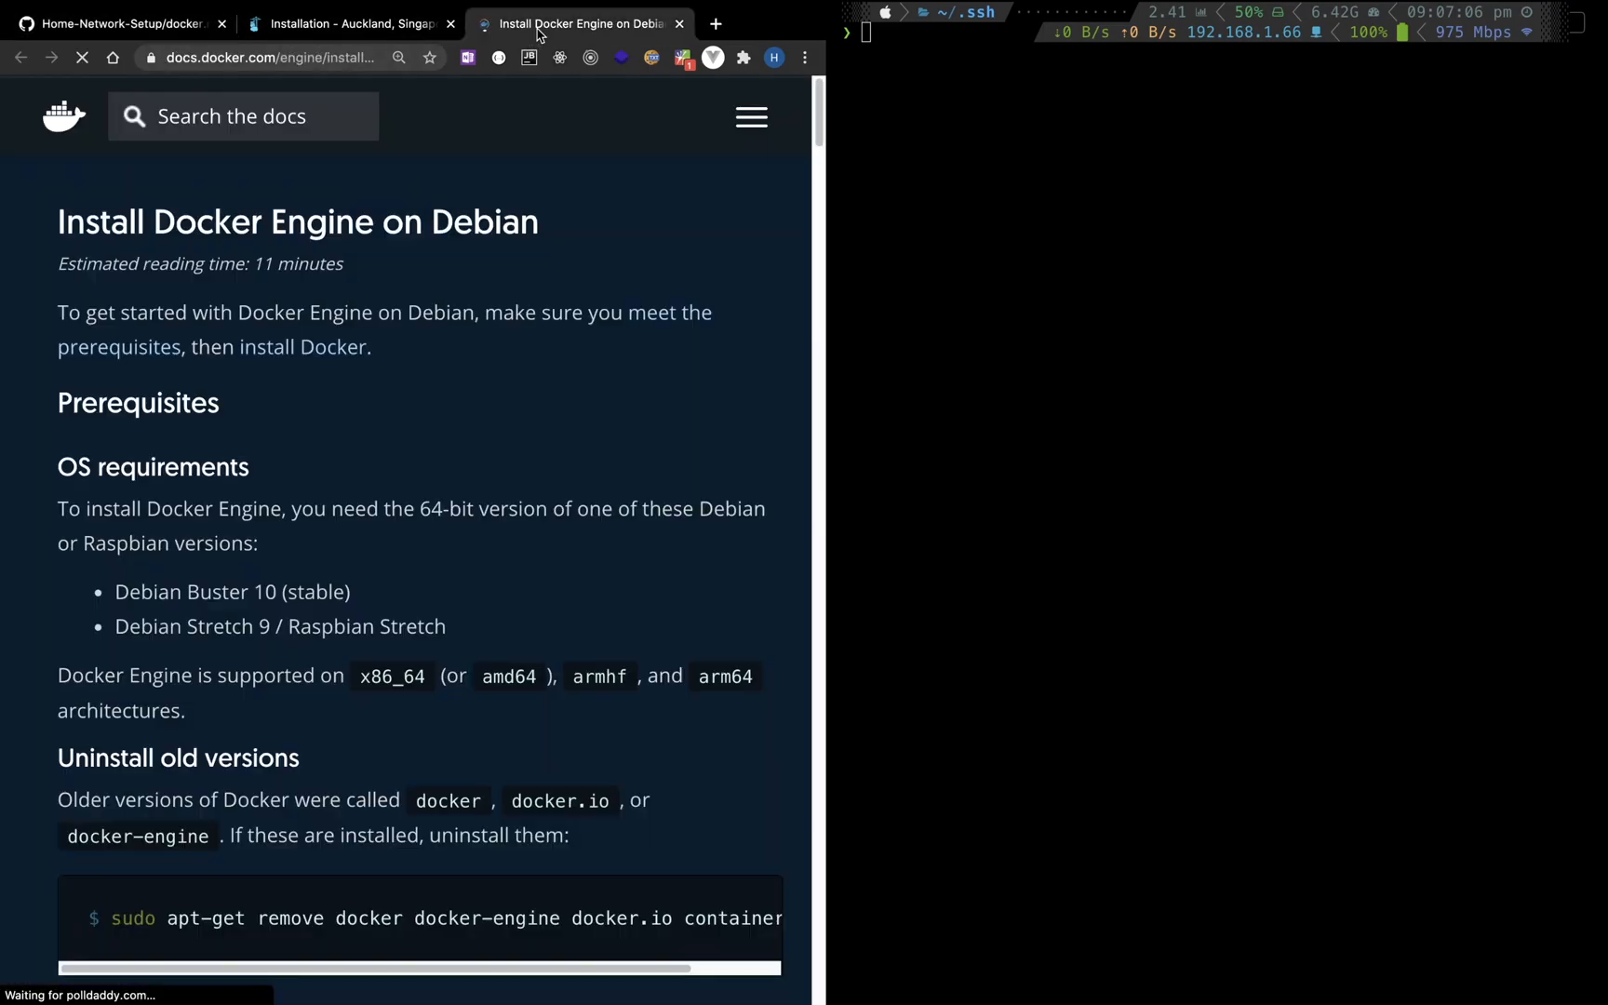
scroll(down, 3)
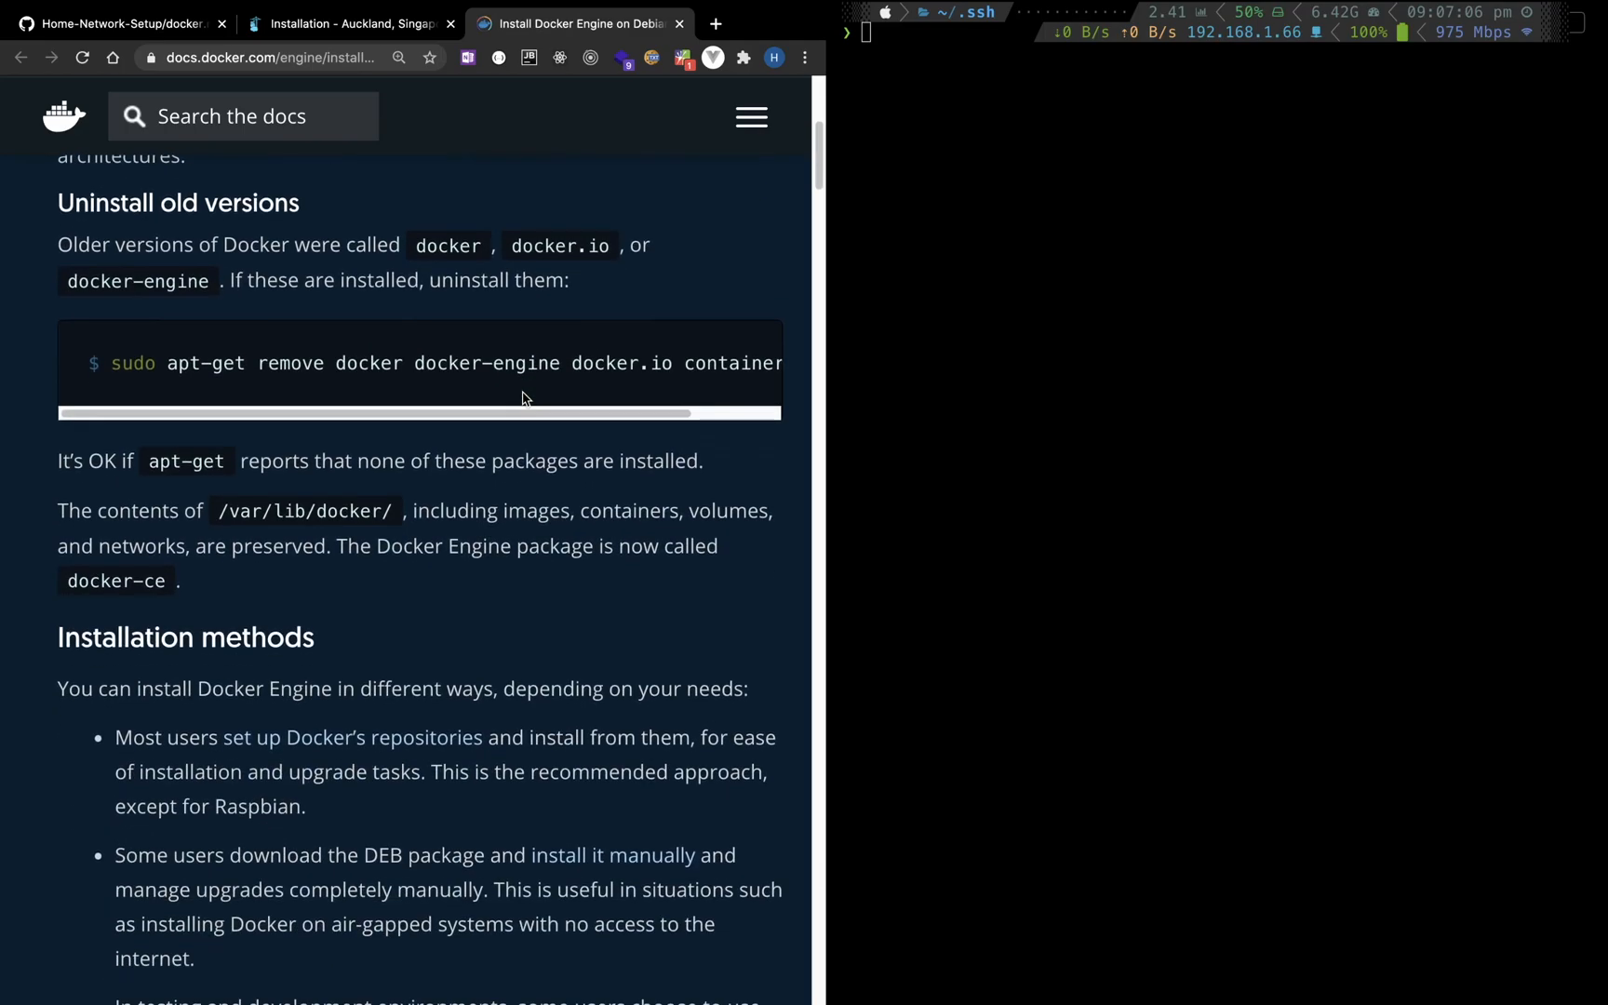
scroll(down, 3)
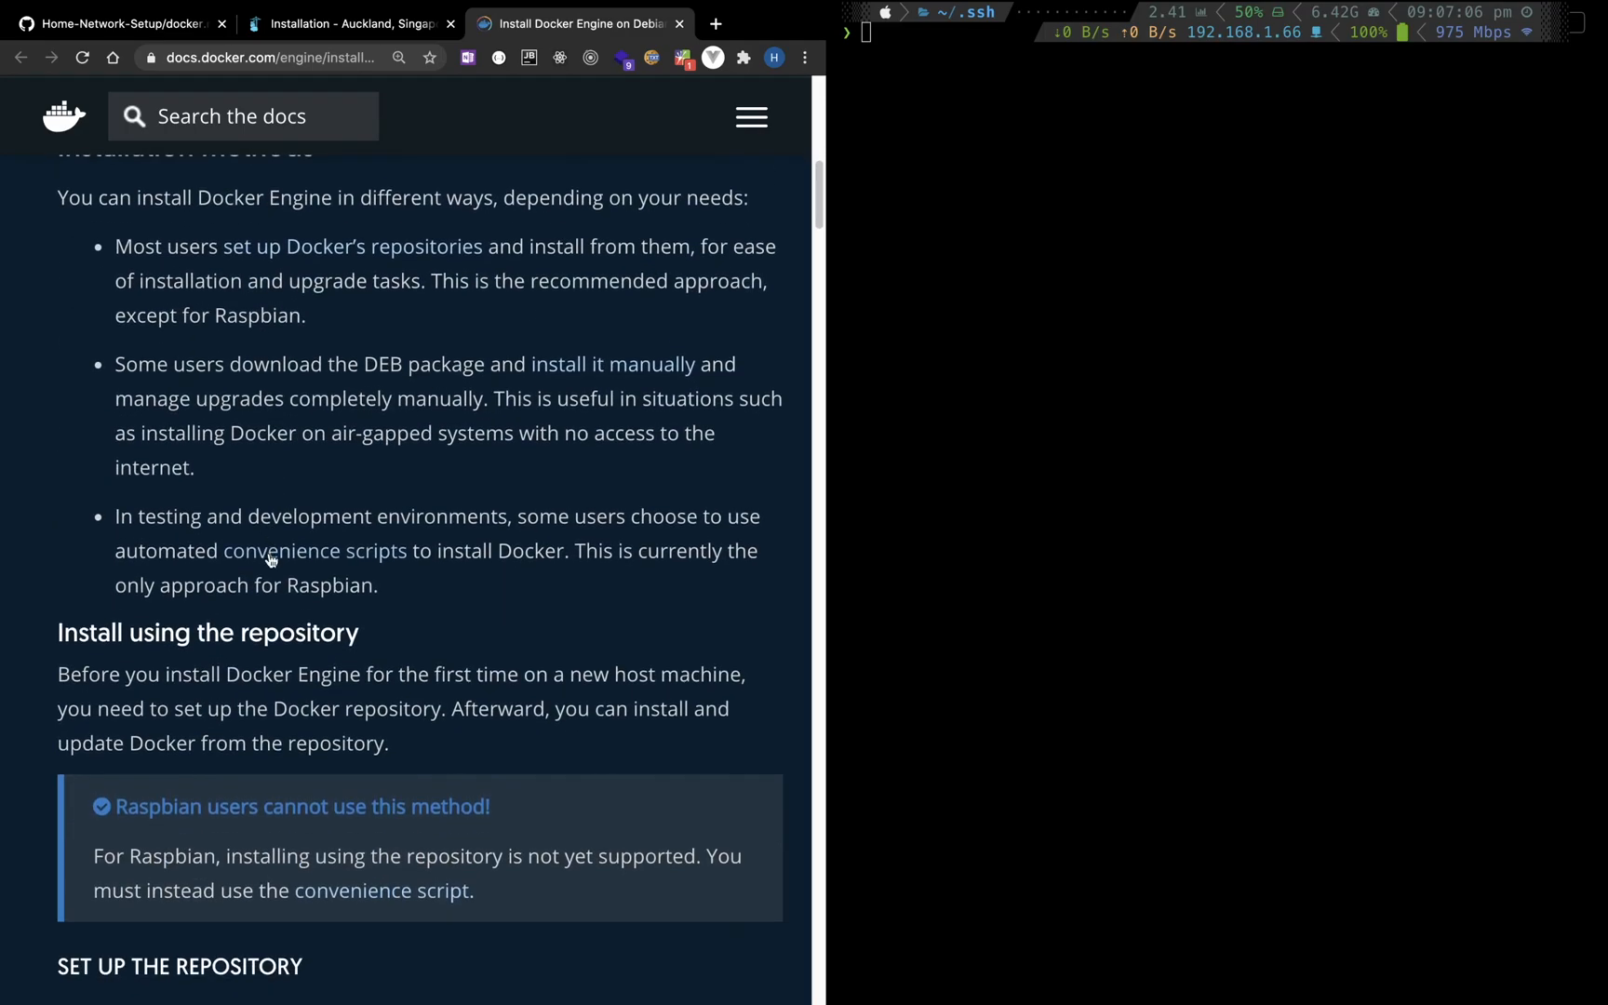
scroll(down, 3)
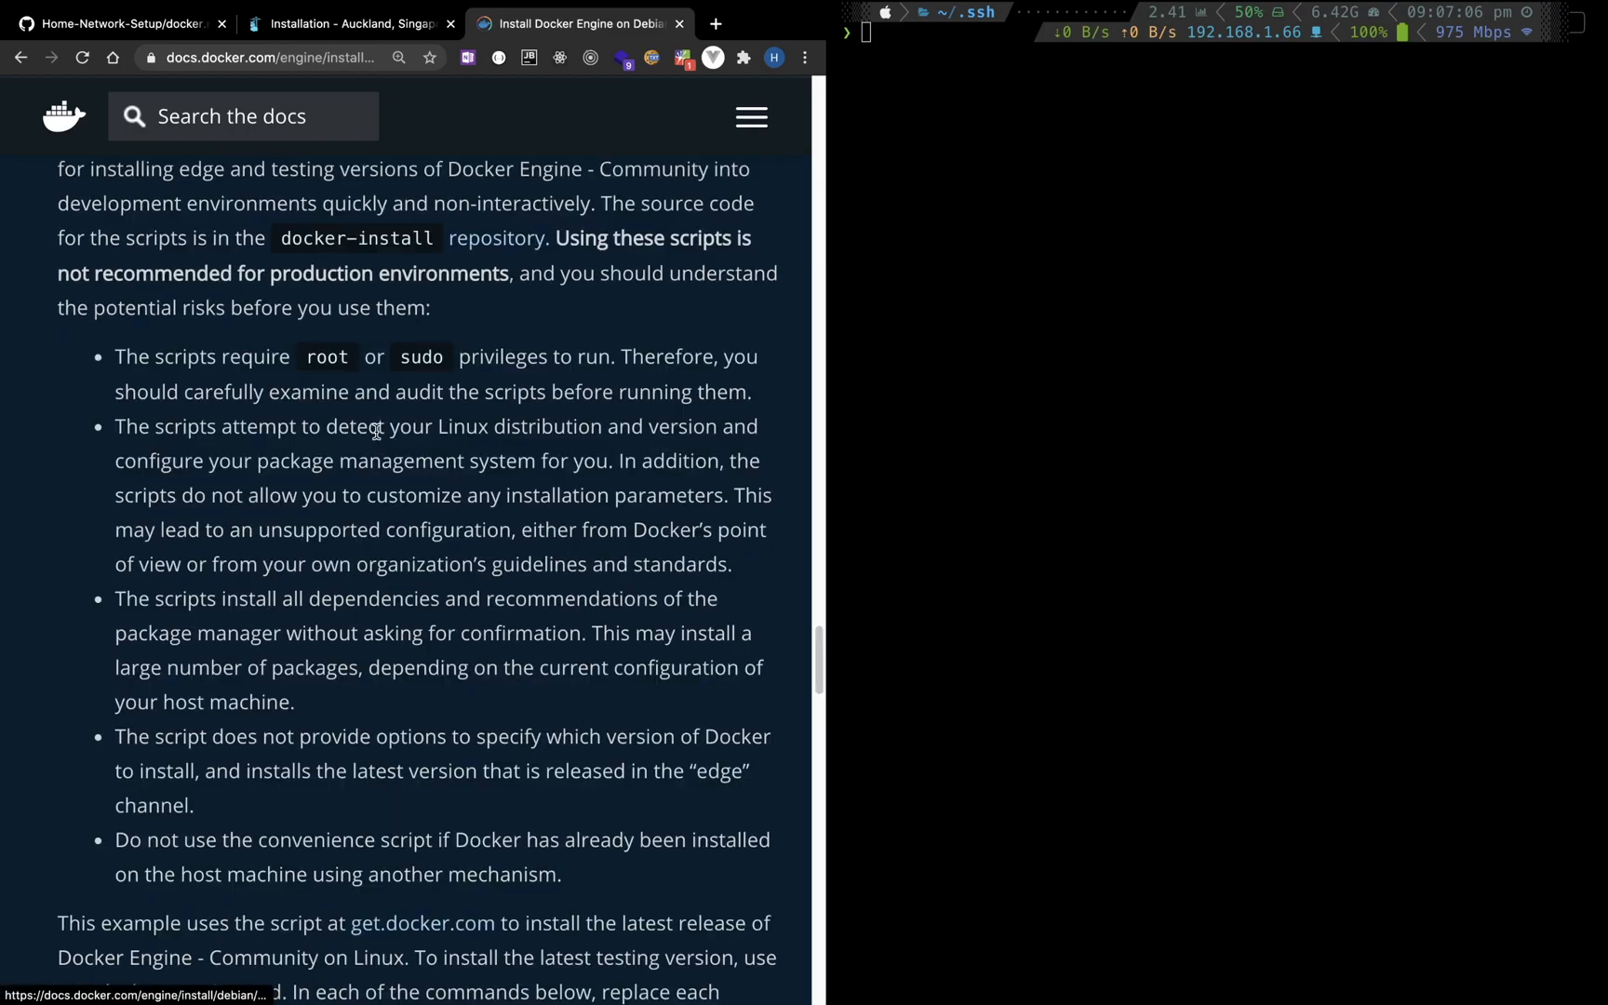
scroll(down, 3)
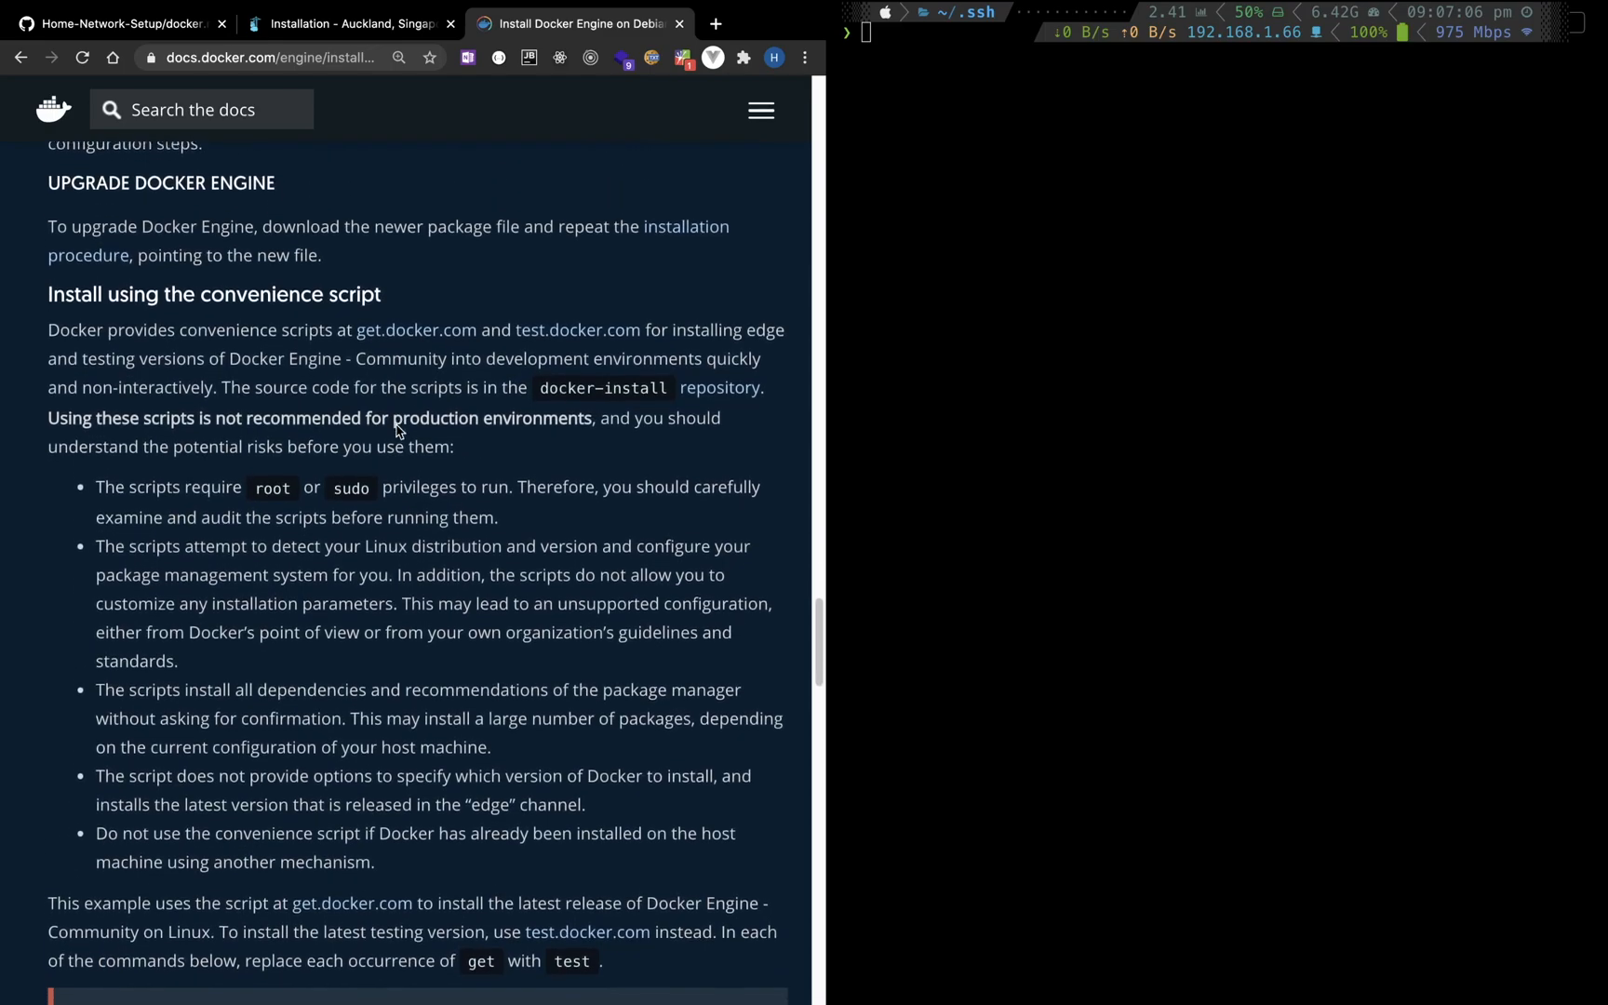
scroll(down, 3)
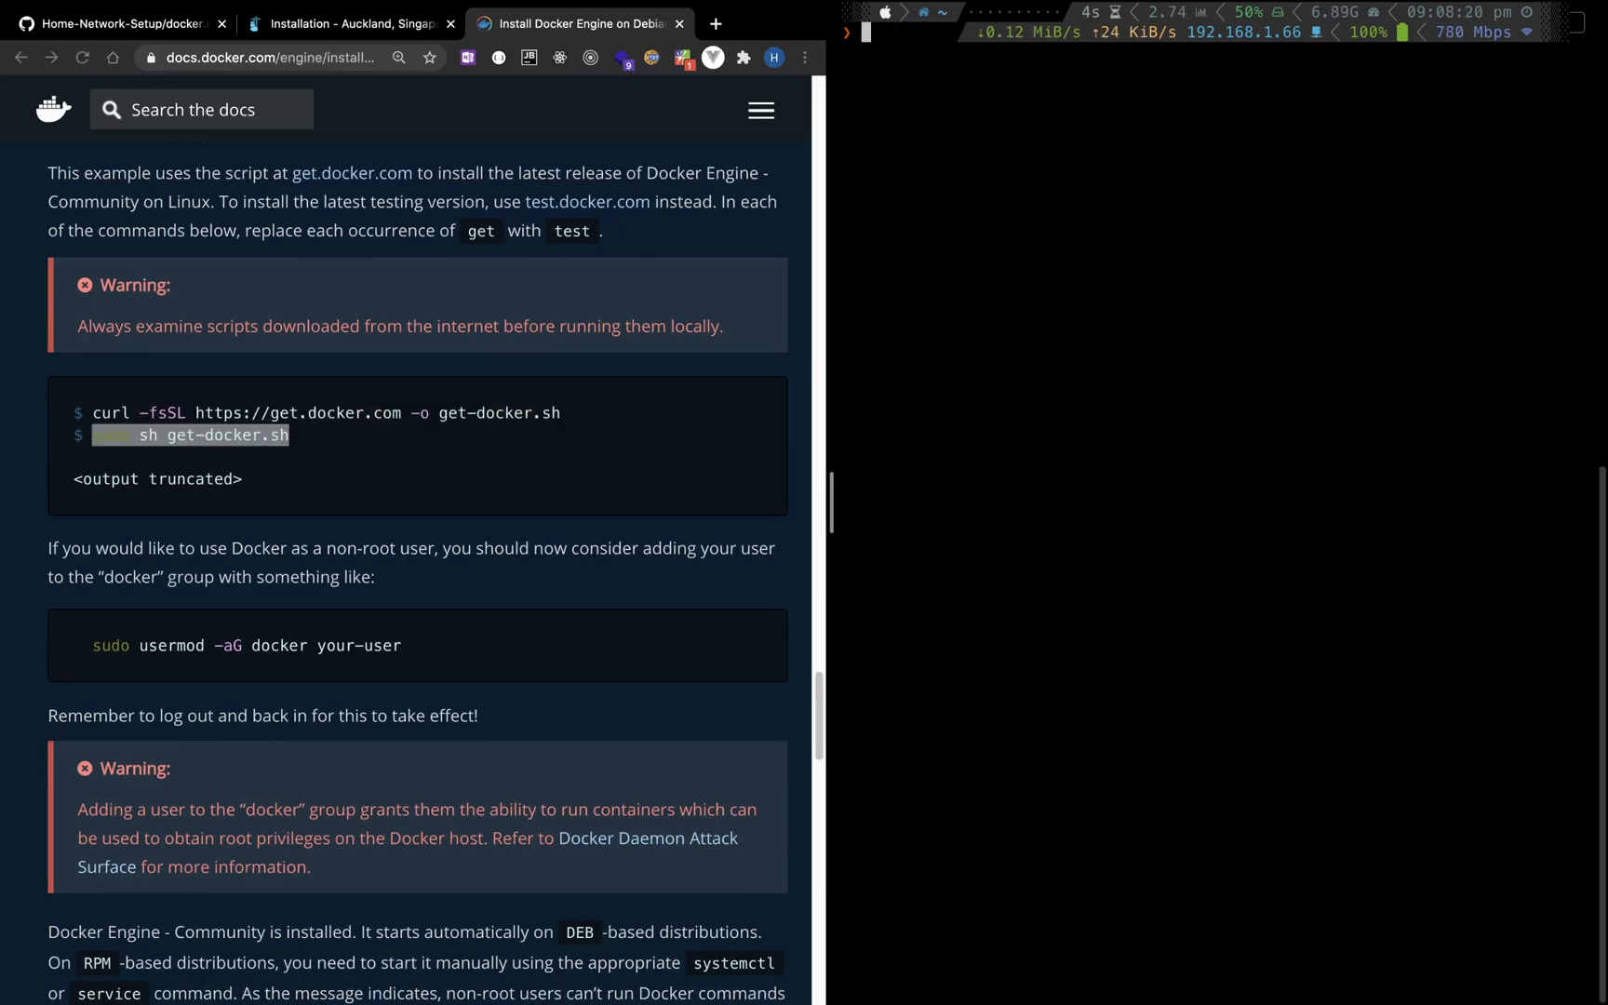
text(ssh 192.168.1)
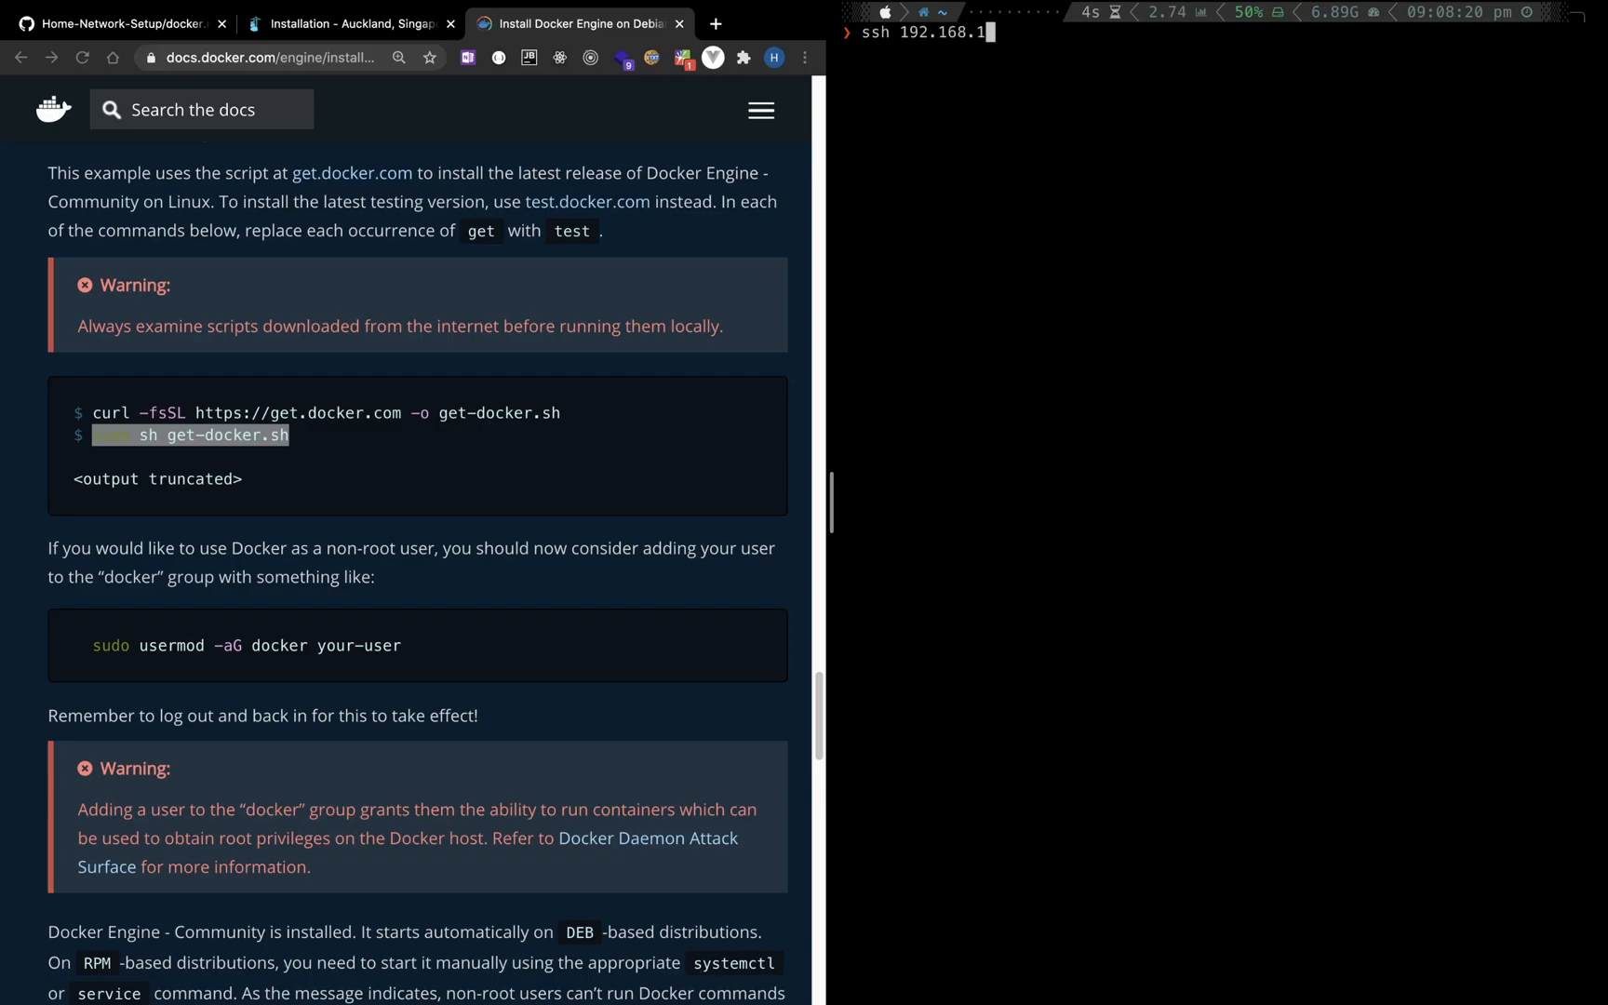
text(pi@92.168.1.99)
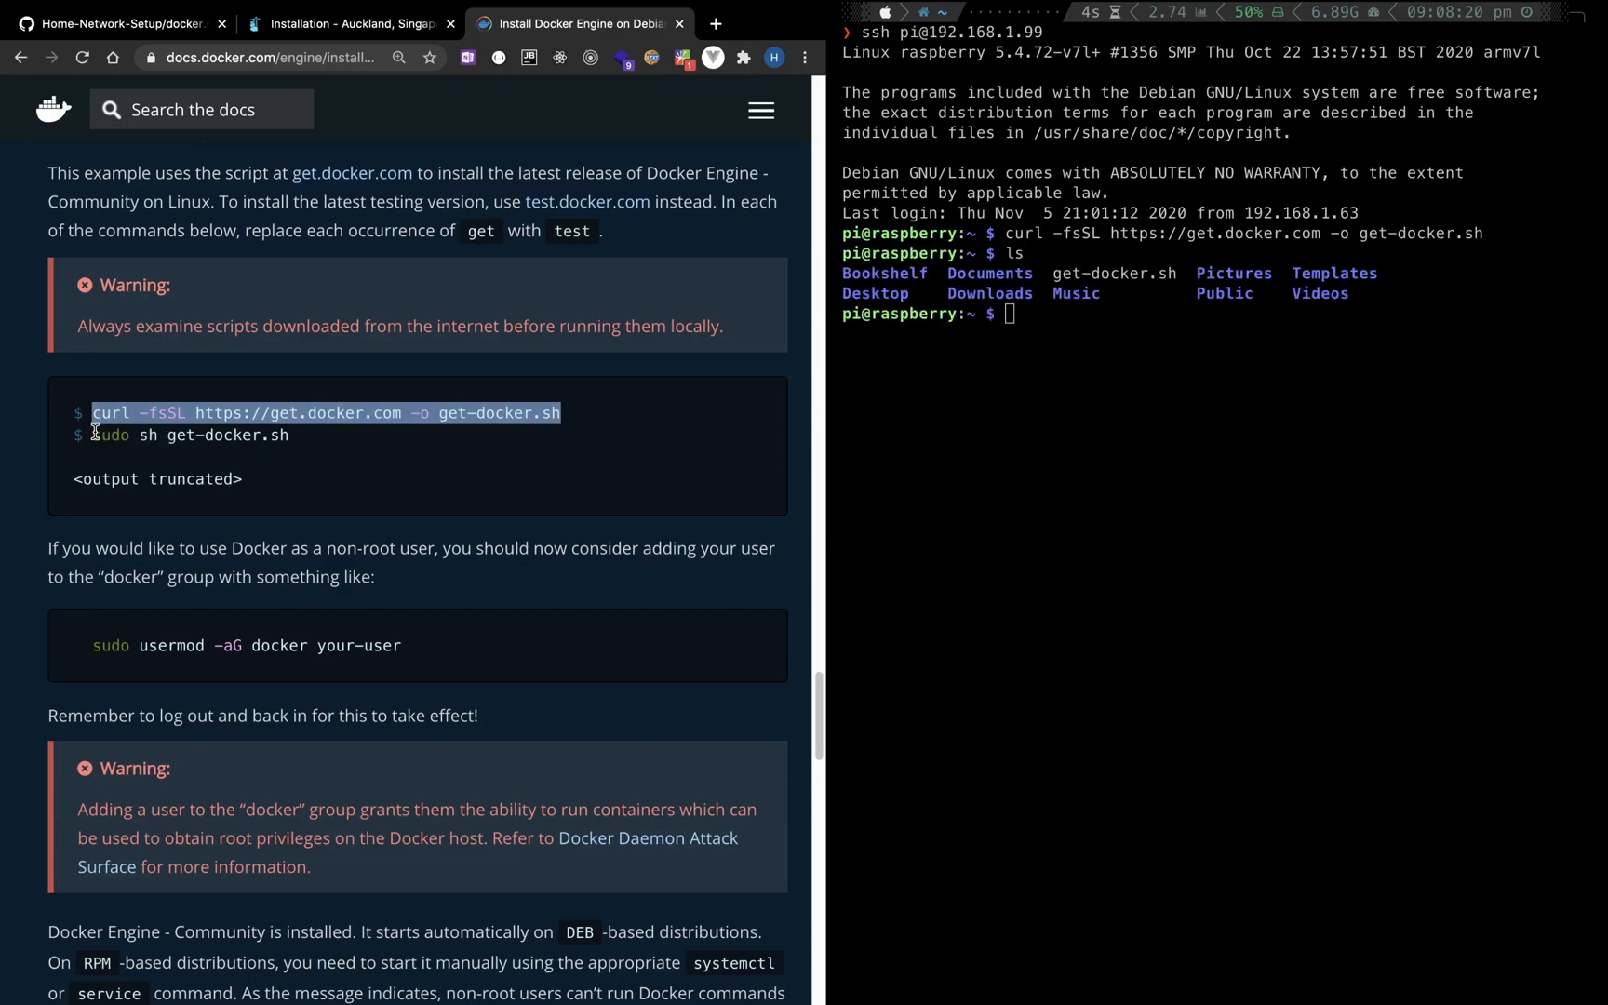
text(sudo sh get-docker.sh)
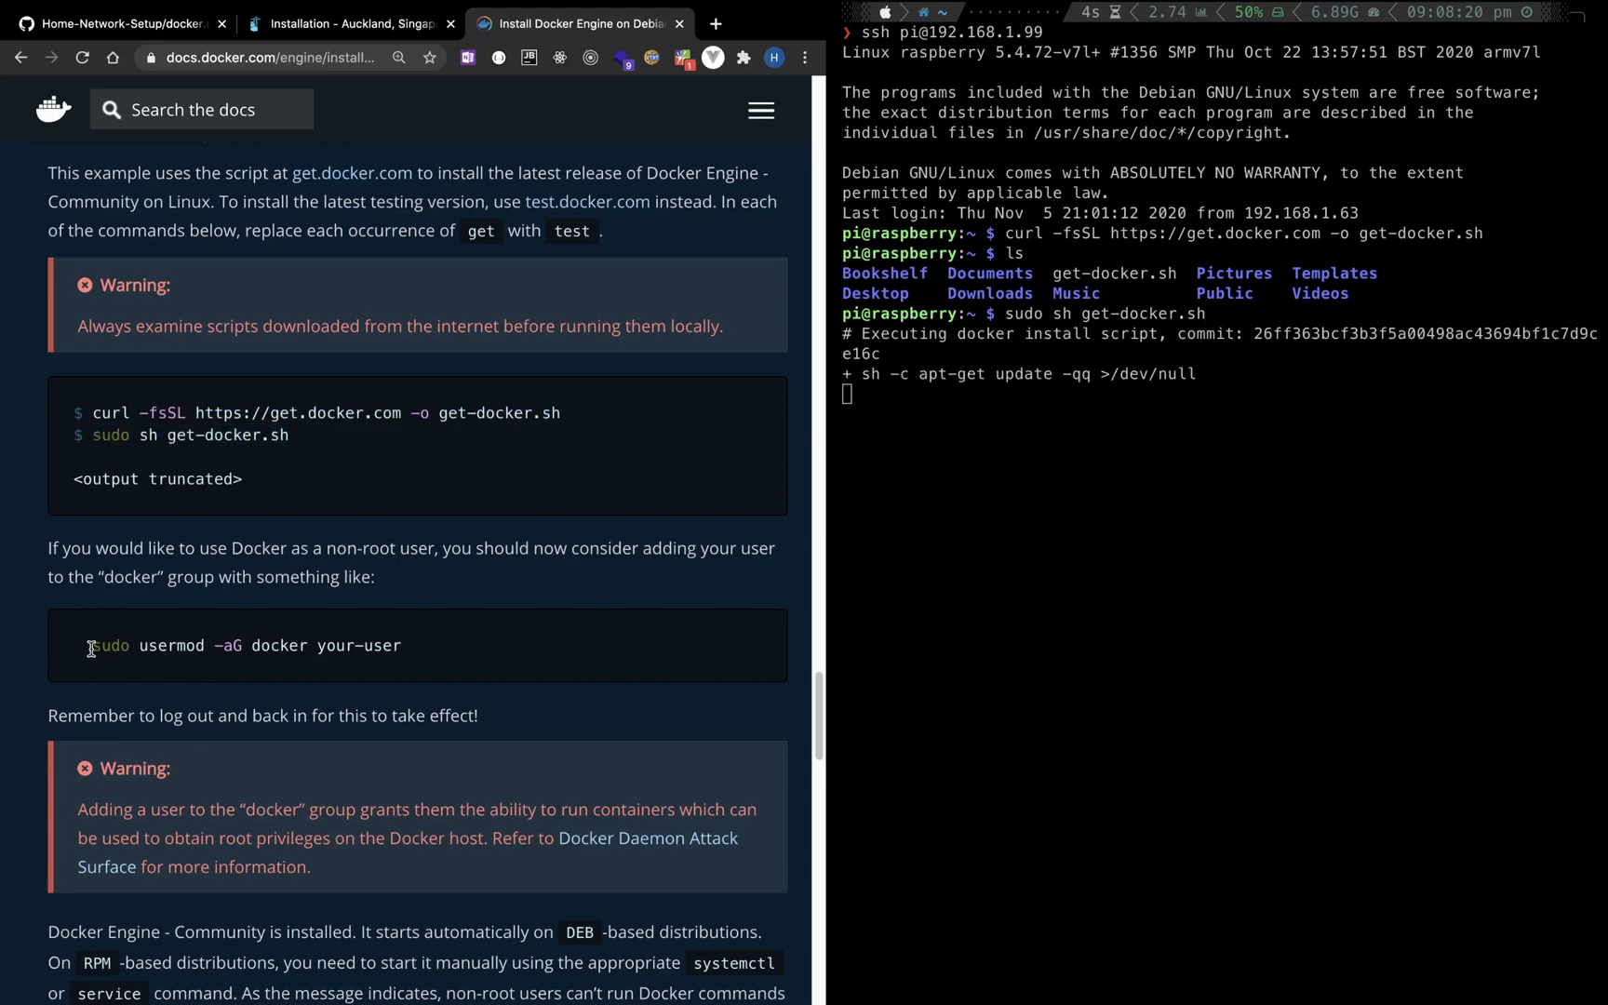
drag(89, 646, 402, 646)
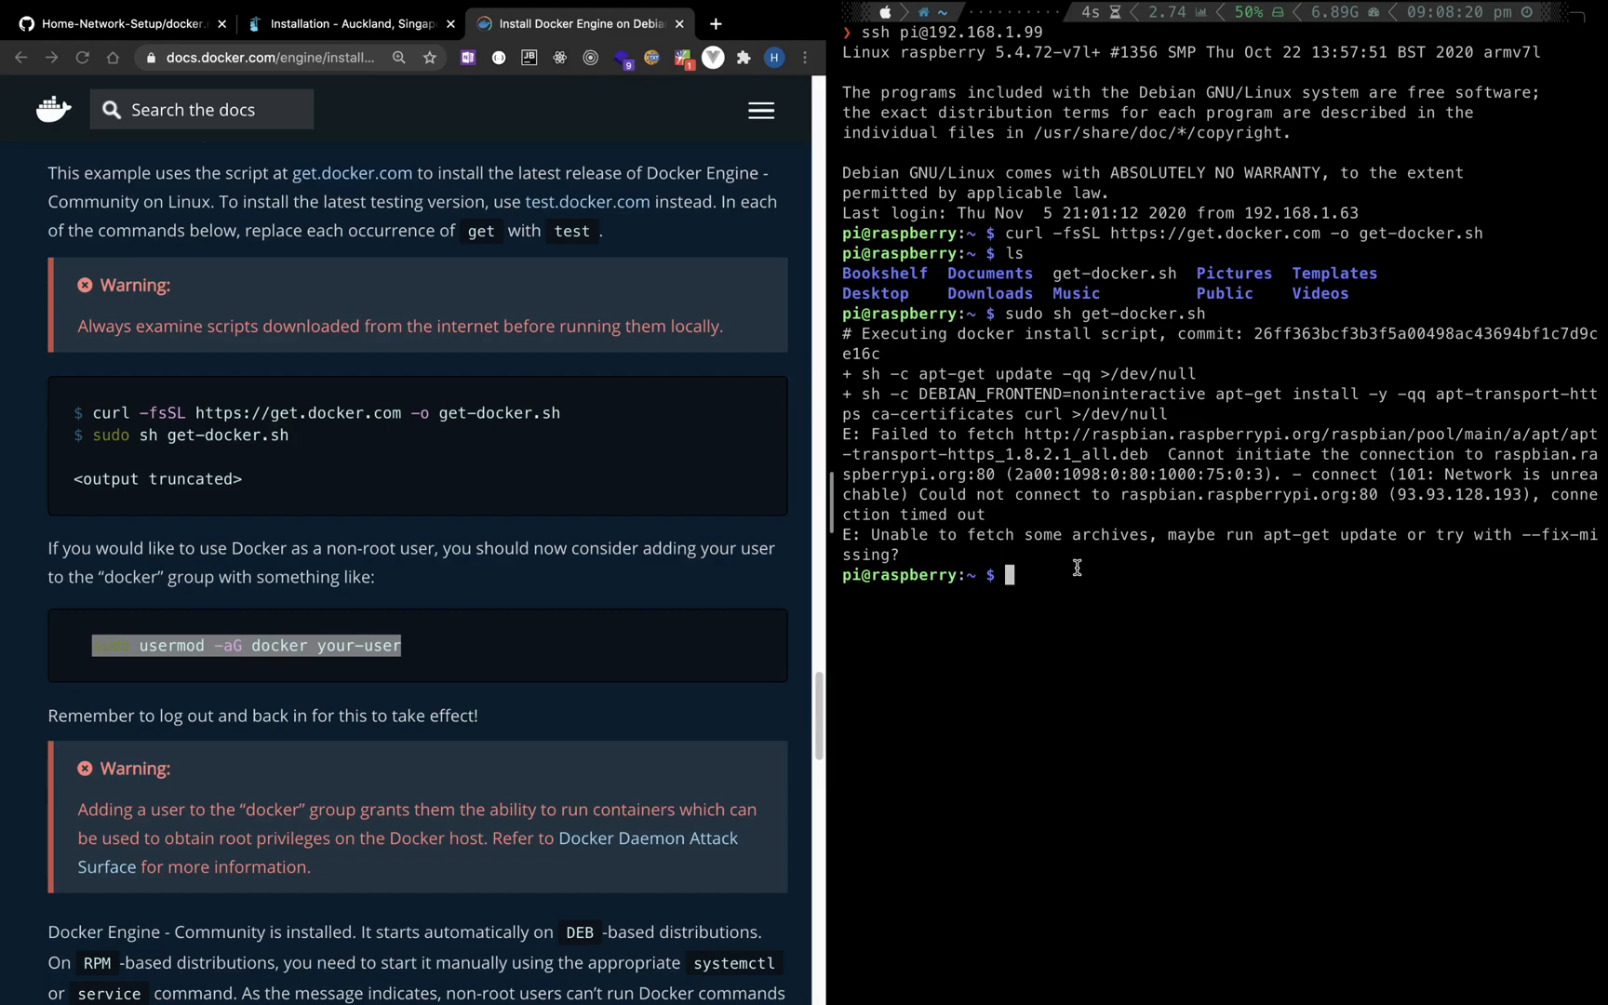
- Run sudo apt-get update after docker and plain apt-get update fail, then rerun sudo sh get-docker.sh
text(docker)
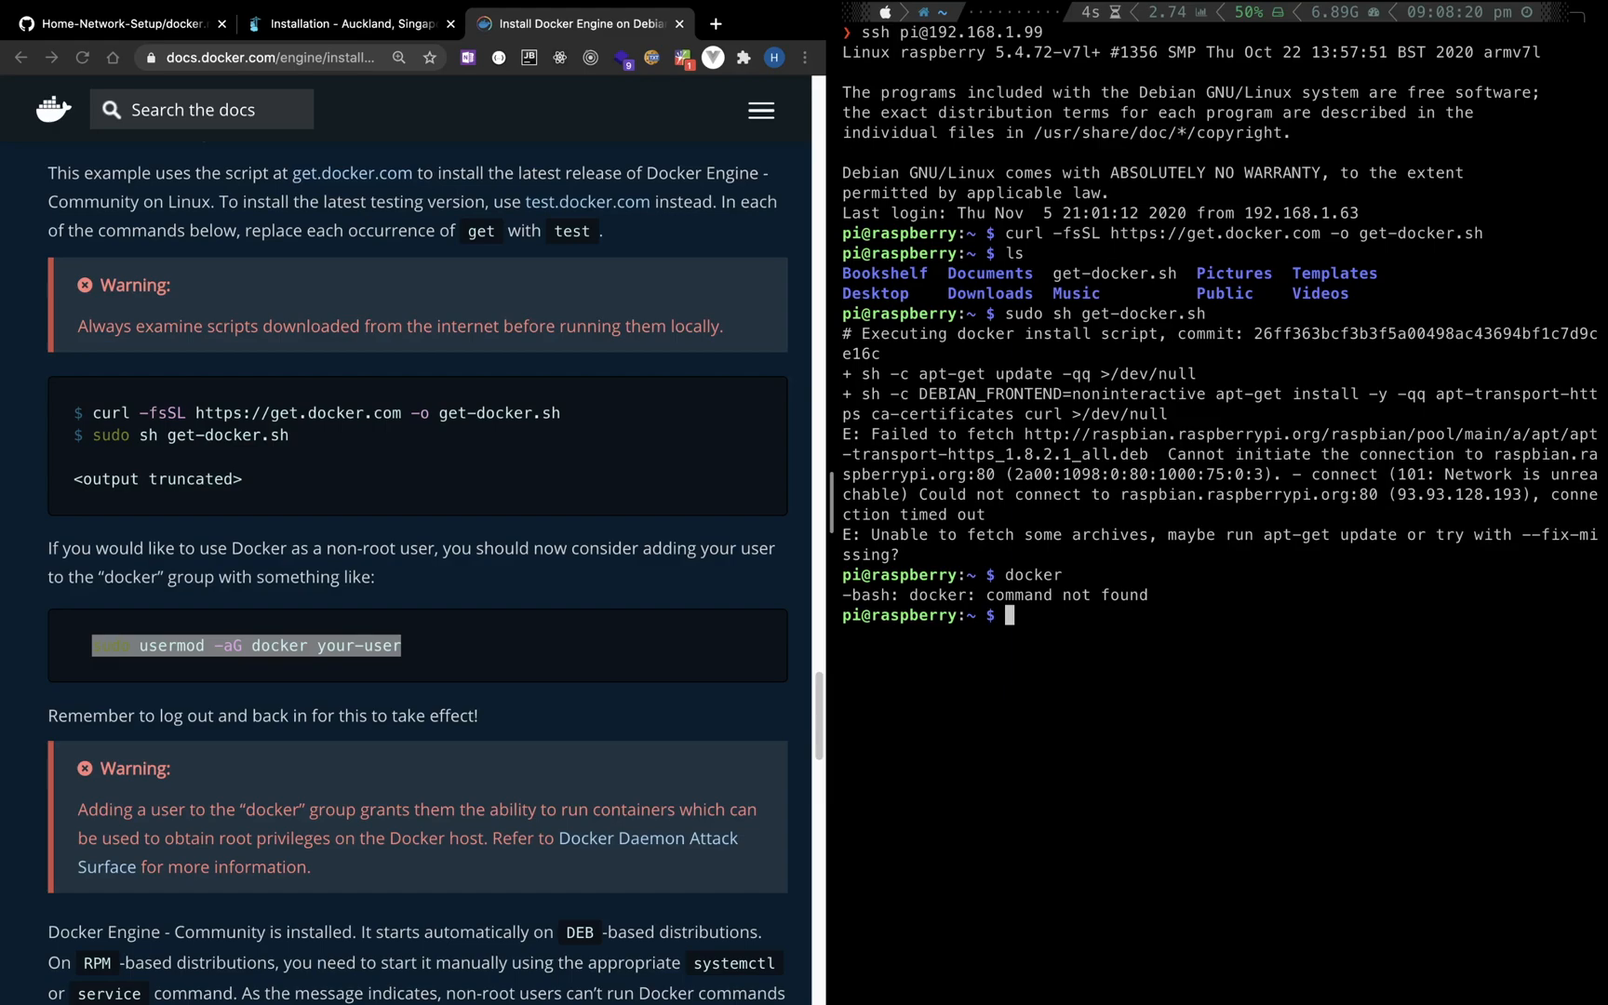
text(s)
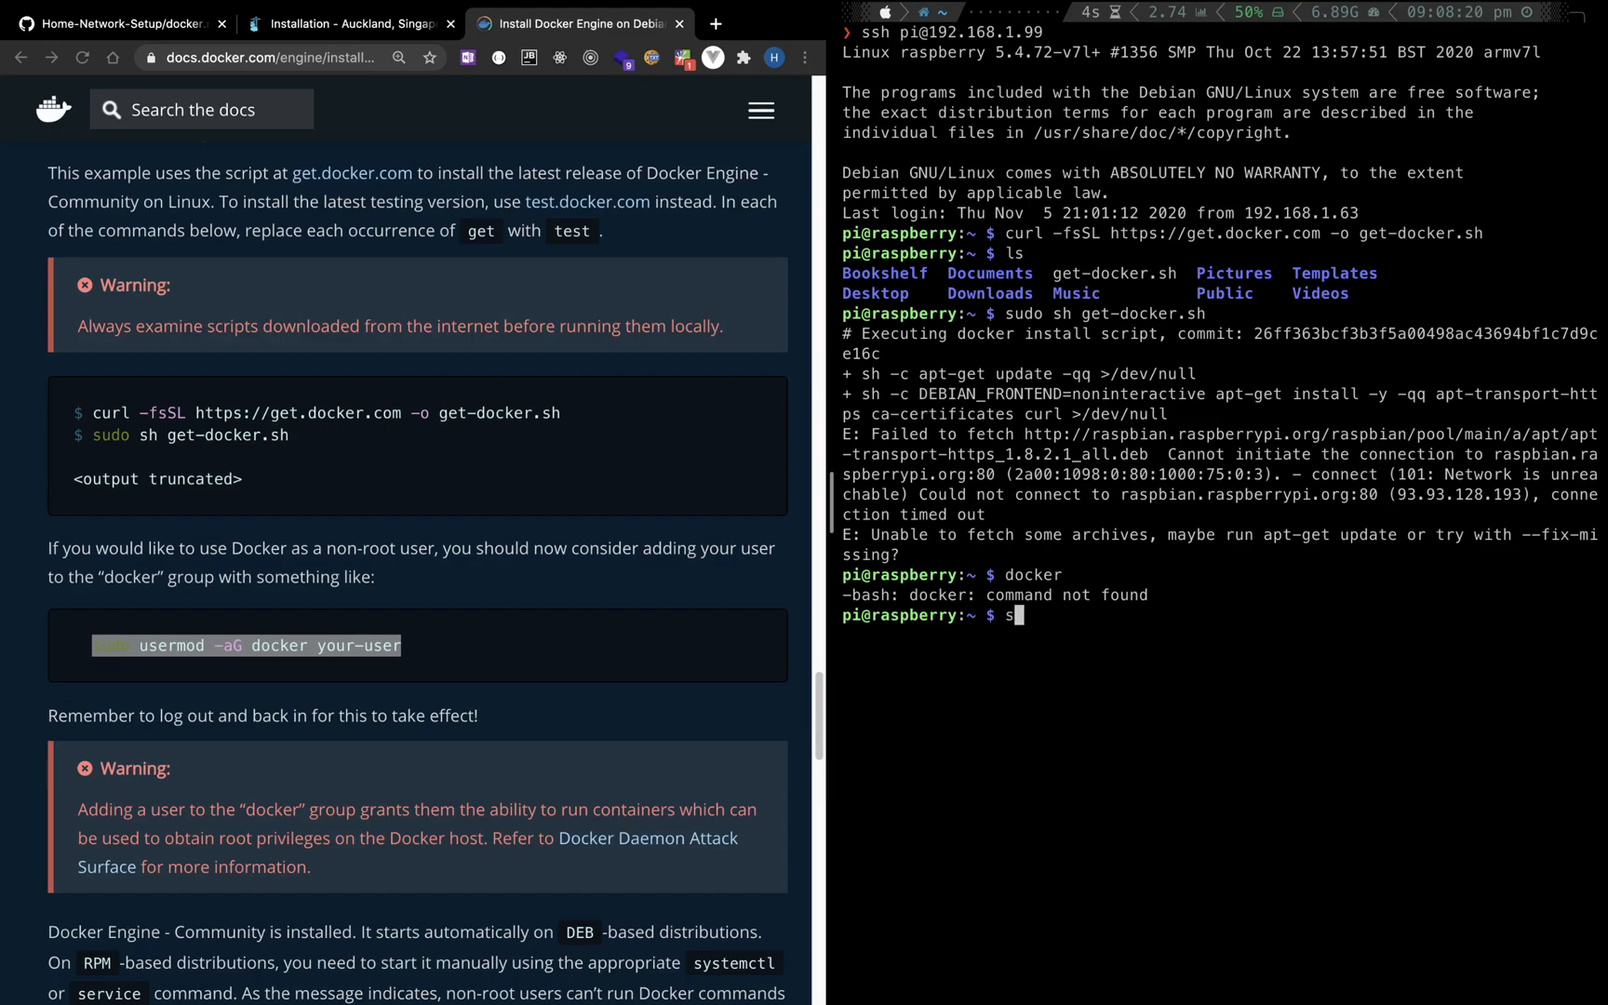
text(apt-get update)
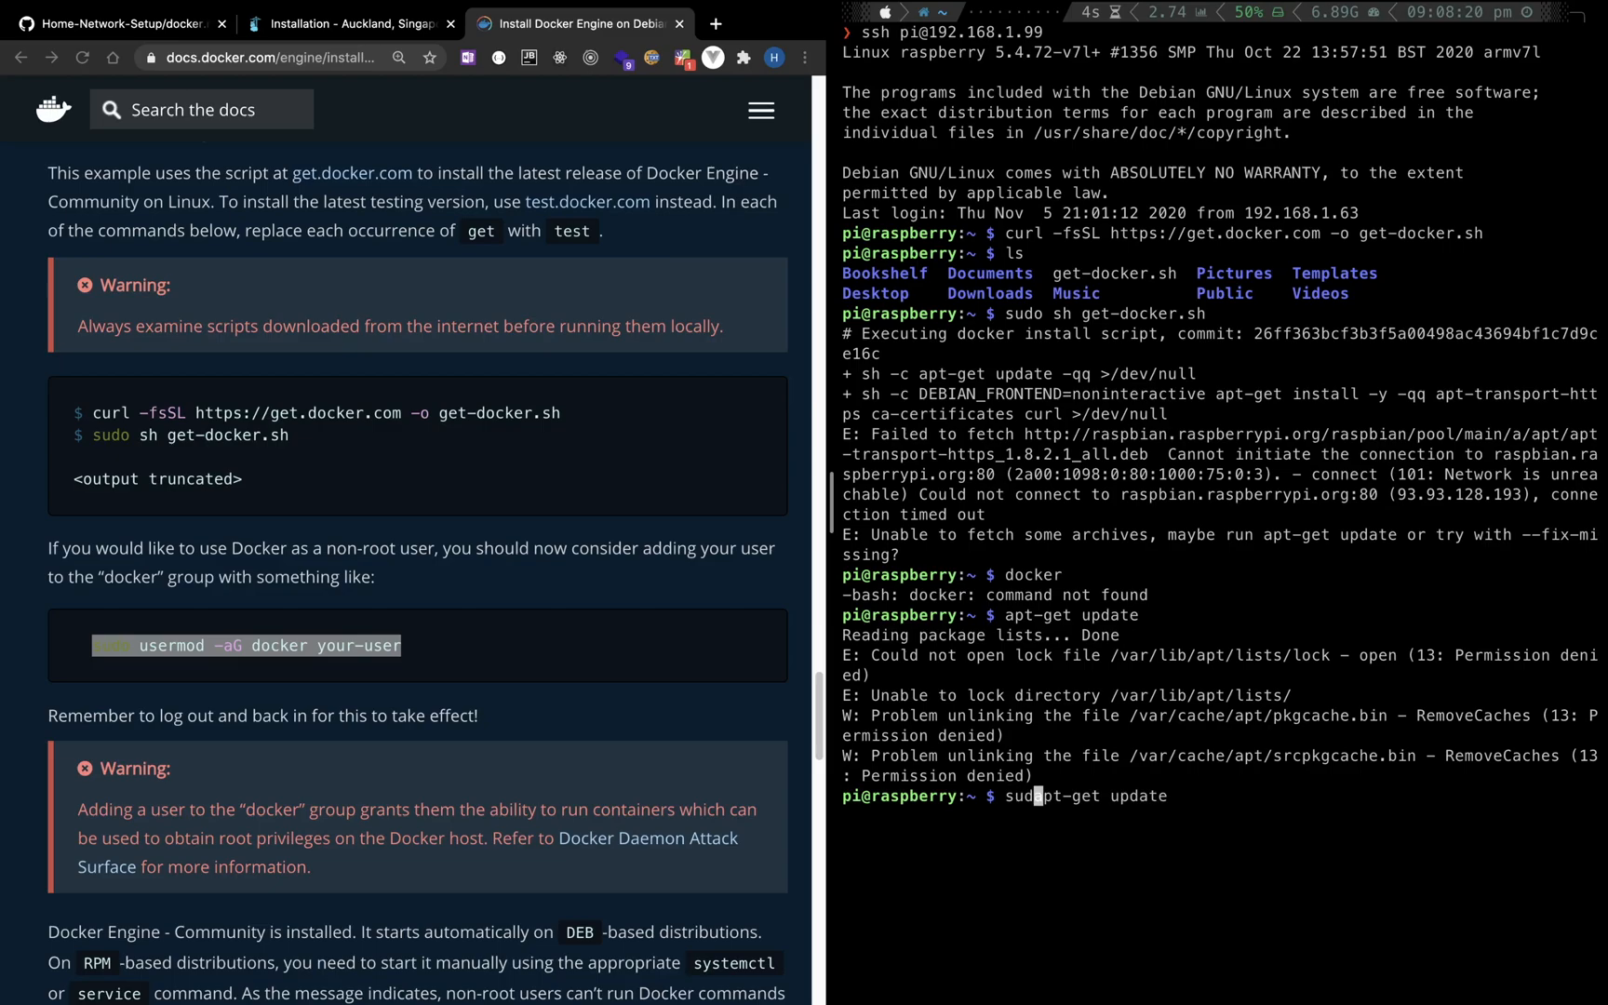
key(enter)
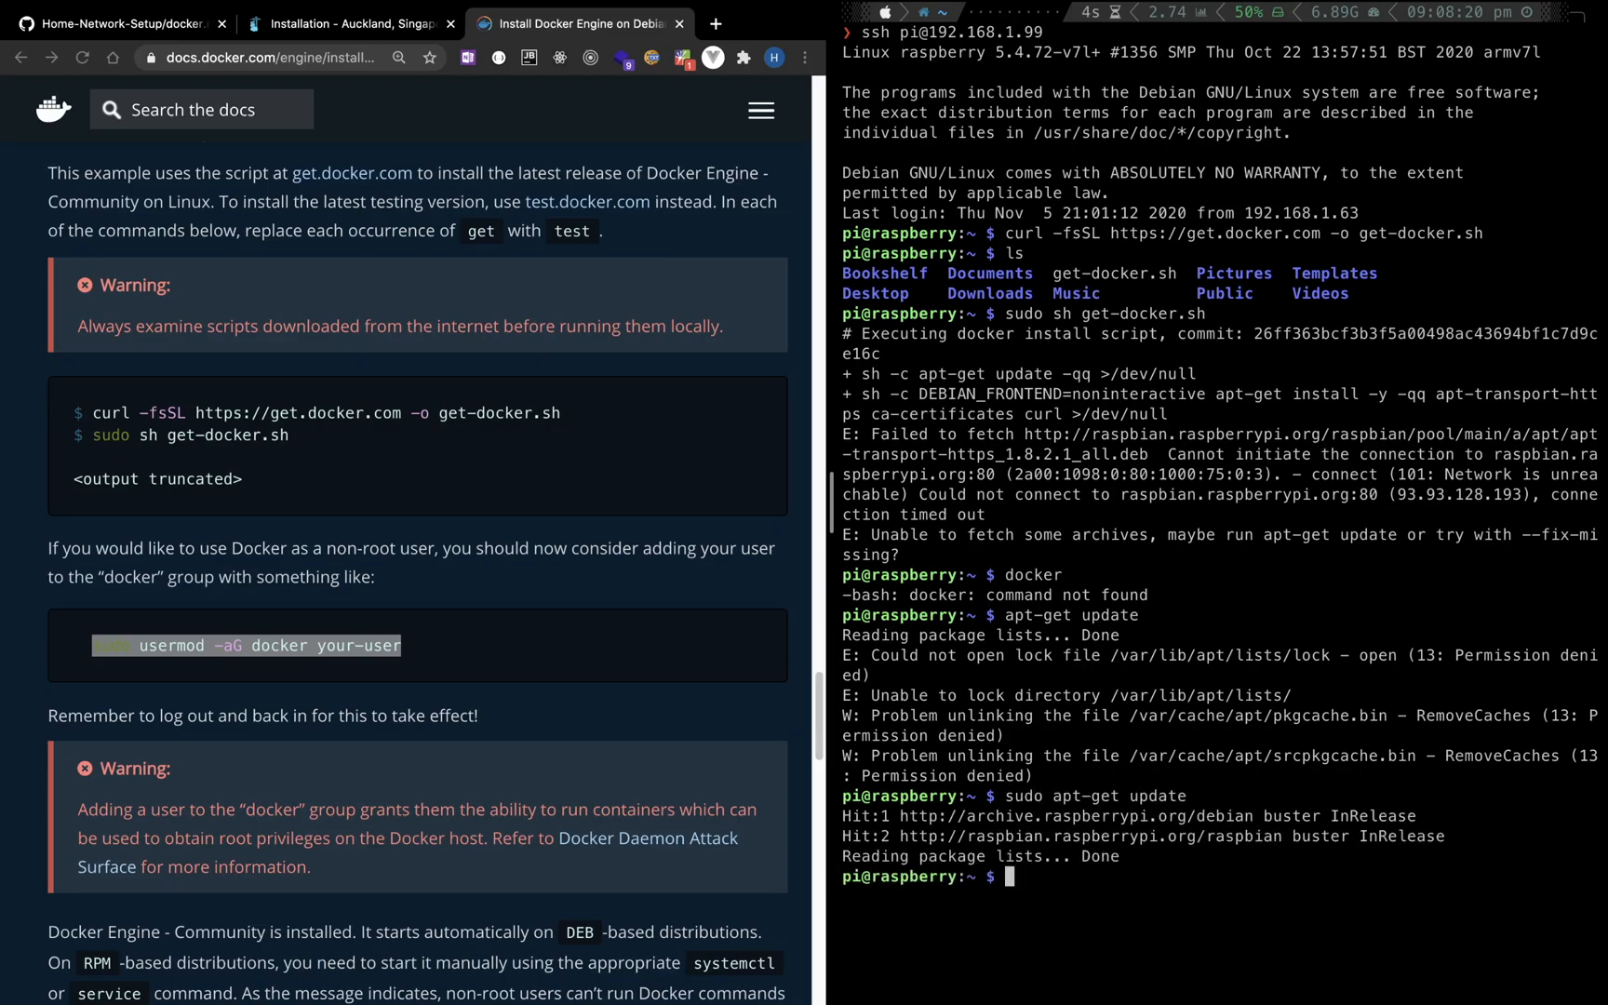
text(sudo sh get-docker.sh)
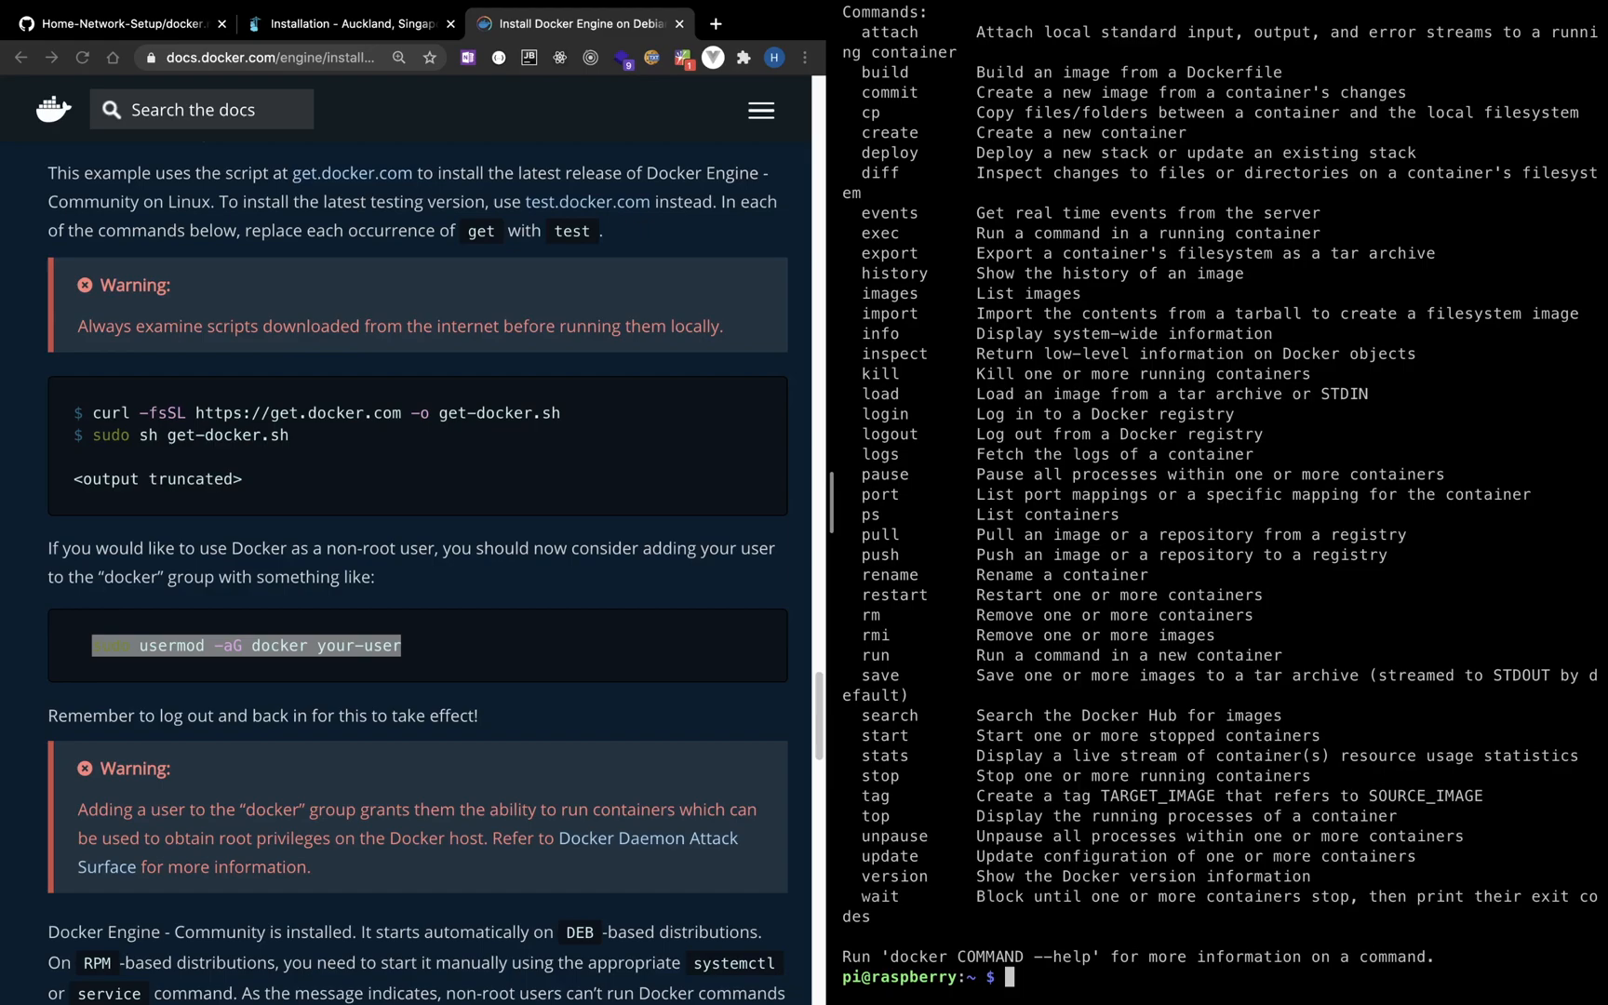
- Run docker ps (permission denied), then sudo docker ps showing an empty container table
text(docker ps)
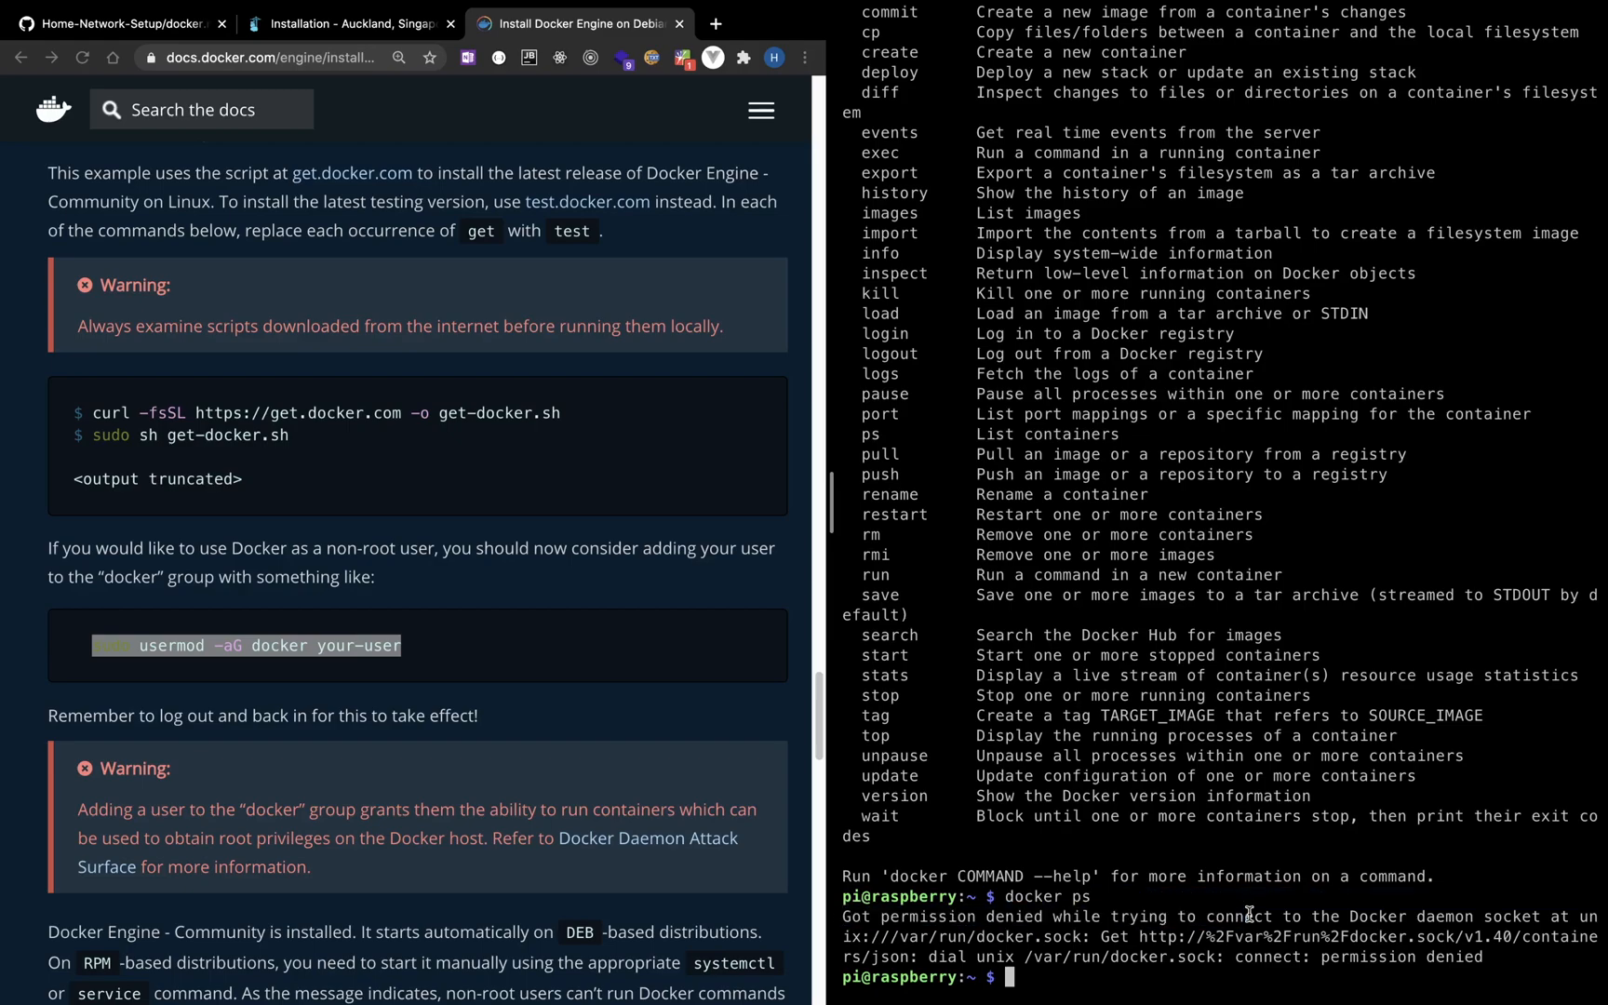
text(sudo)
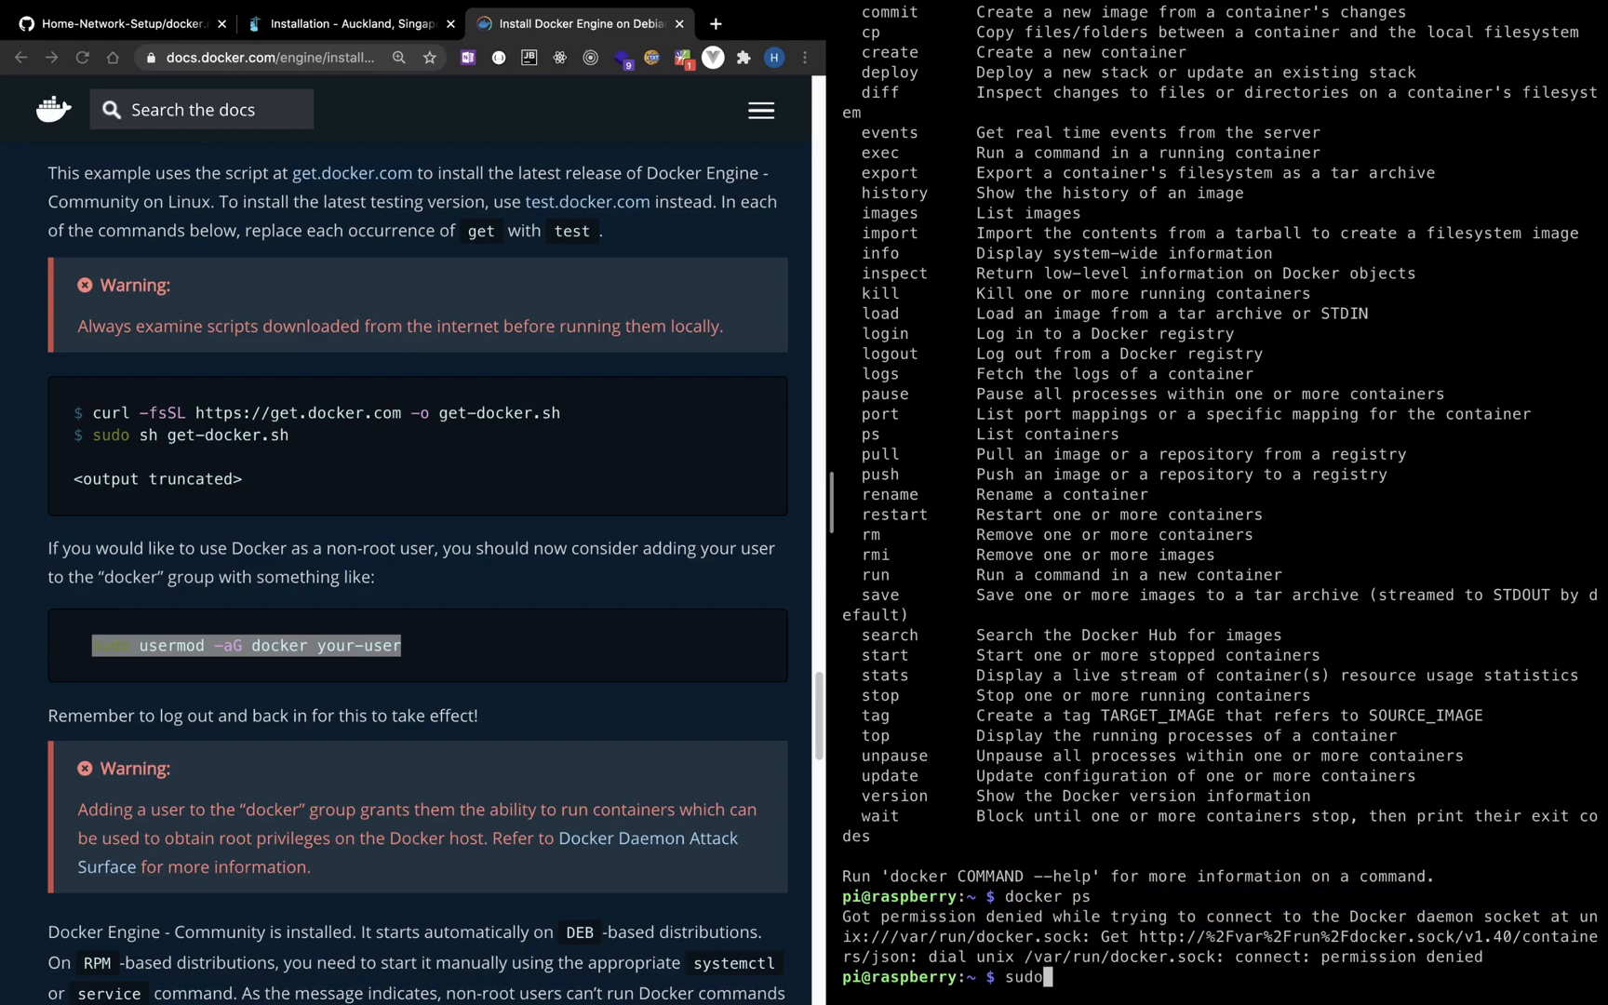
text(docker ps)
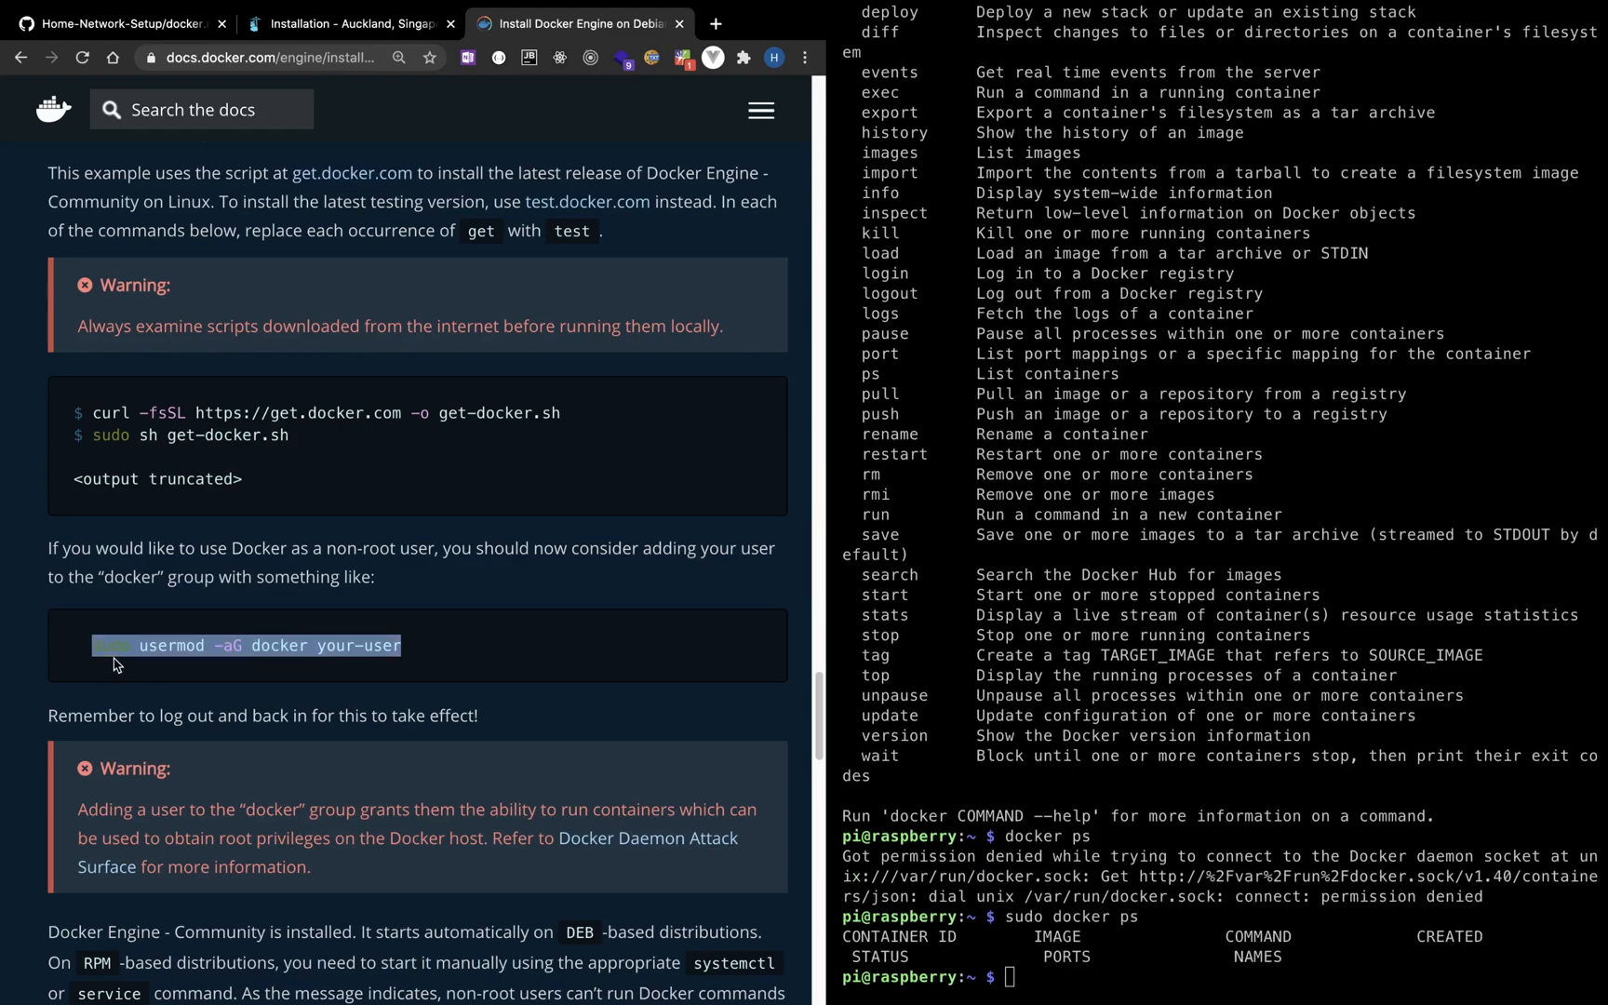
mouse_move(430, 659)
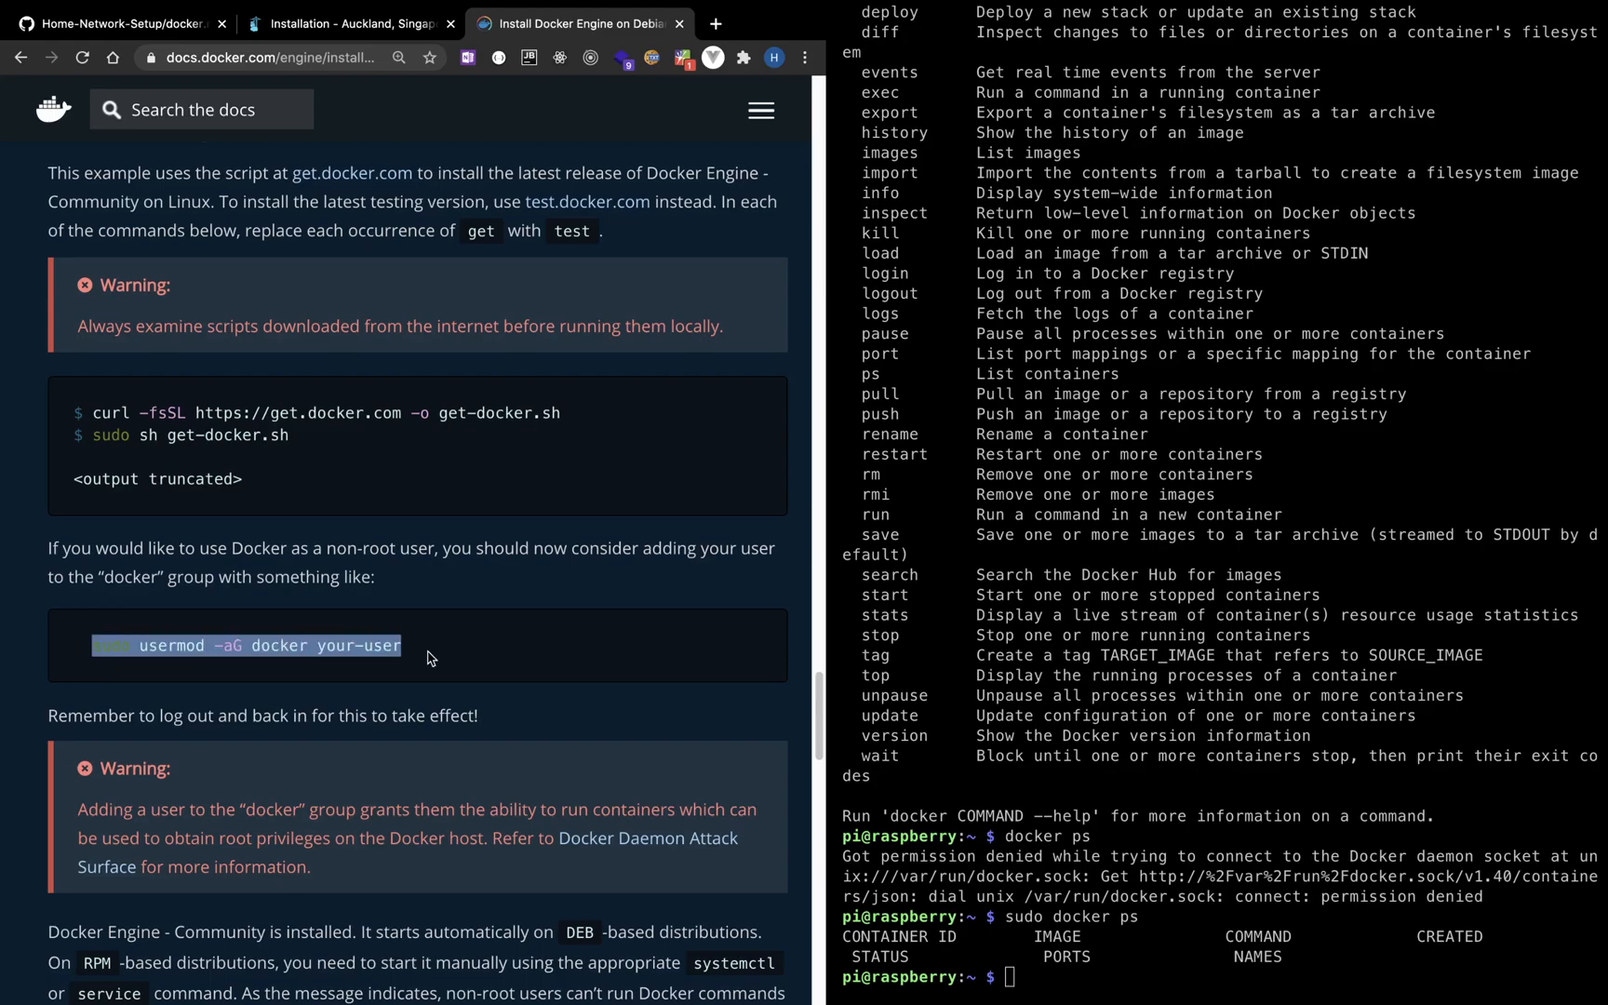
- Check /etc/group, add pi to the docker group with usermod, and confirm docker:x:995:pi
text(cat)
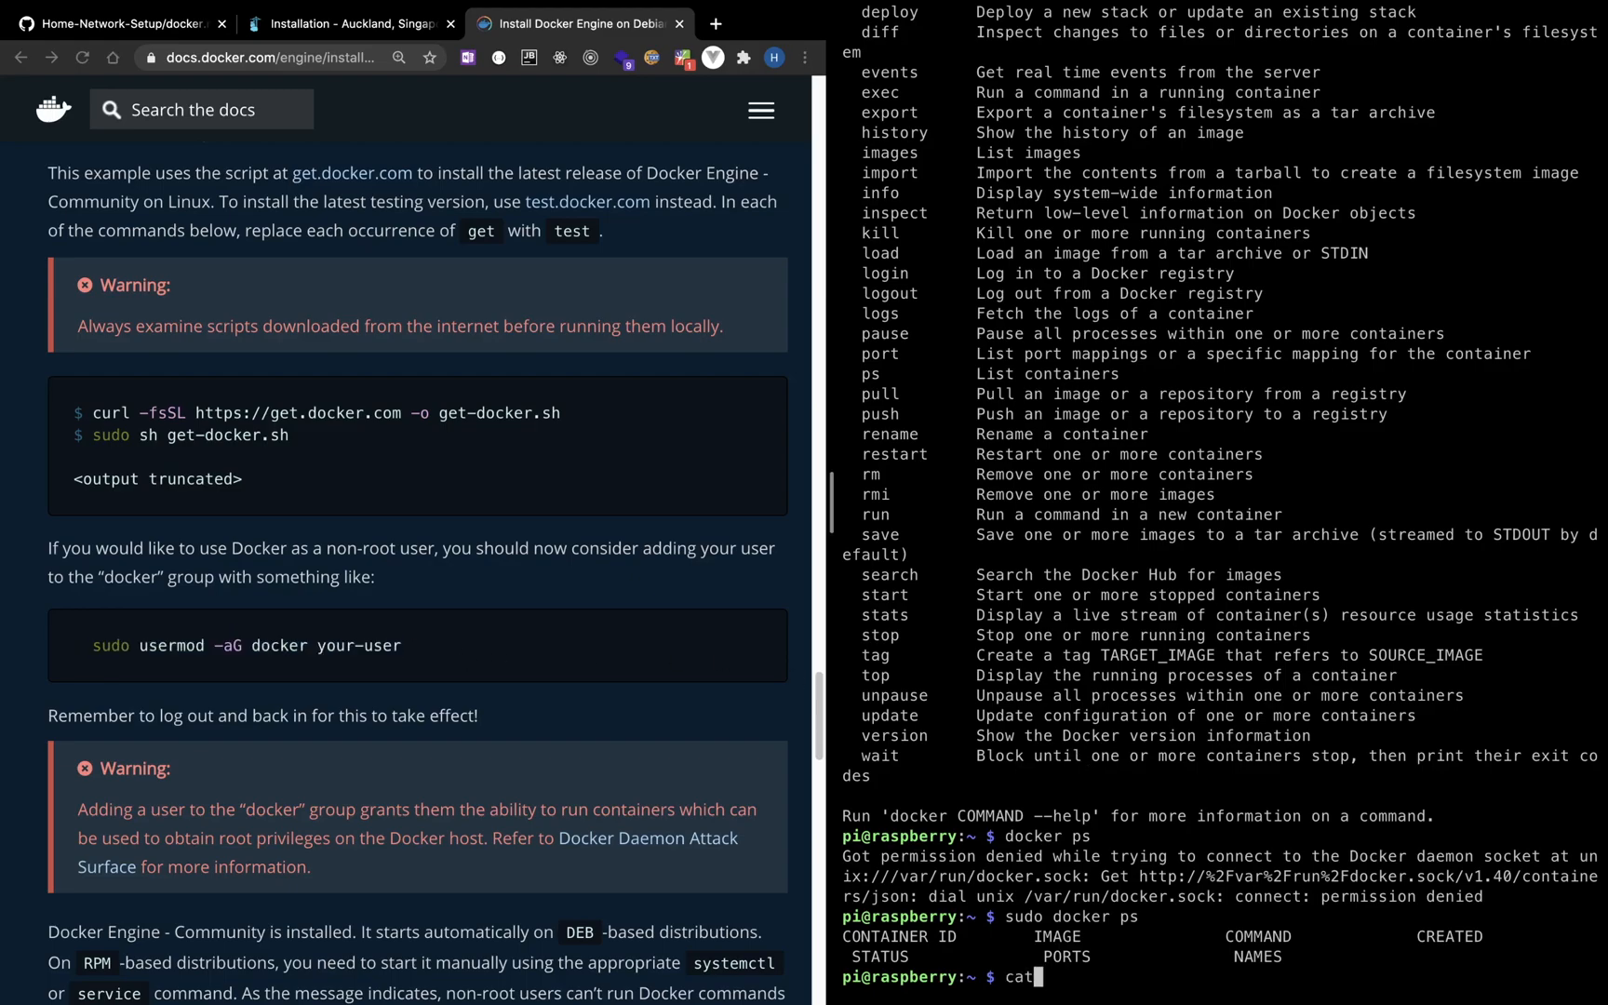
text(/etc/gr)
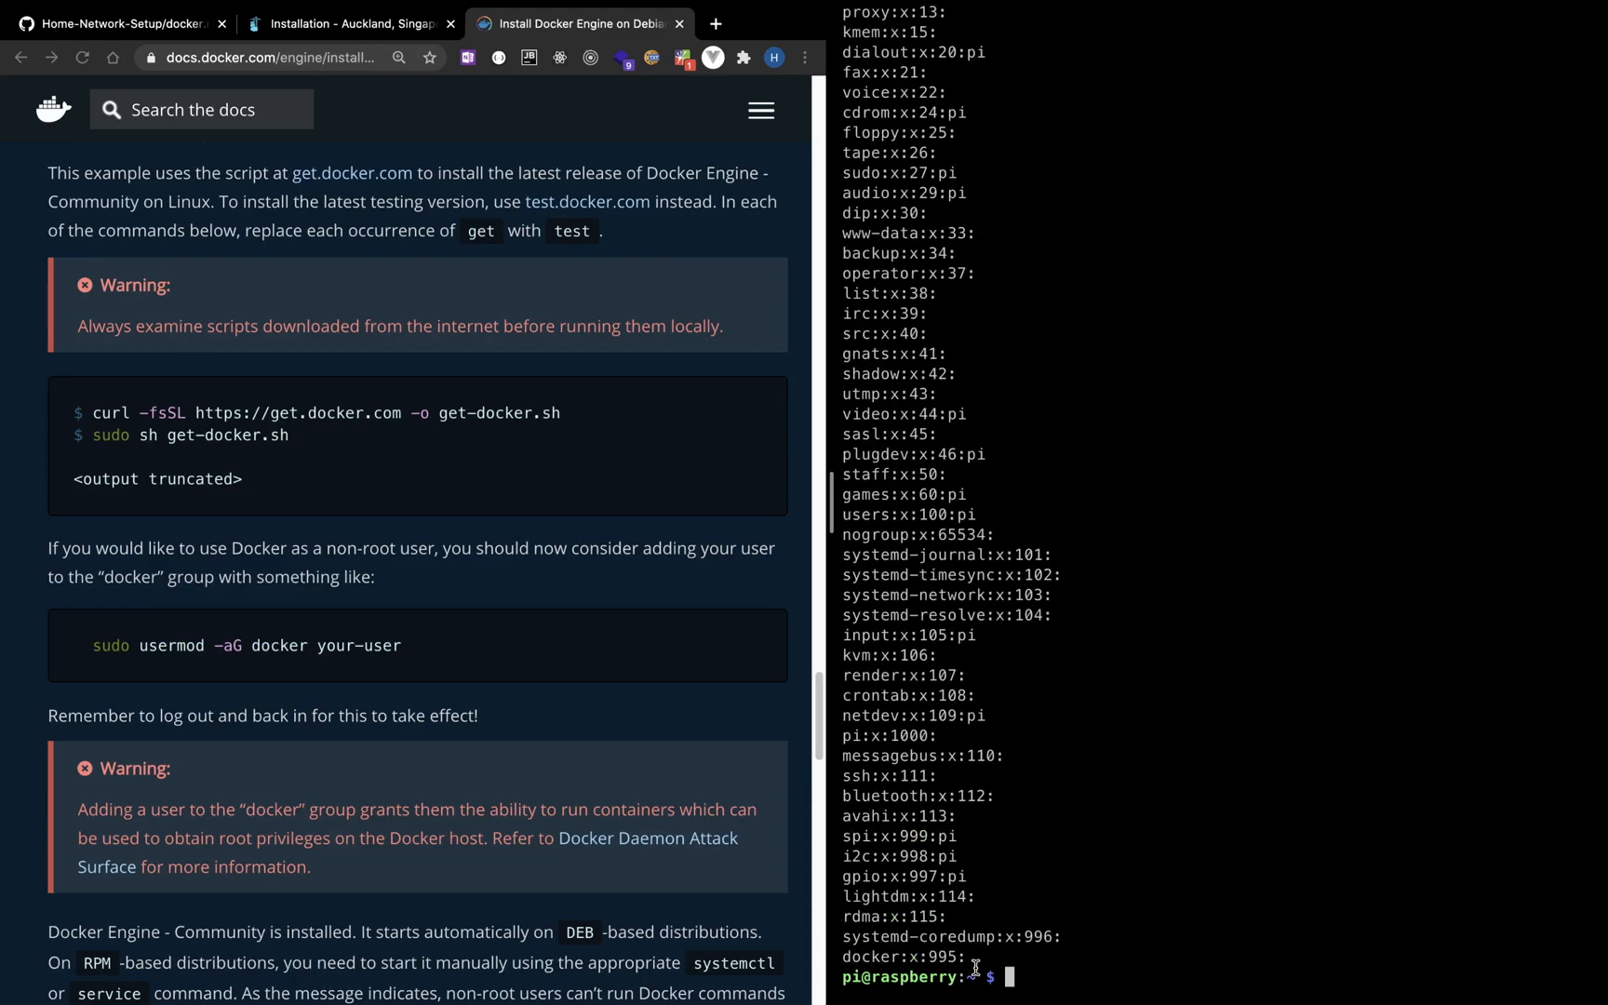
text(docker:x:995)
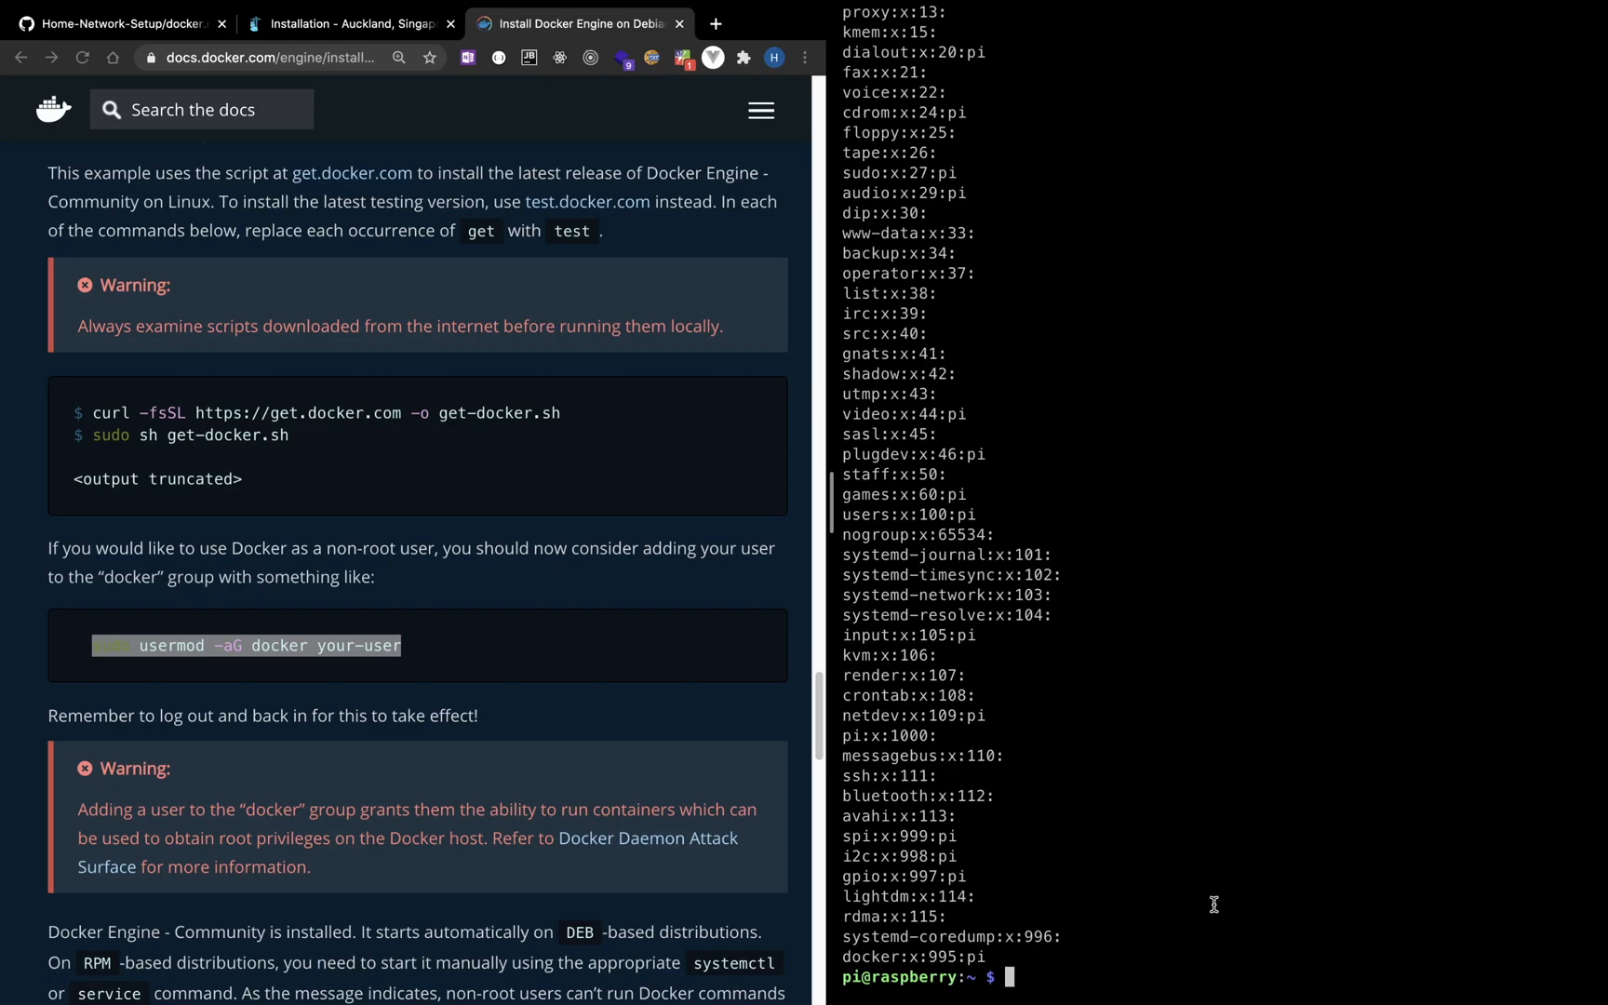
mouse_move(931, 962)
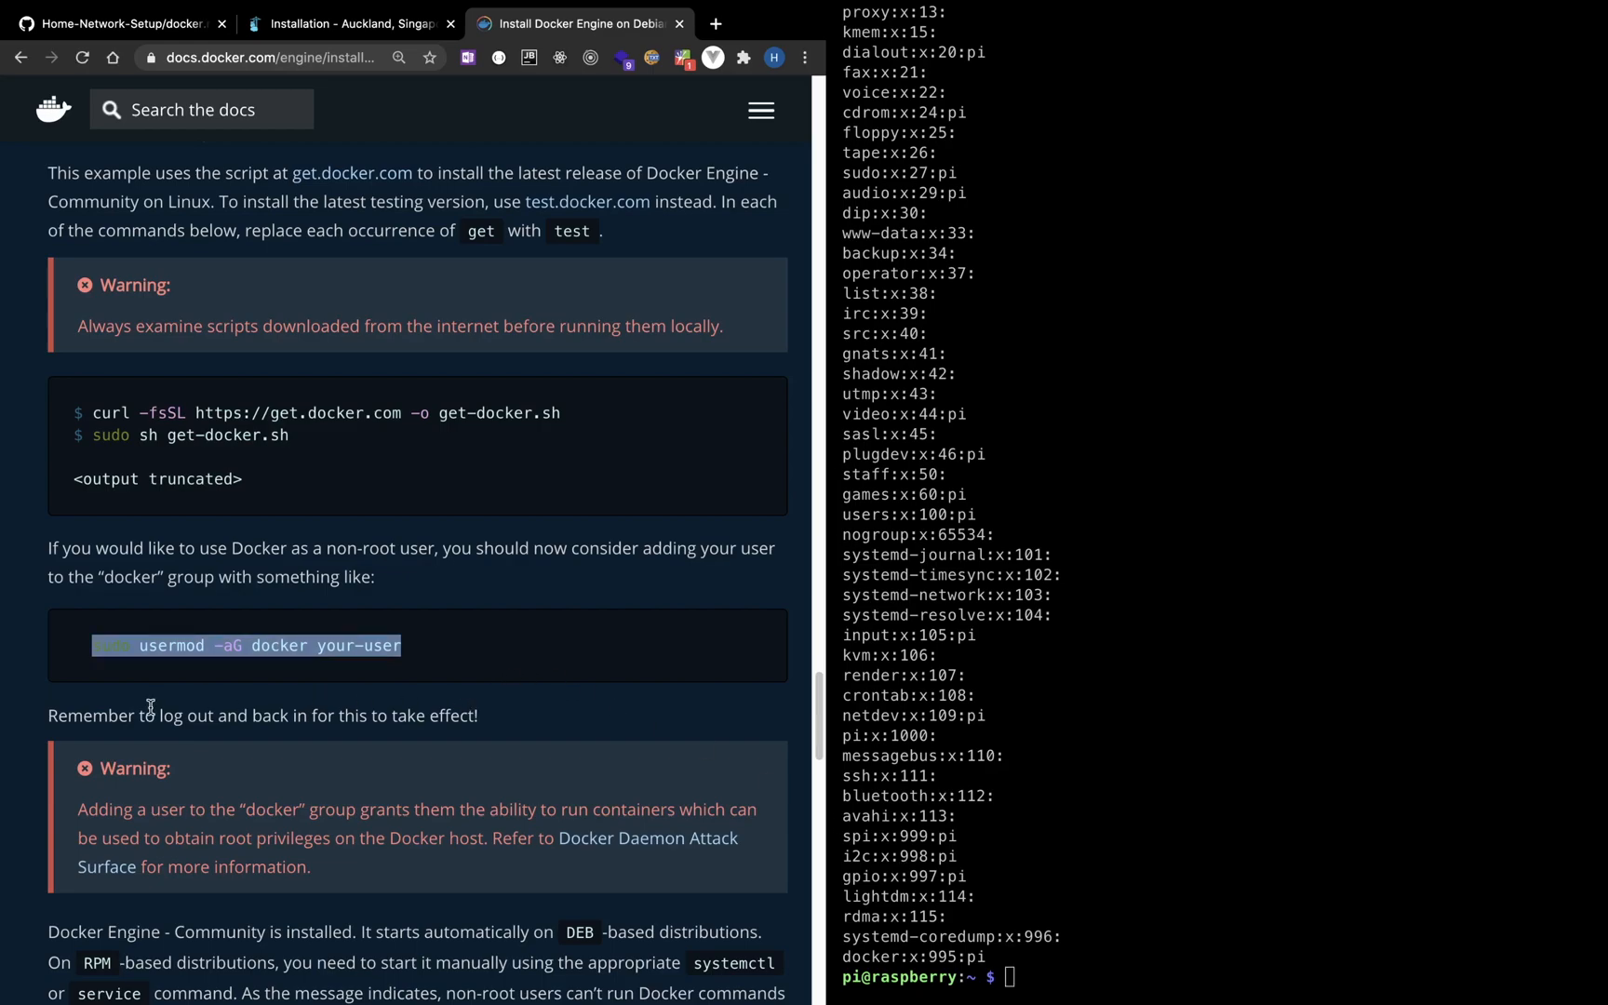
- Log out, reconnect to the Pi over SSH, and run docker ps without sudo, showing no containers
click(523, 715)
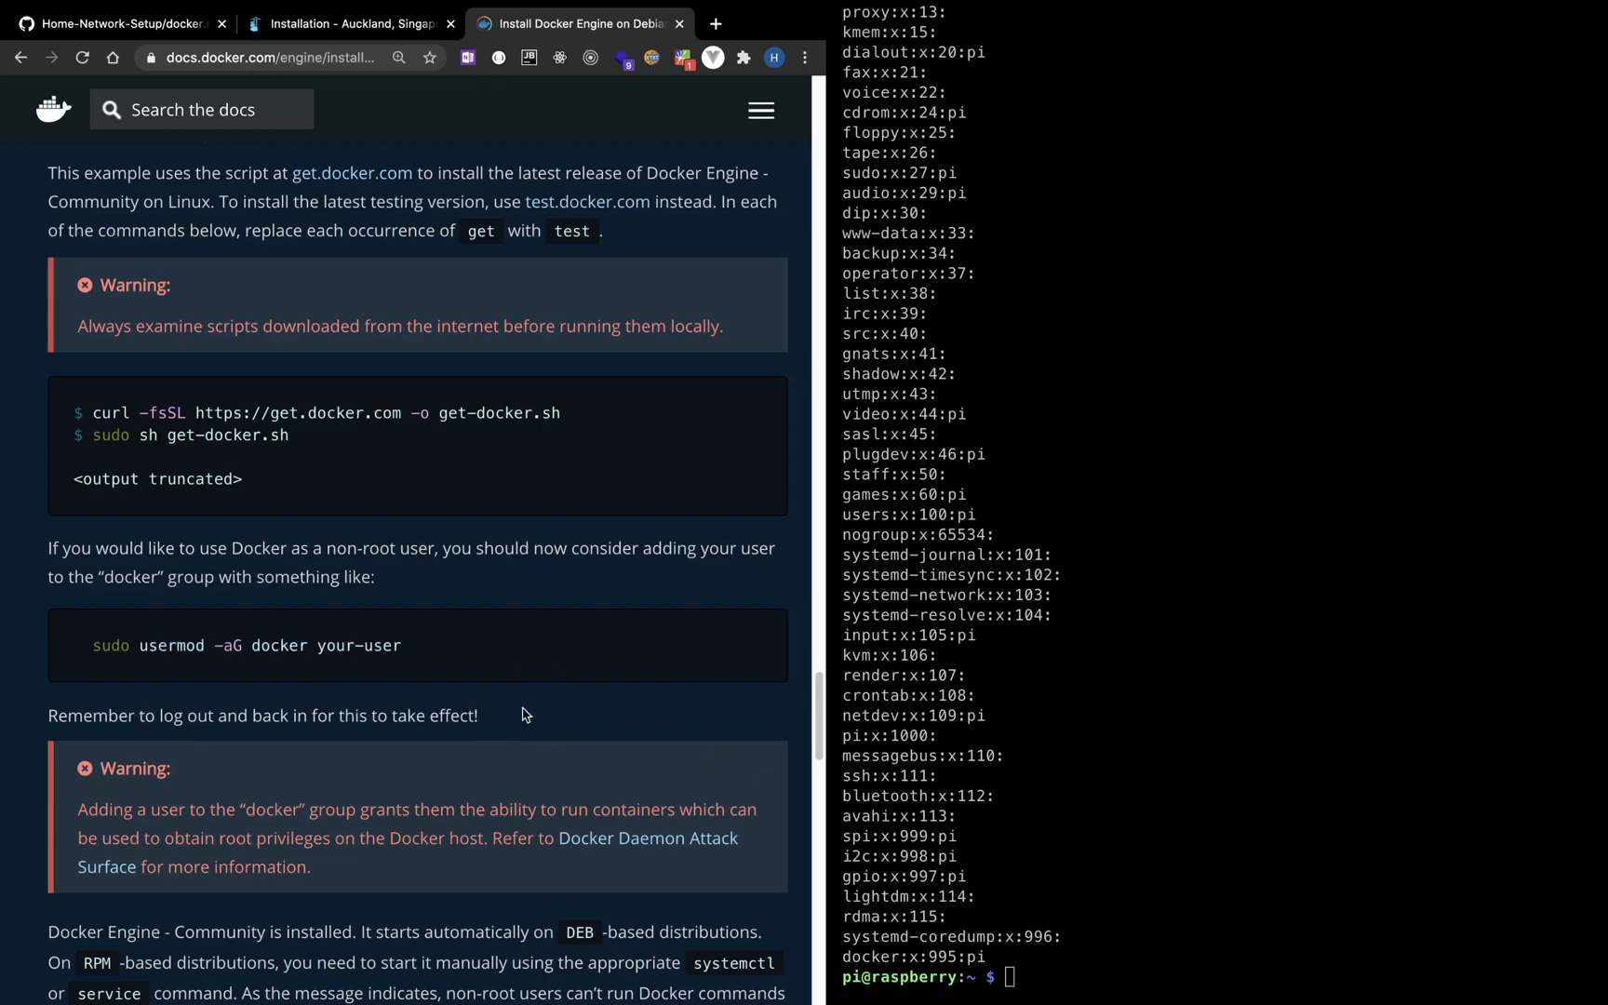
text(logout)
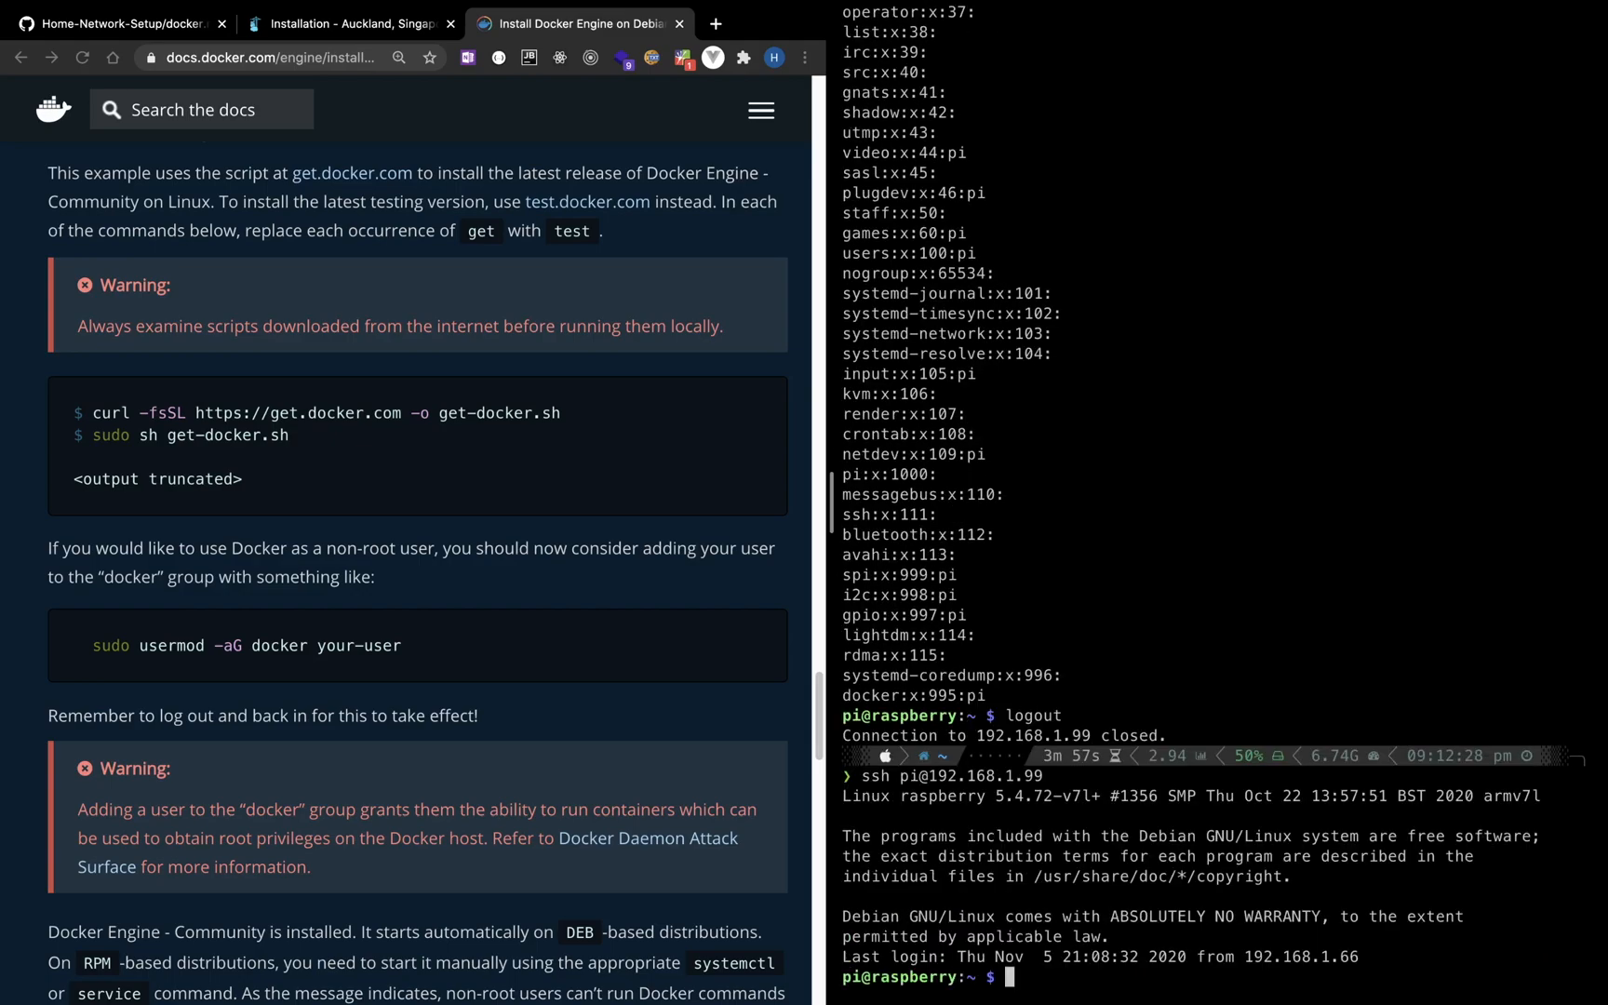
text(docker ps)
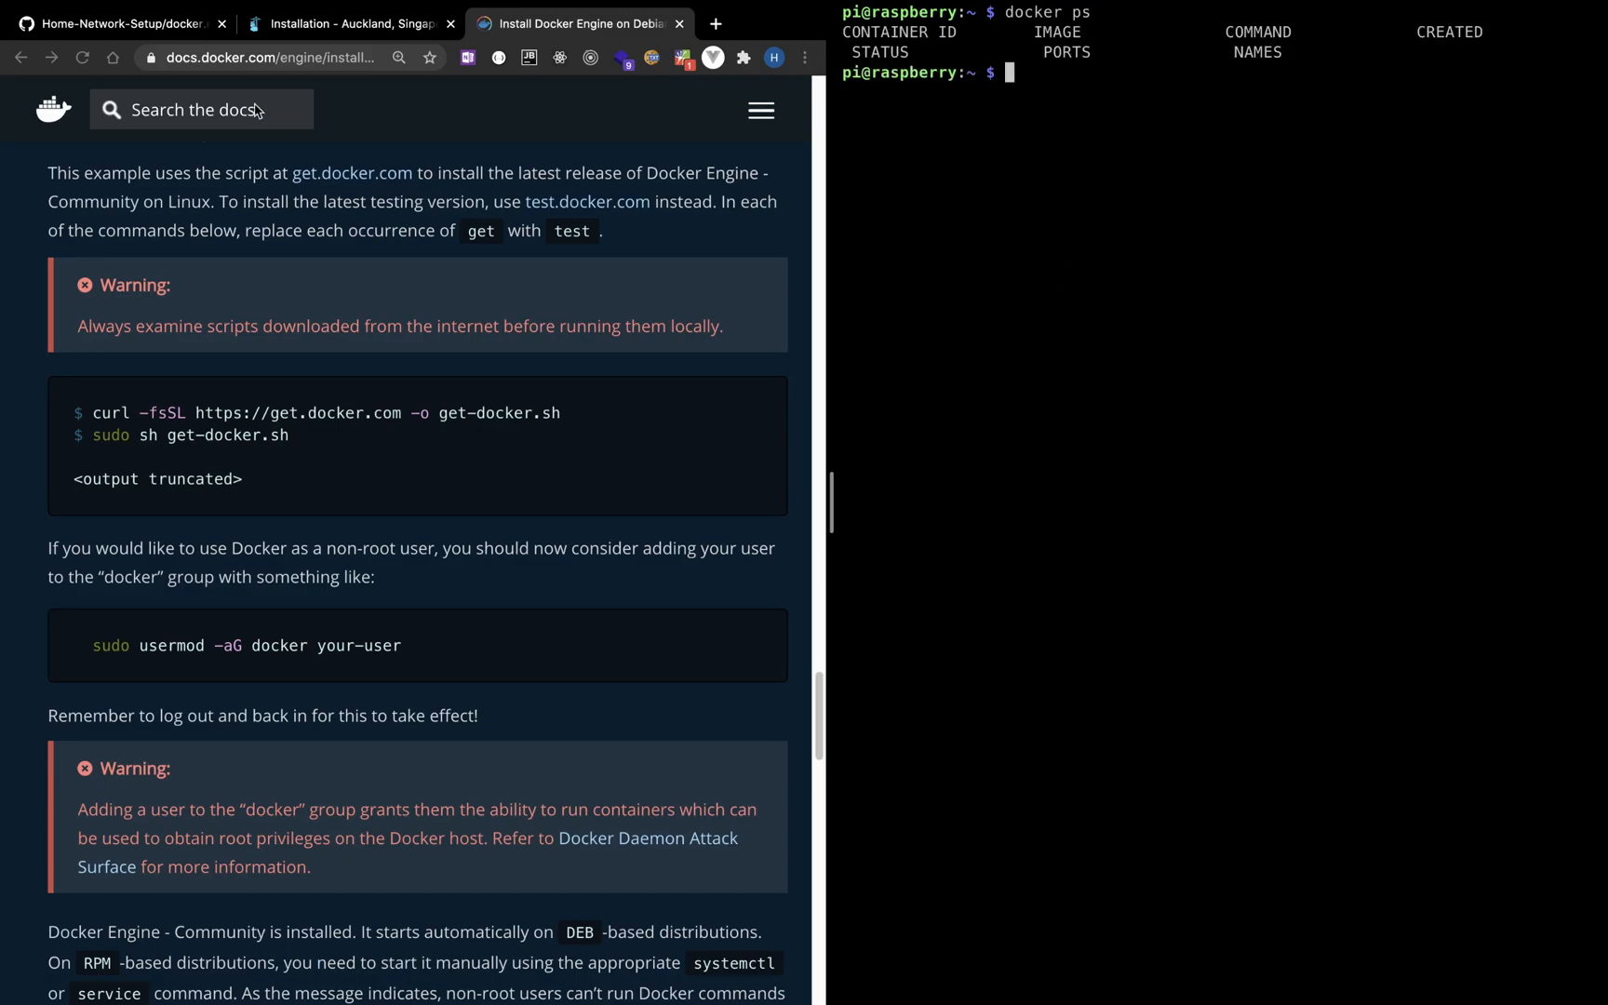
- Take pip3 install docker-compose from the Home-Network-Setup notes and run it on the Pi
click(116, 22)
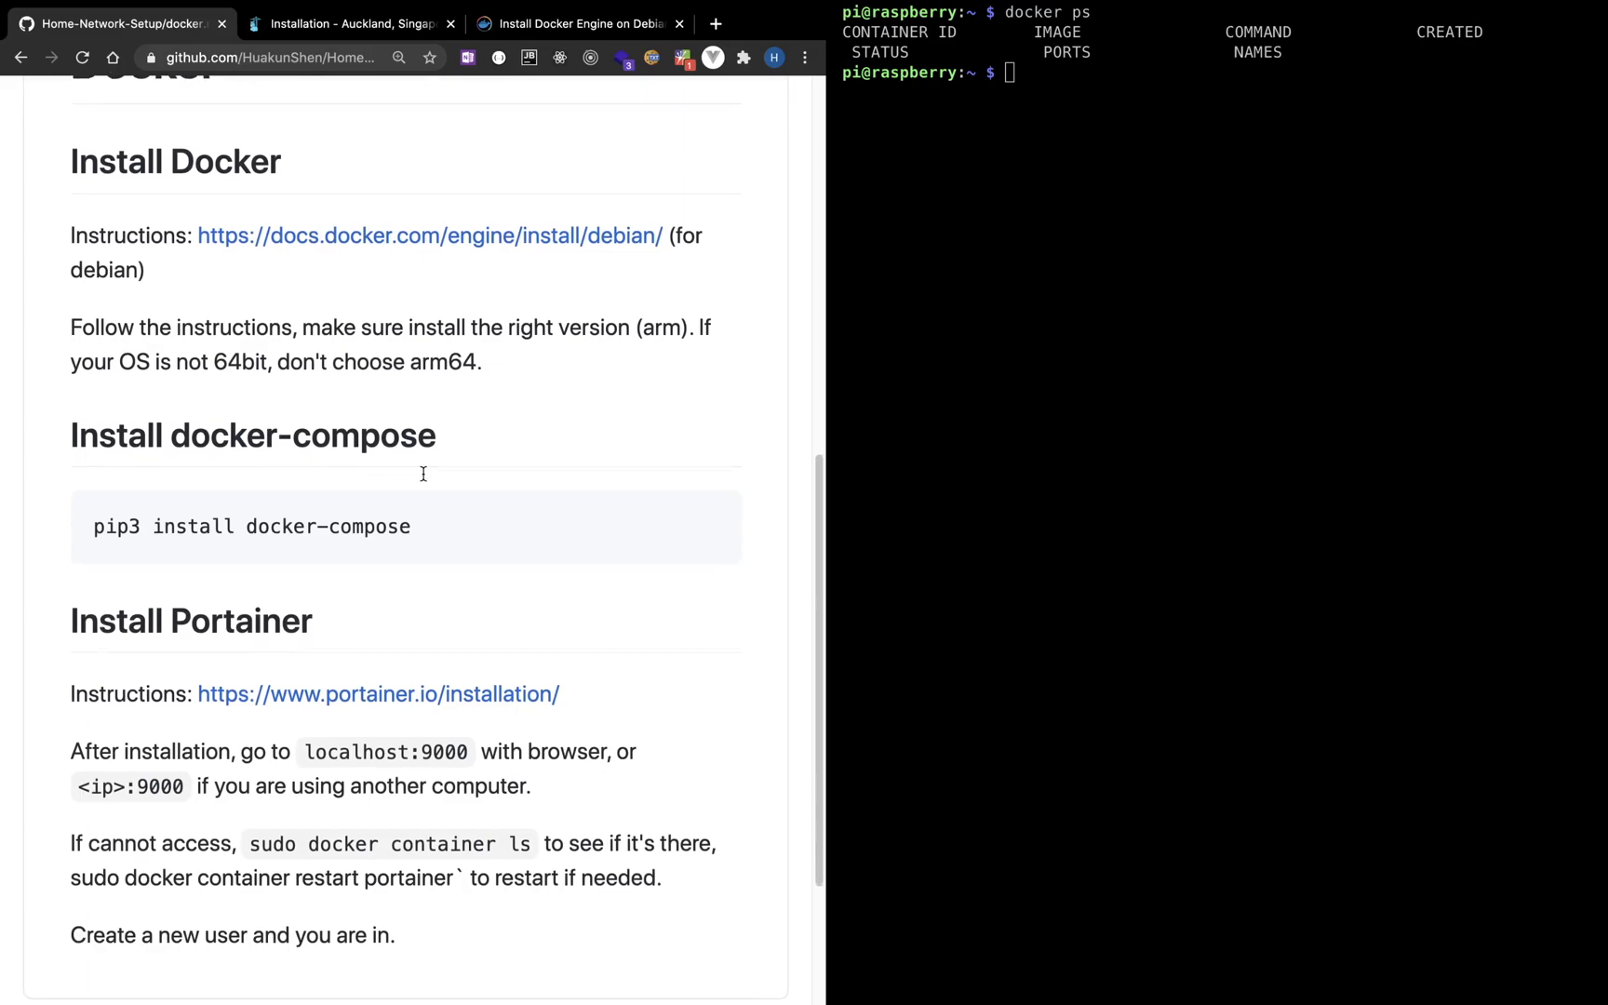
double_click(251, 513)
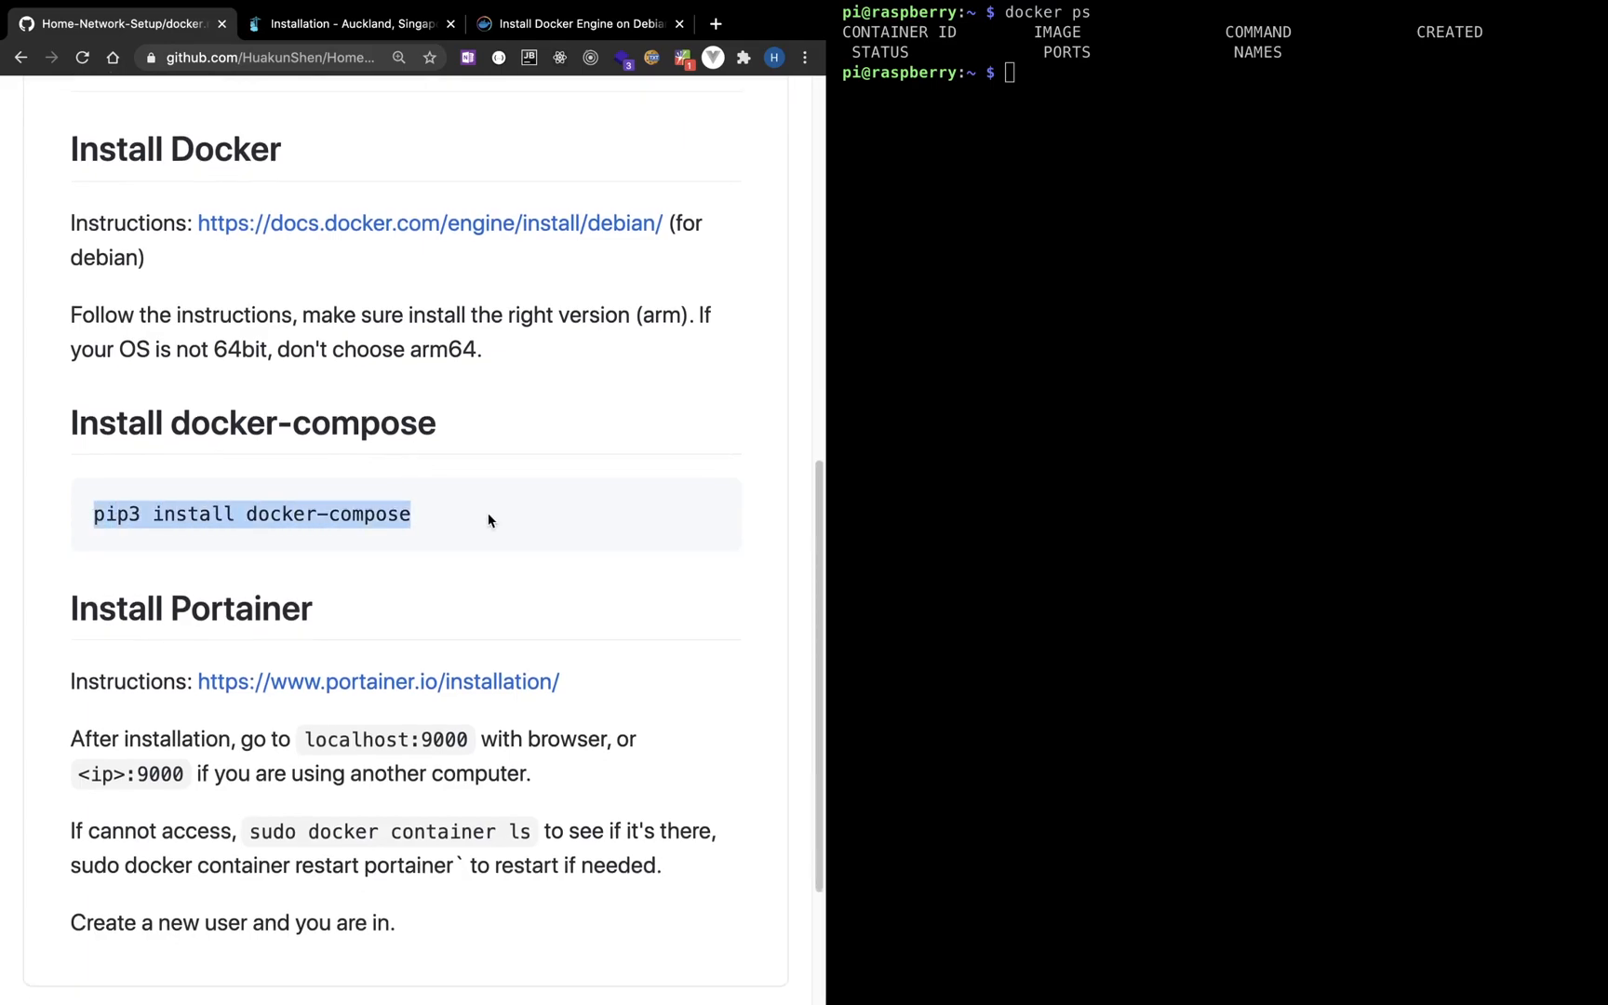
text(pip3 install docker-compose)
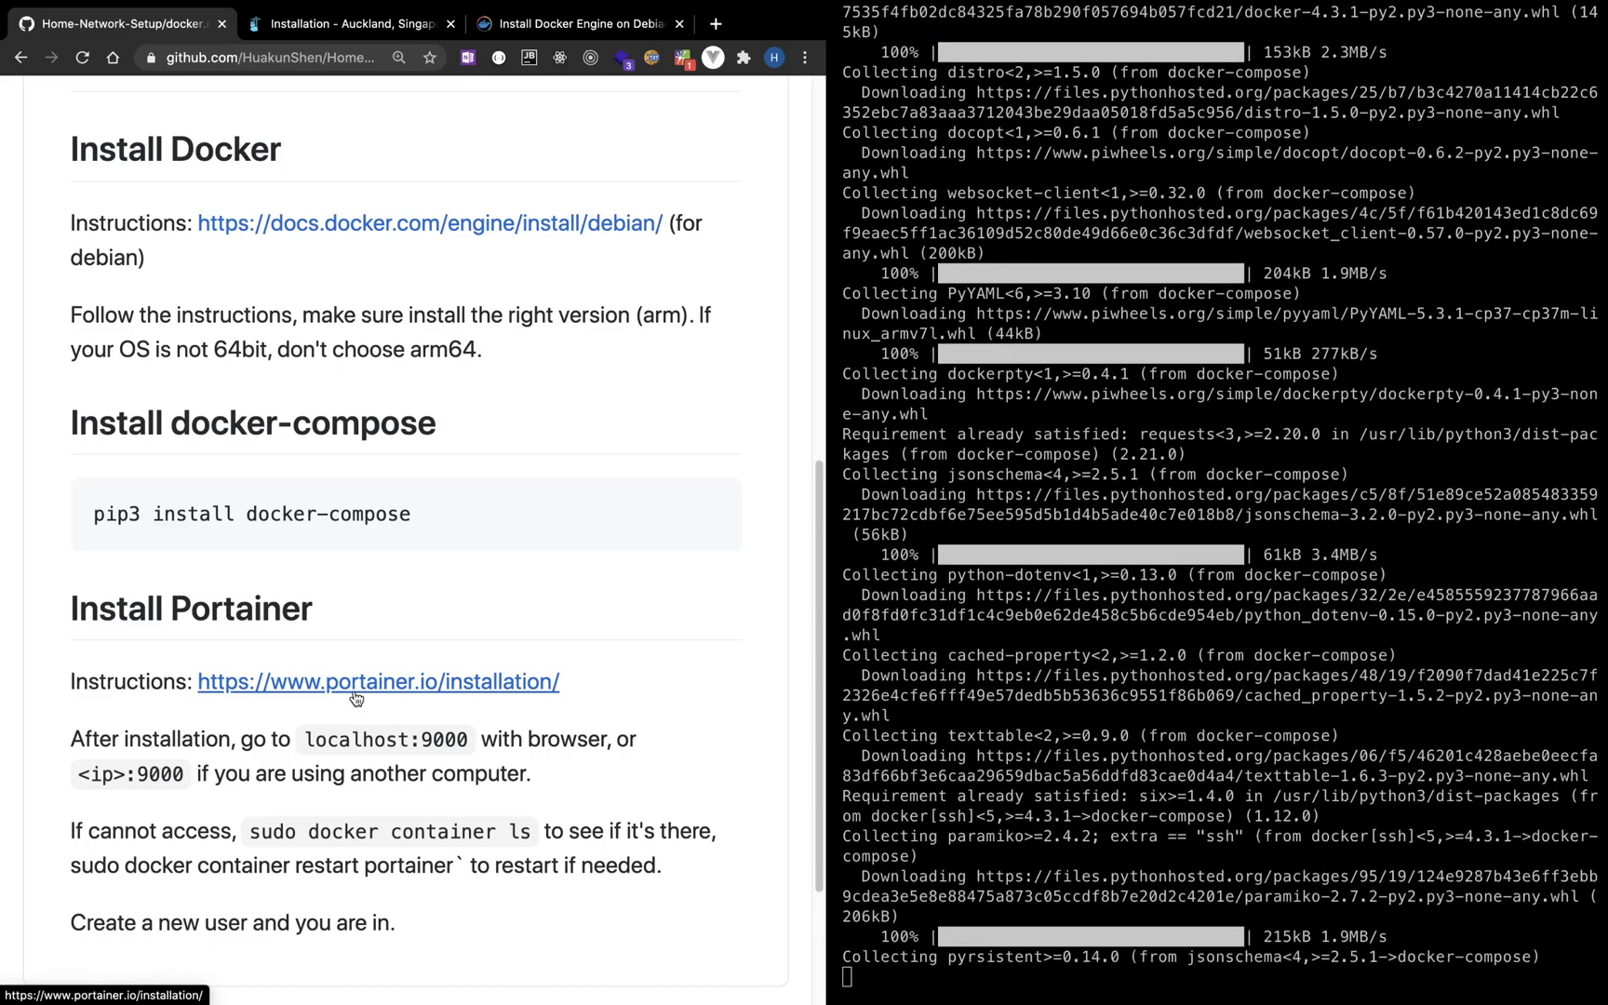
- Open portainer.io/installation in a new tab, enlarge it, and scroll to the standalone Linux Docker host commands
right_click(377, 681)
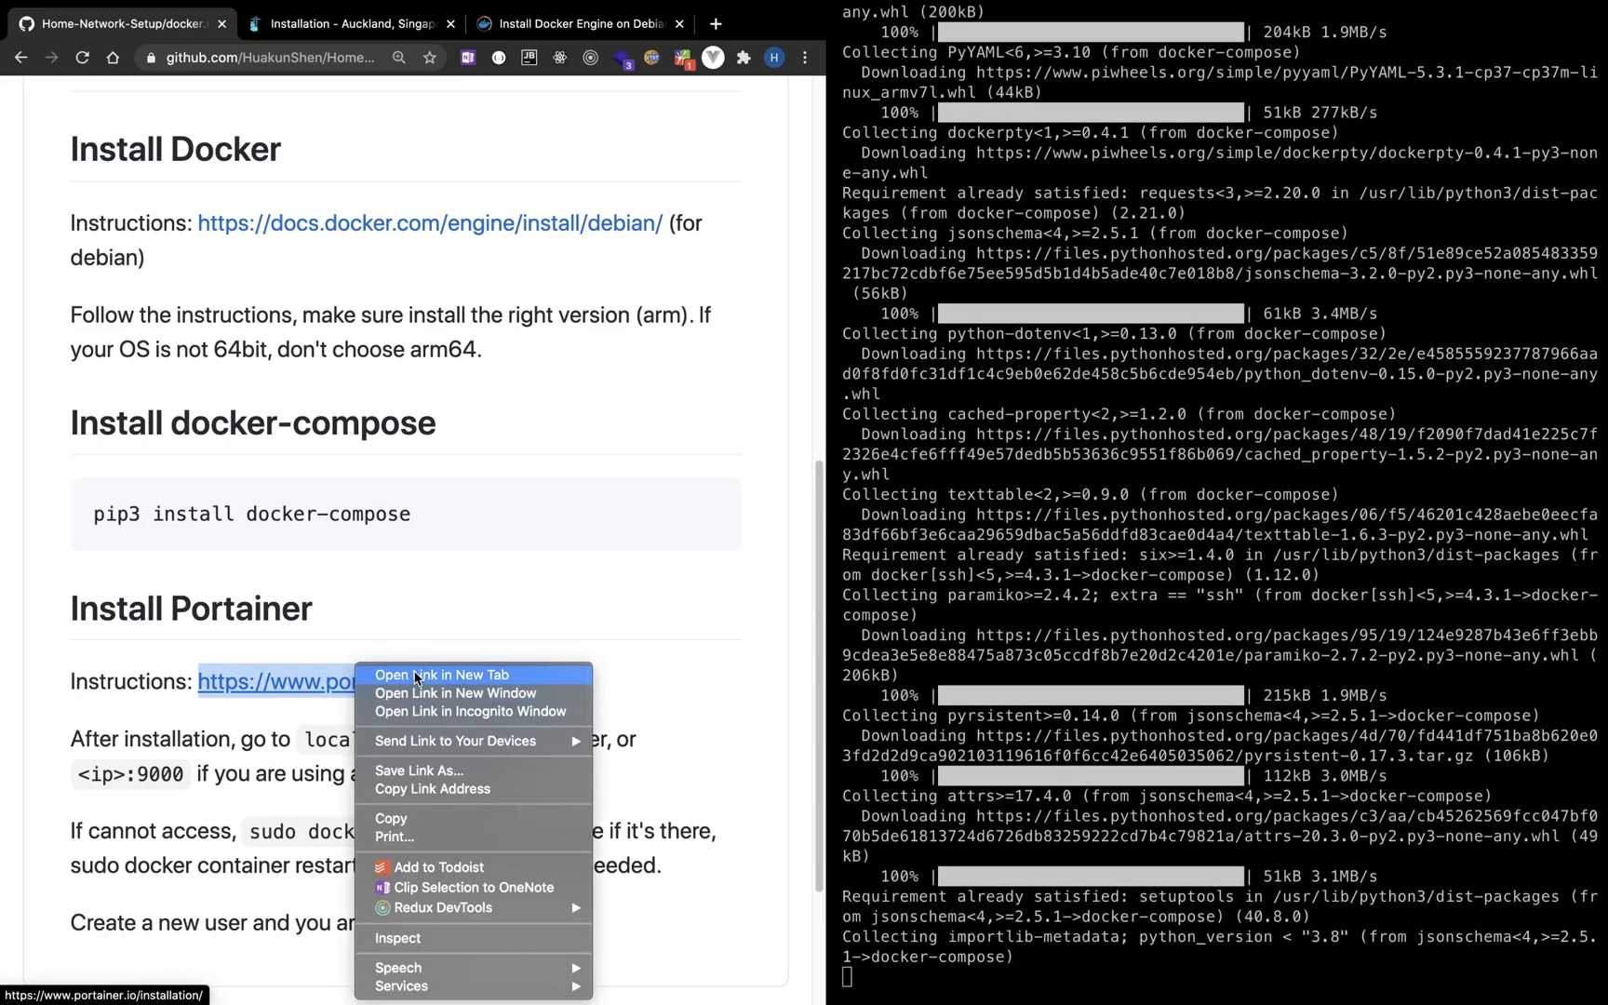
click(441, 676)
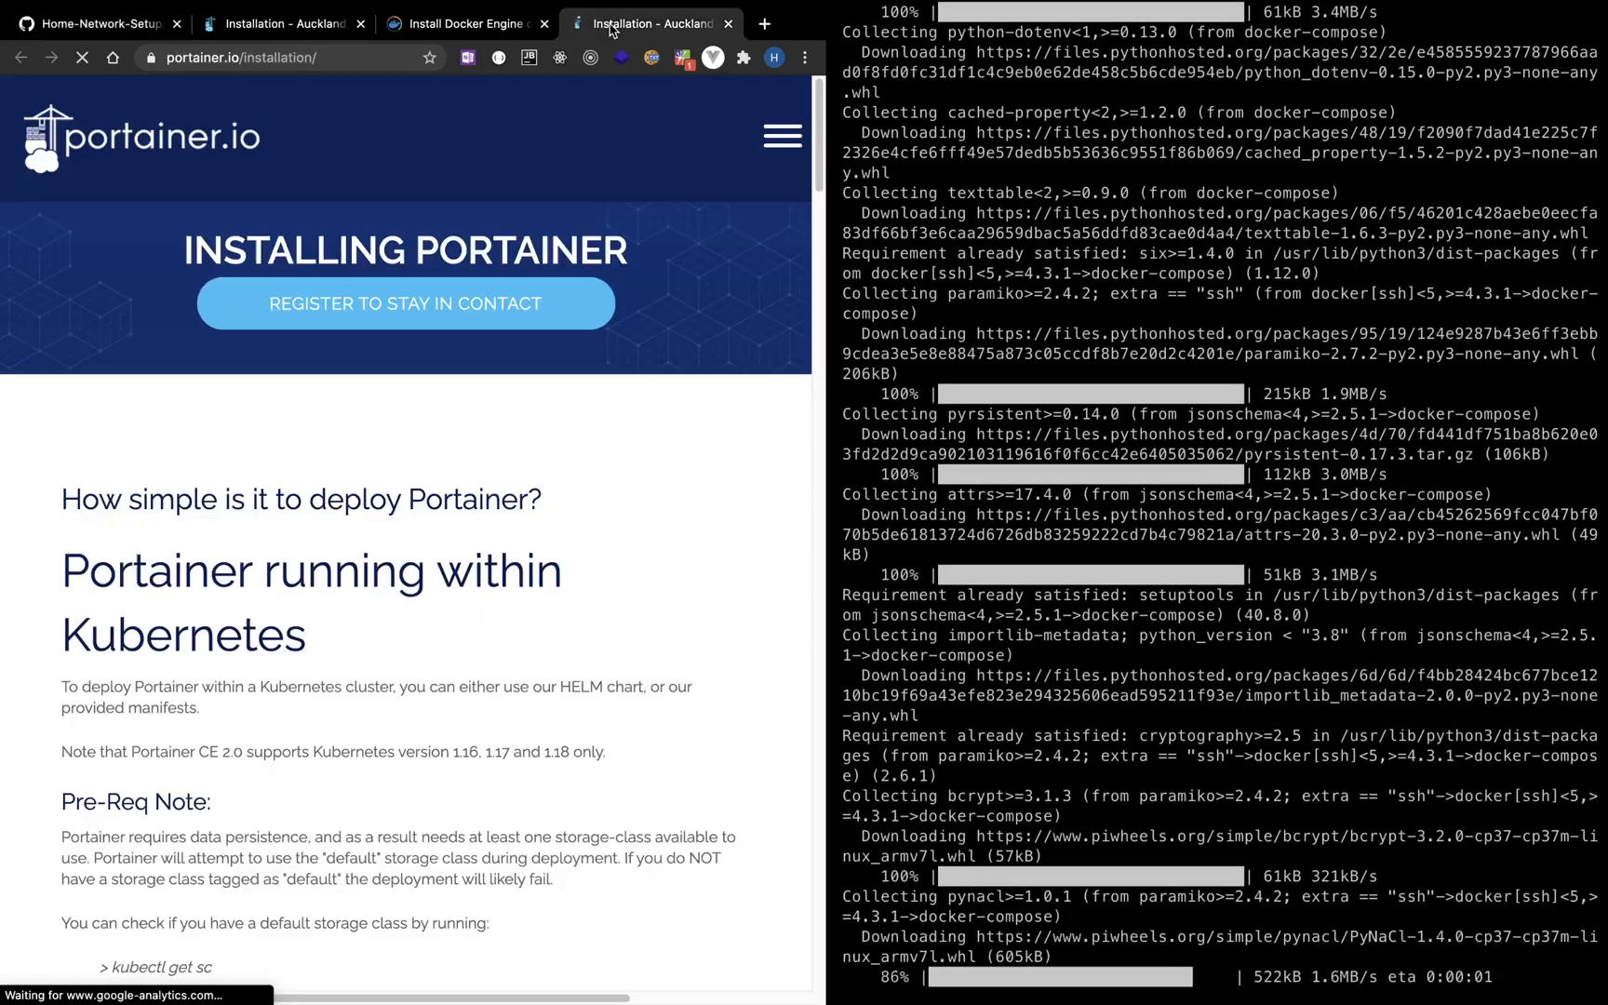
scroll(down, 3)
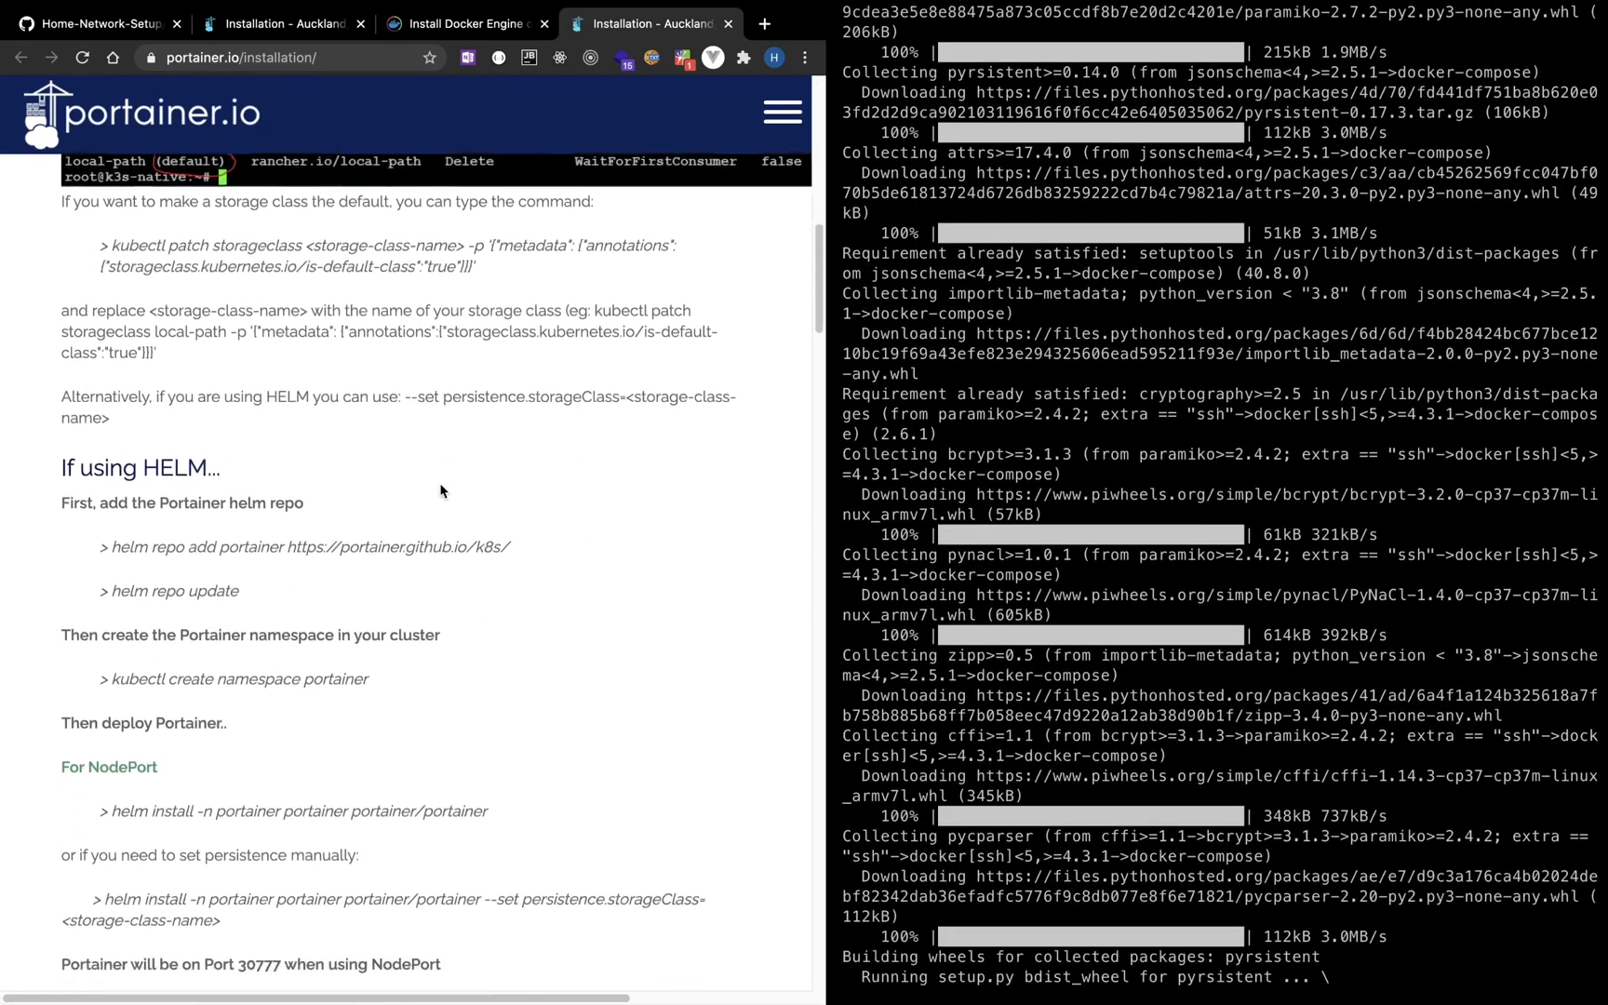
scroll(down, 3)
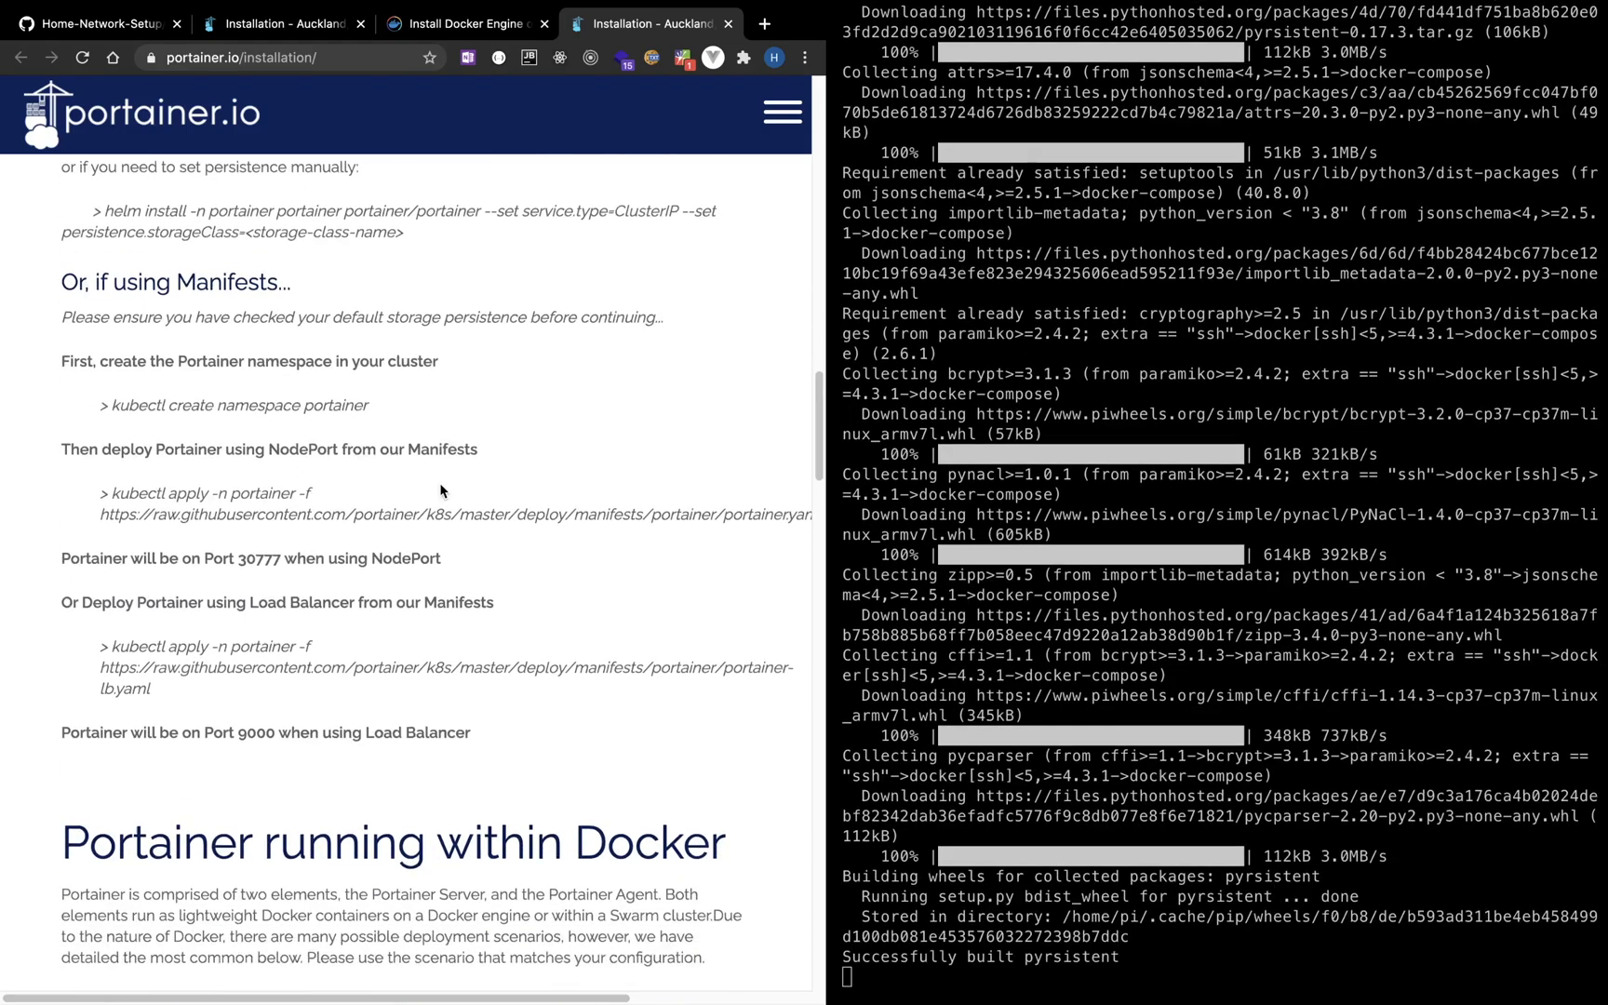
scroll(down, 3)
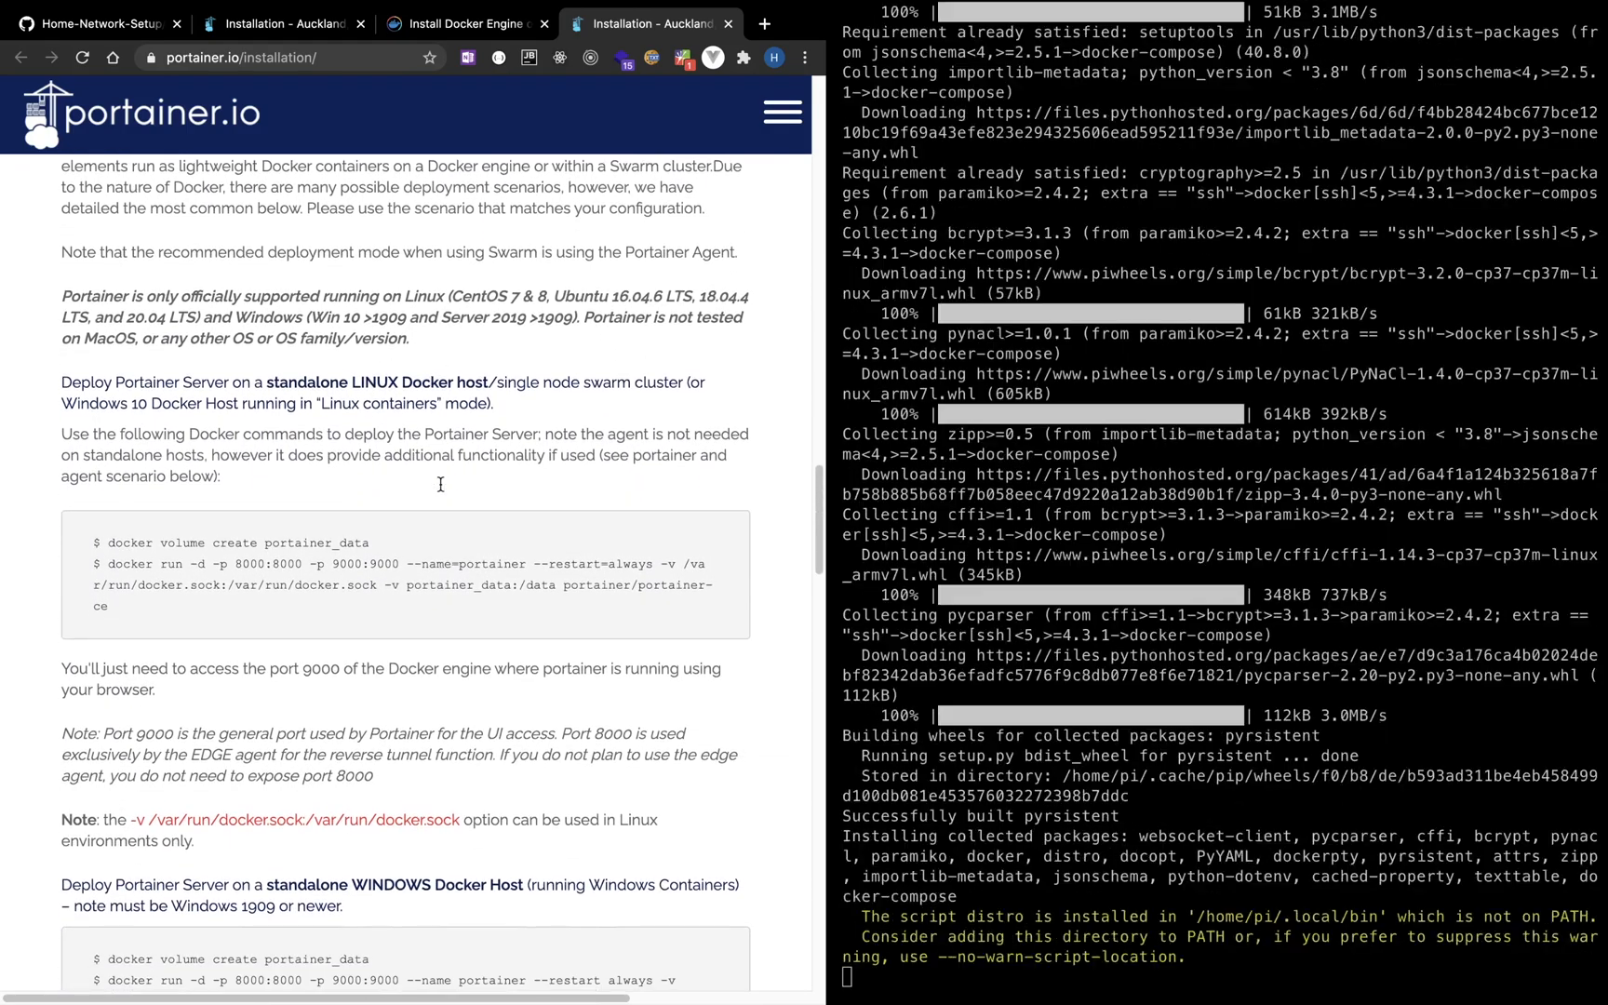
key(ctrl+plus)
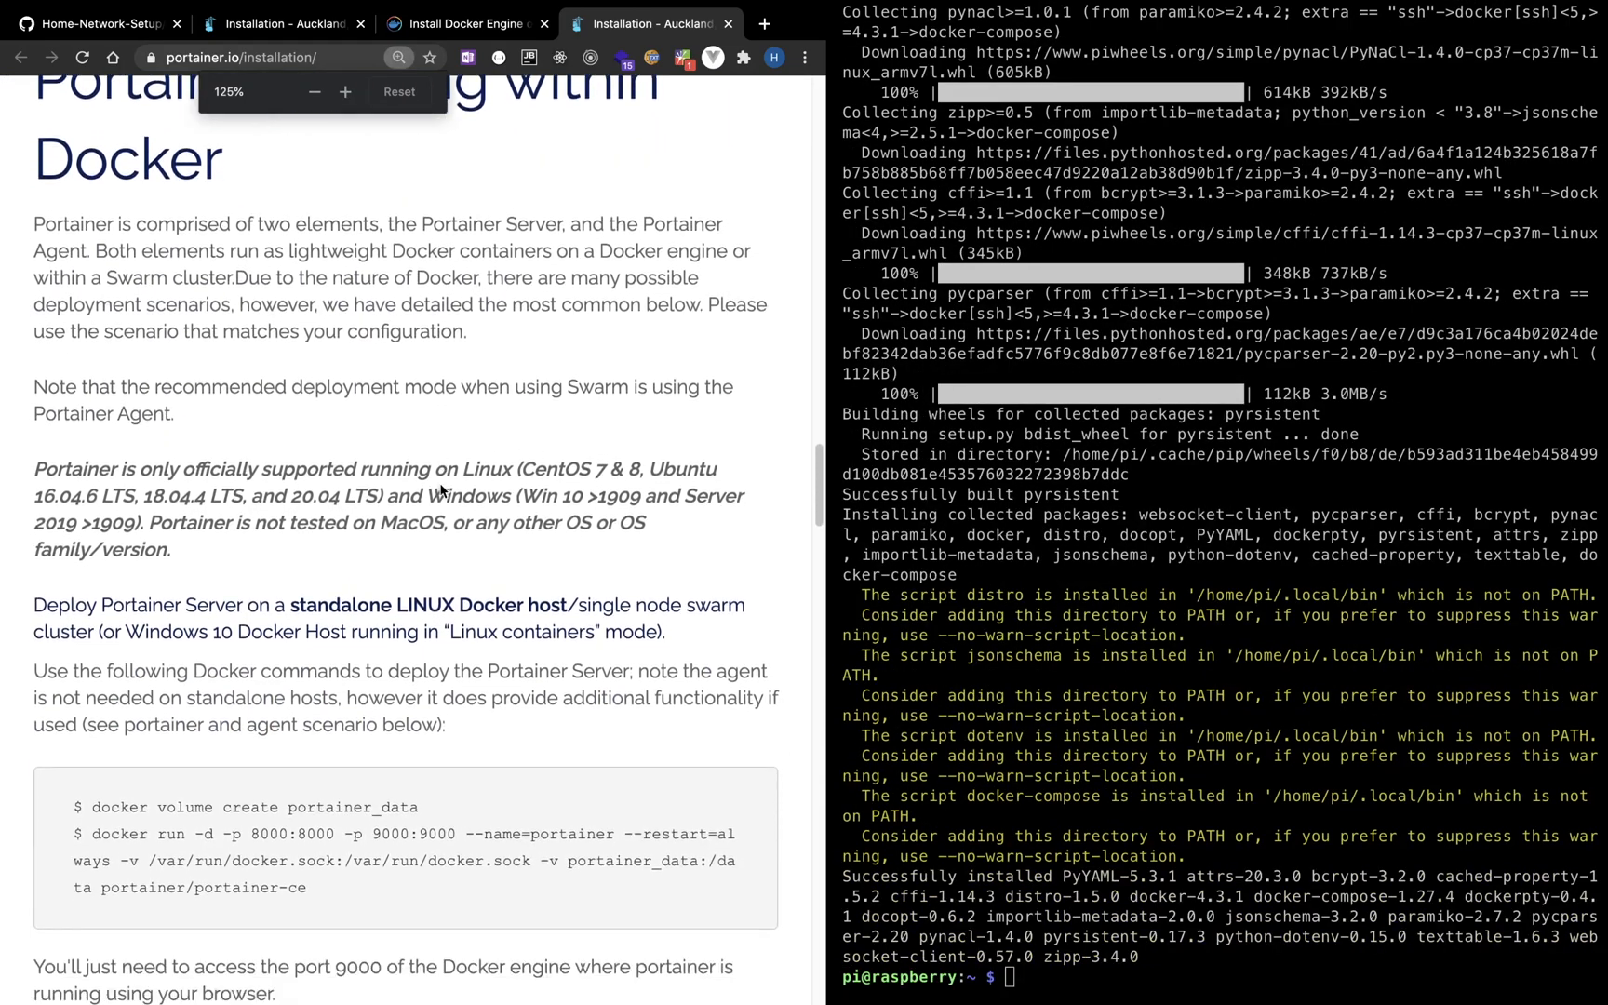
scroll(down, 3)
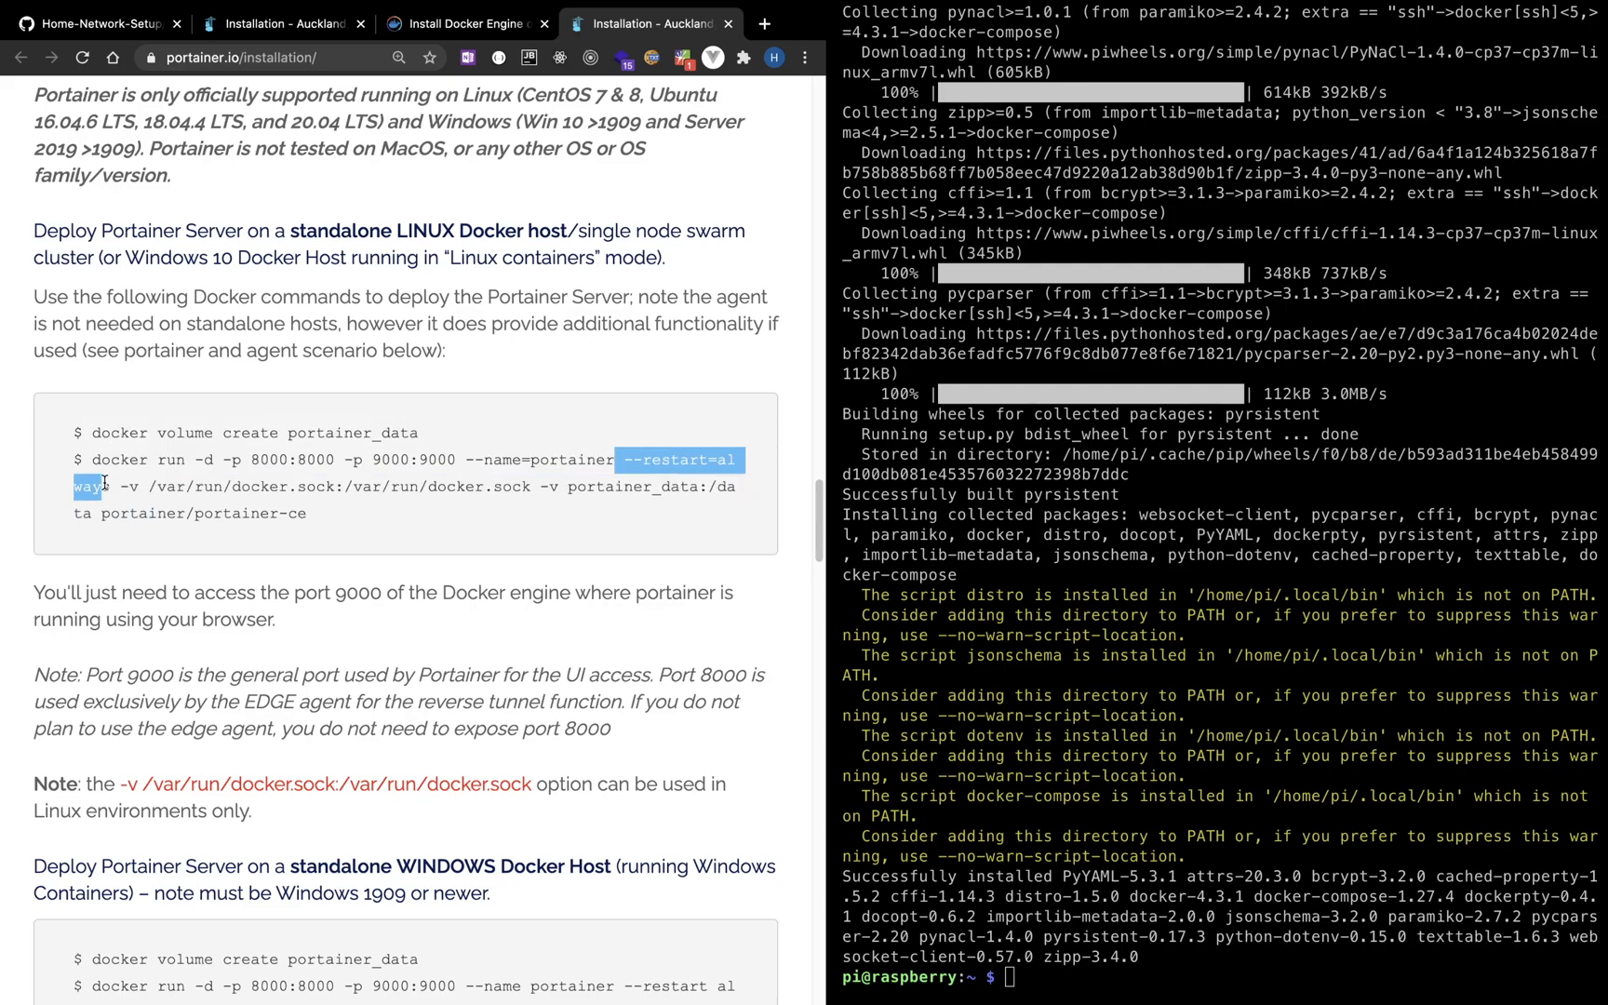
- Run docker-compose (command not found), then log out and SSH back in so it is found
click(96, 486)
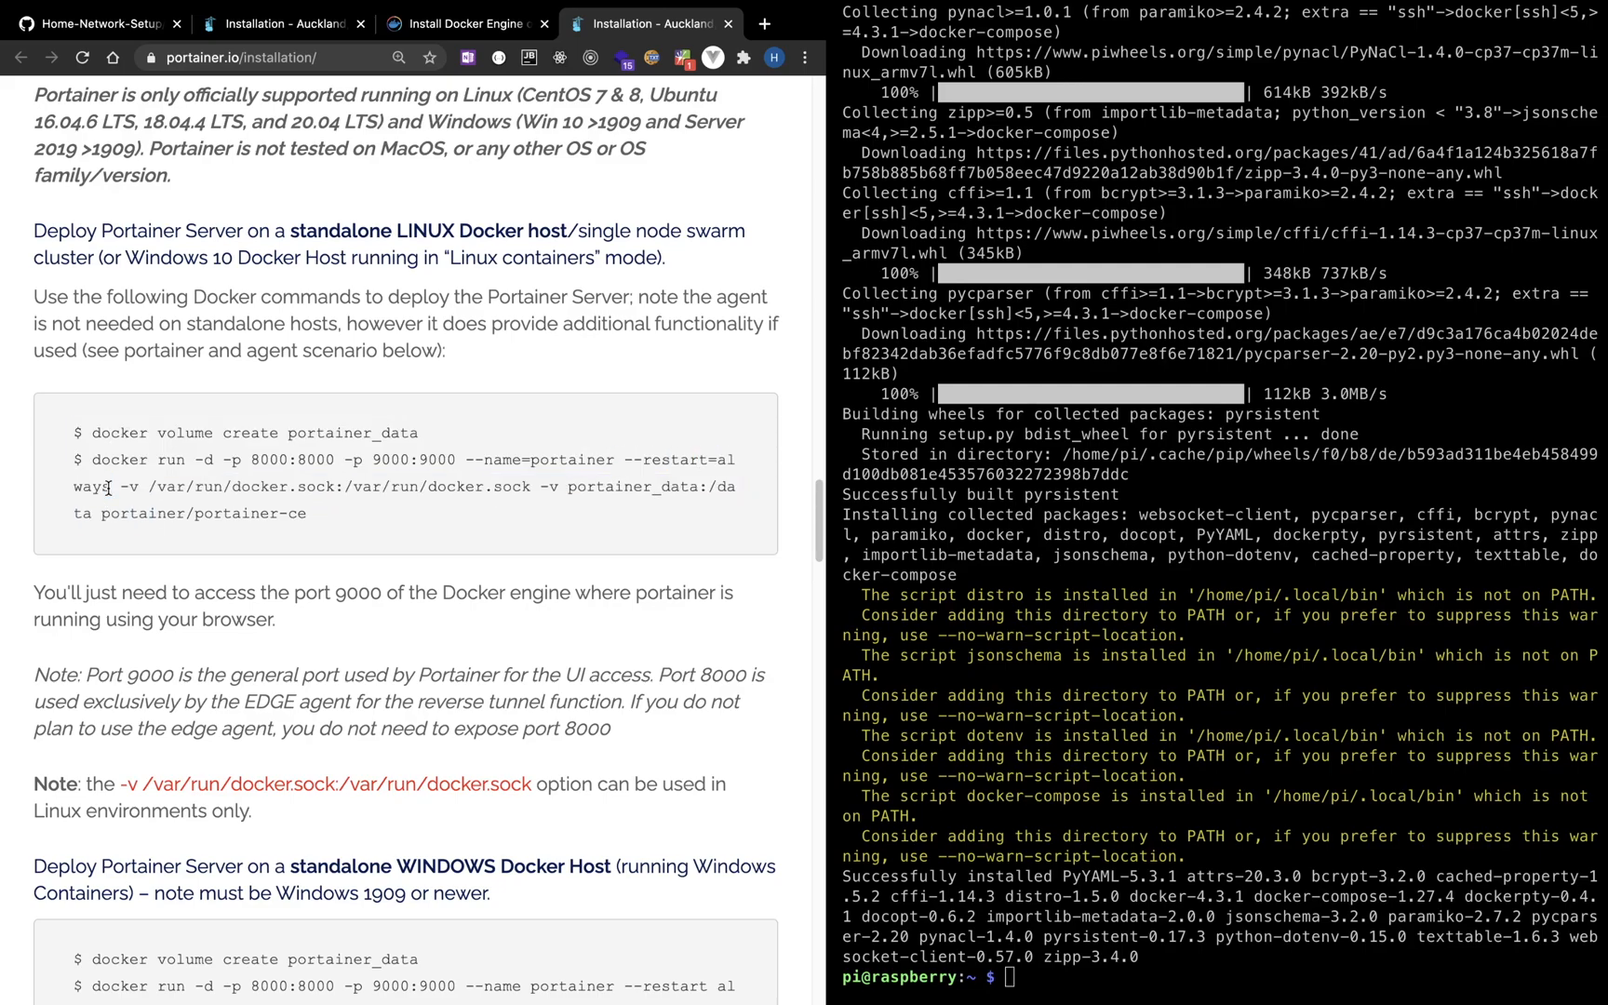
mouse_move(1154, 759)
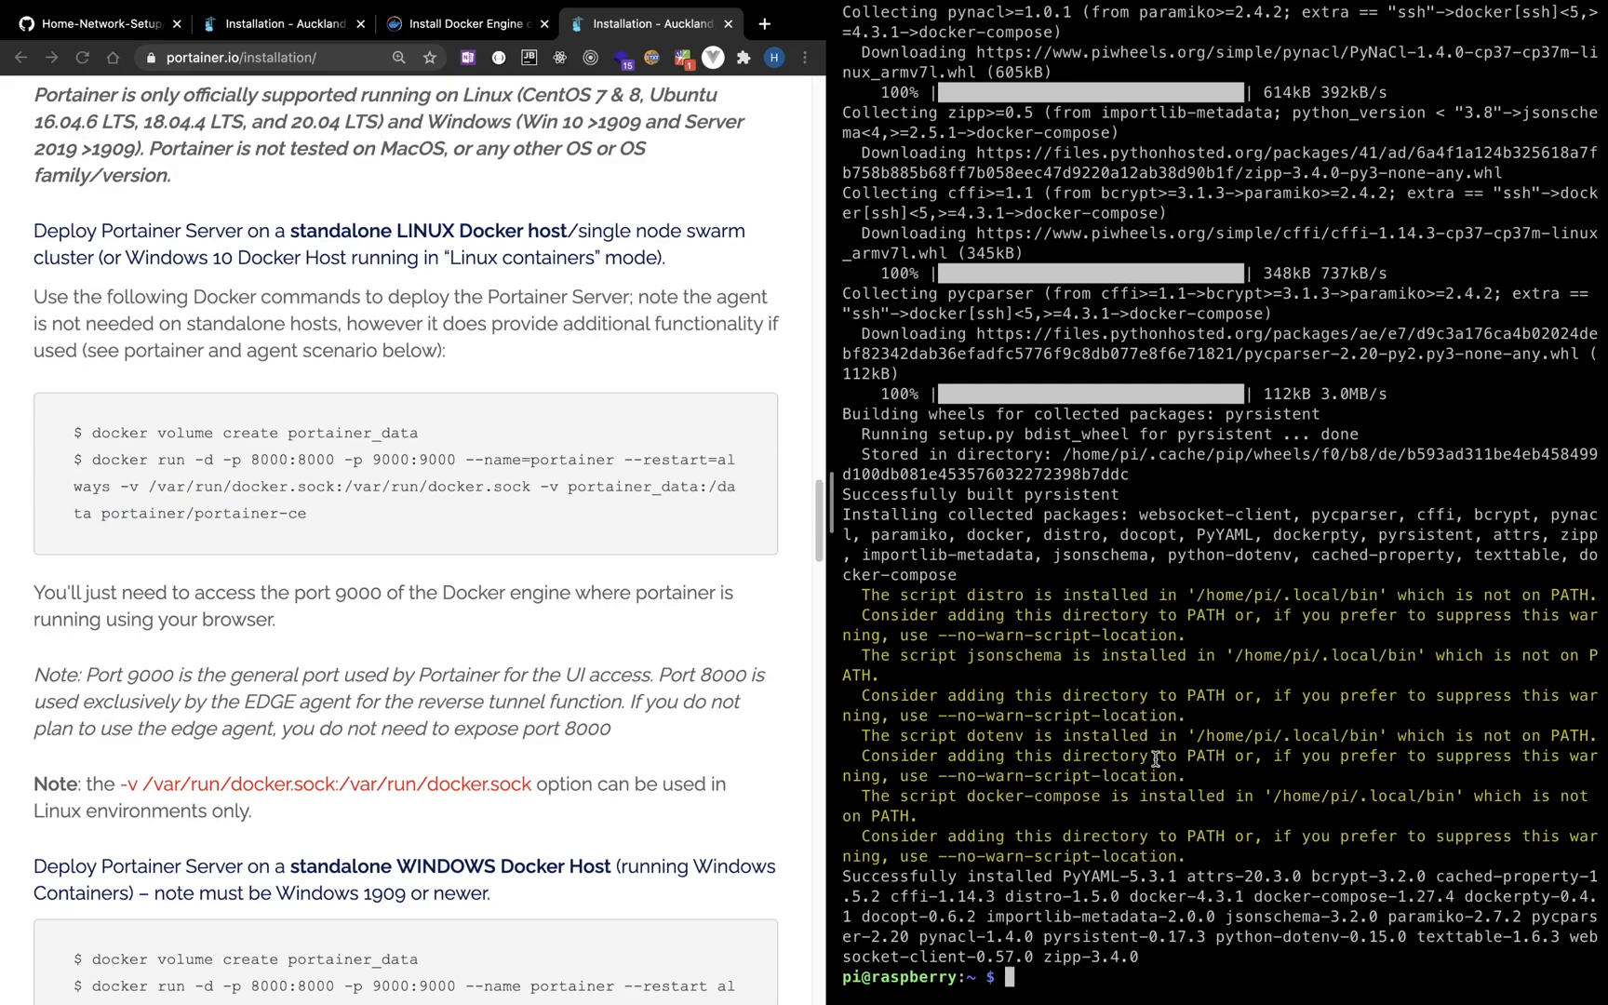
text(docker-)
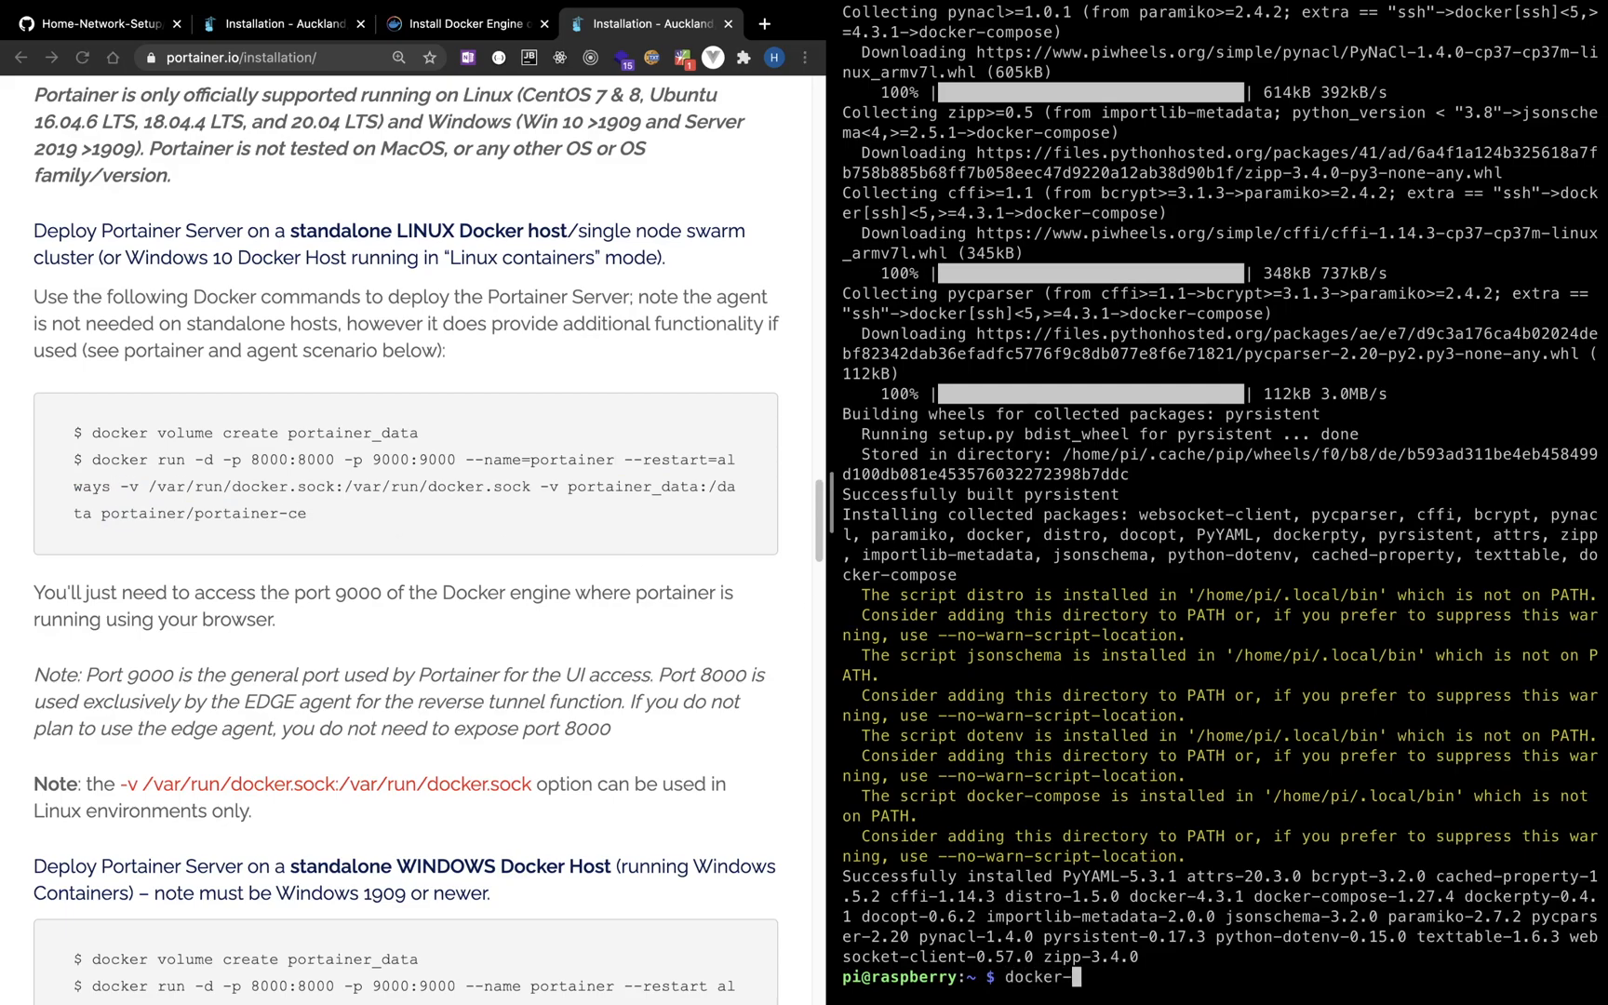
text(compose)
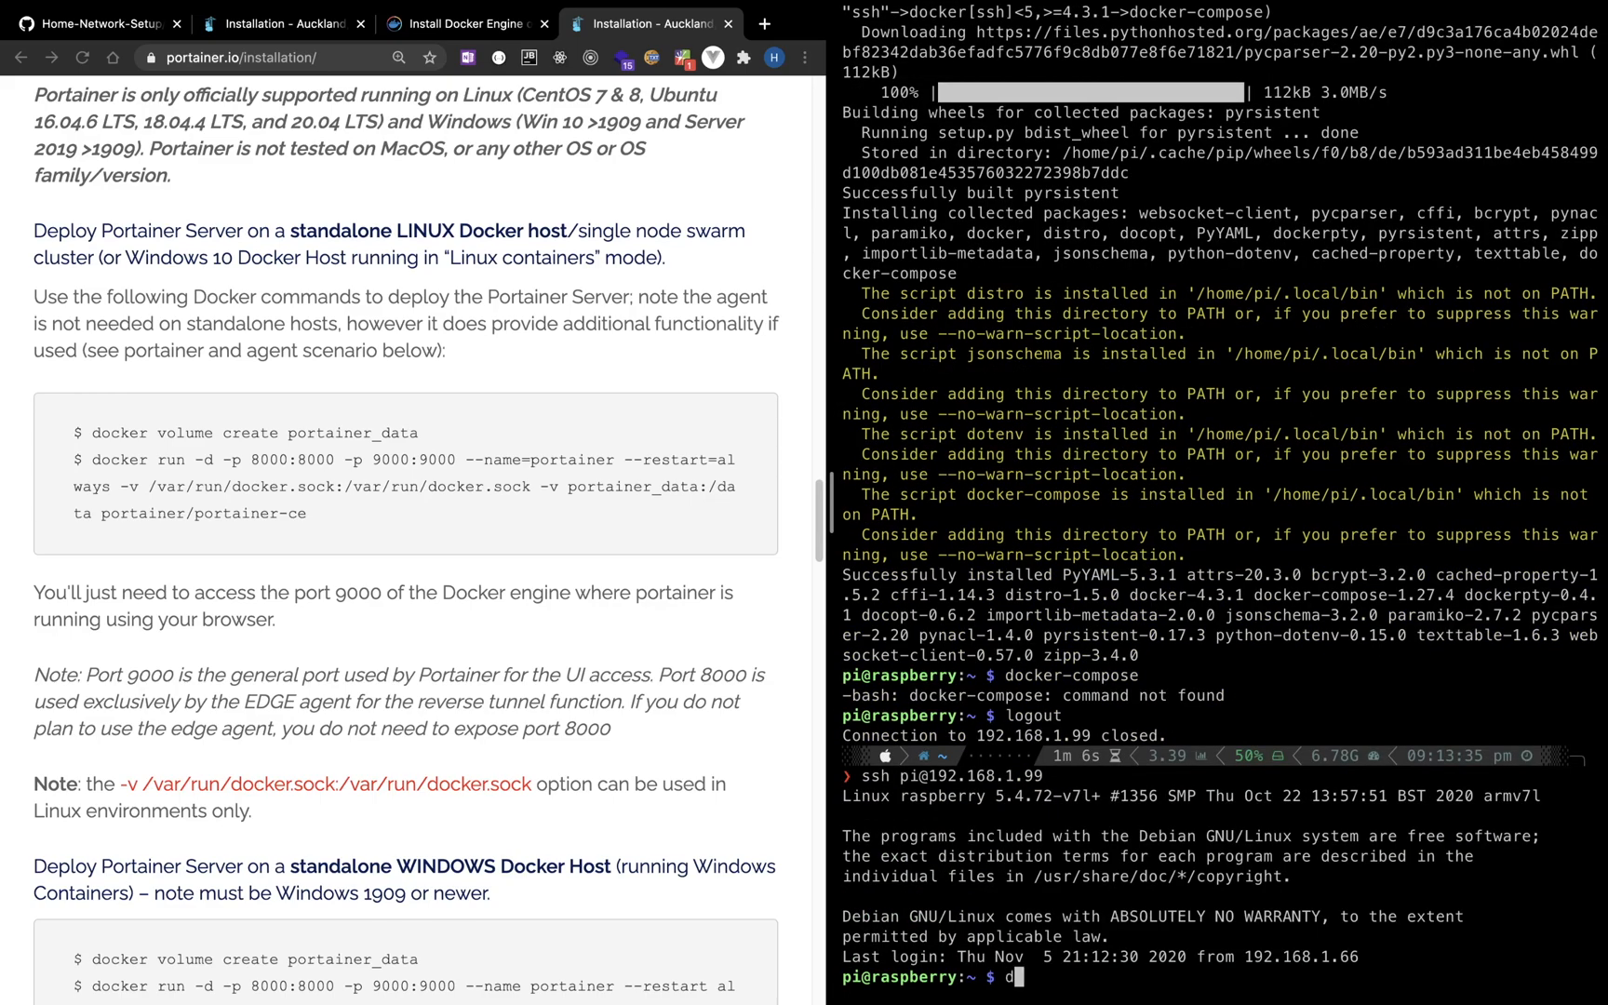
text(ocker-compose)
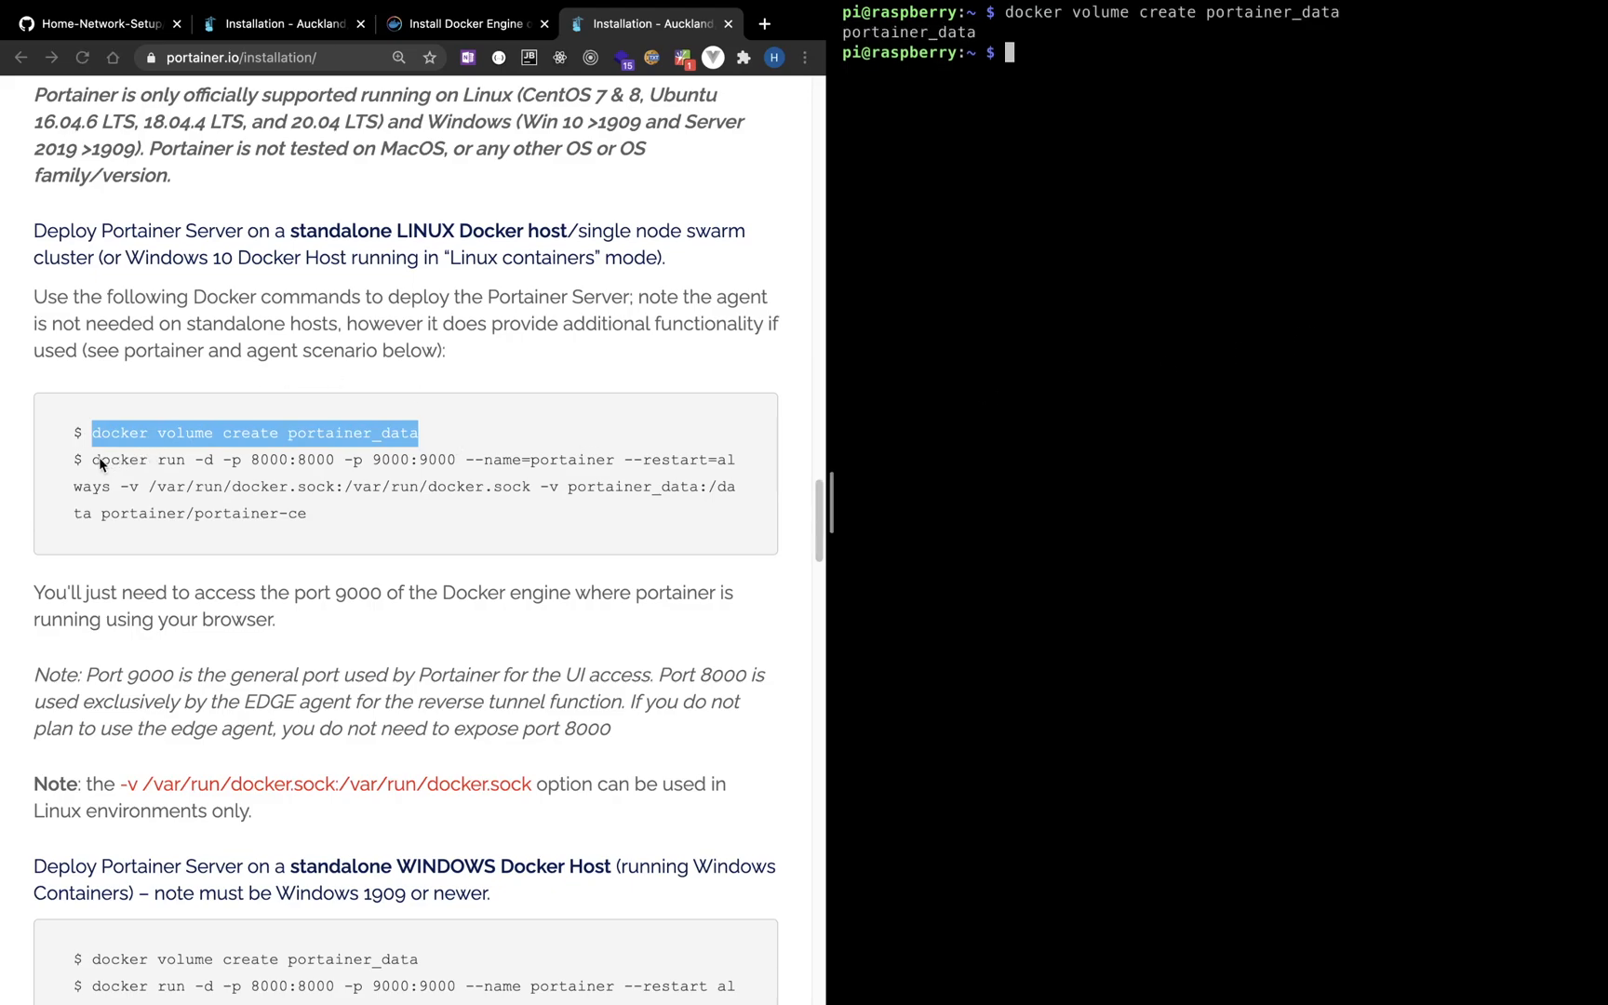
- Copy and run the docker run command for portainer/portainer-ce with ports 8000 and 9000, noting the port 9000 access tip
drag(93, 460, 307, 513)
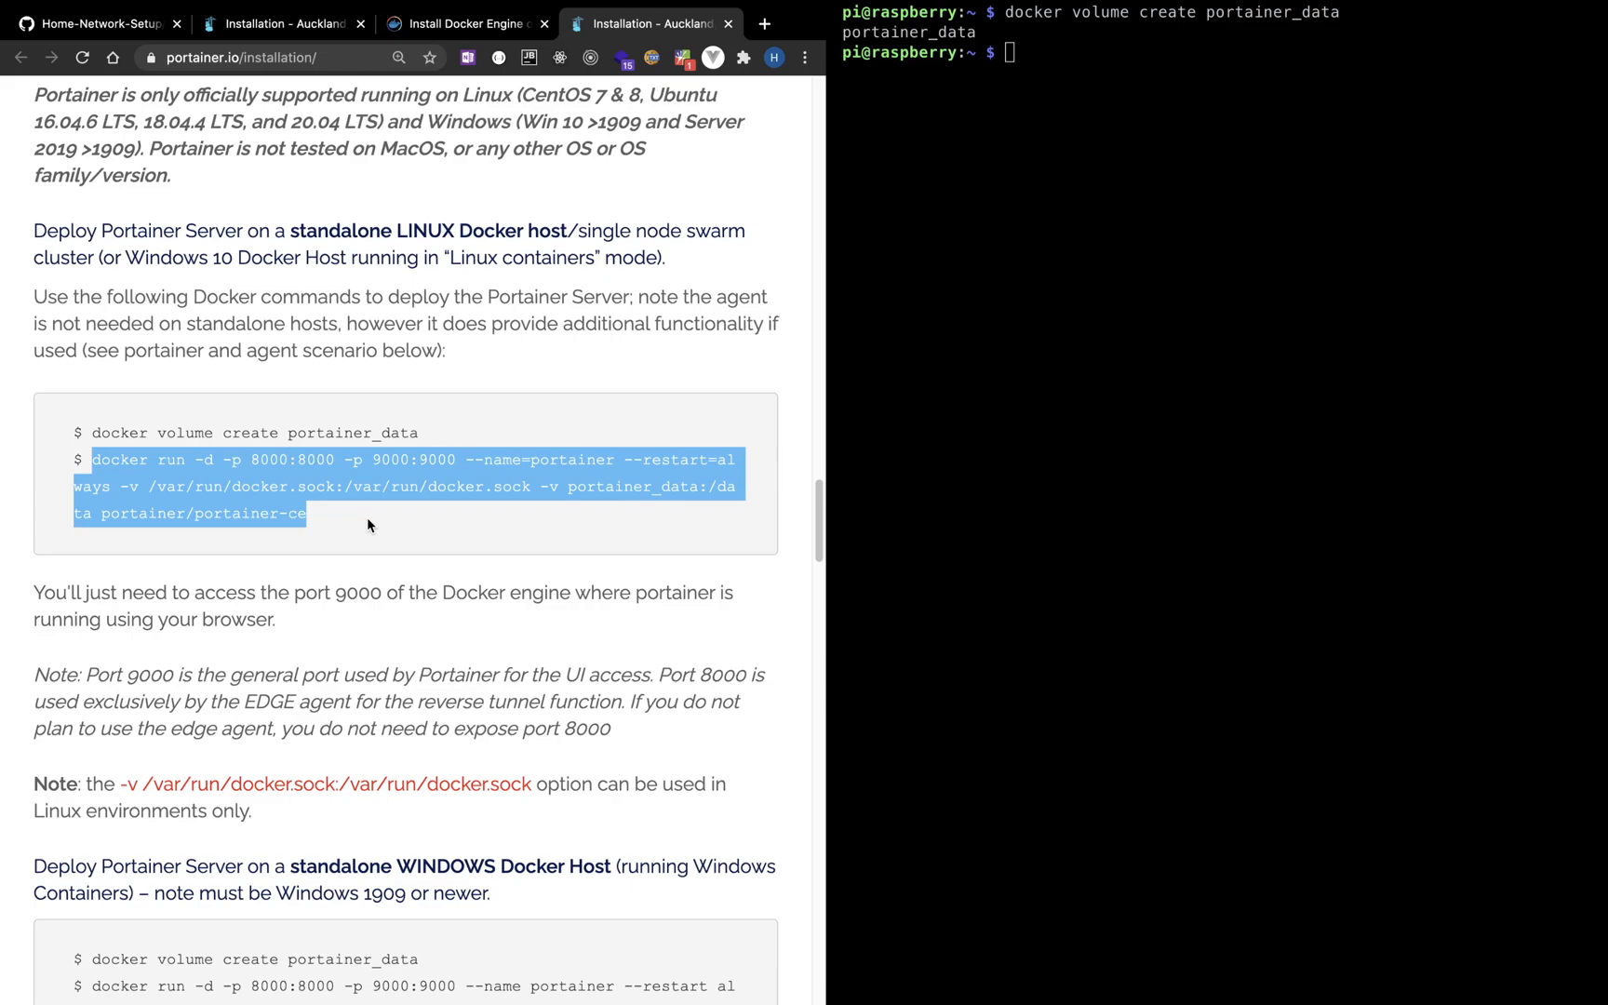
click(497, 428)
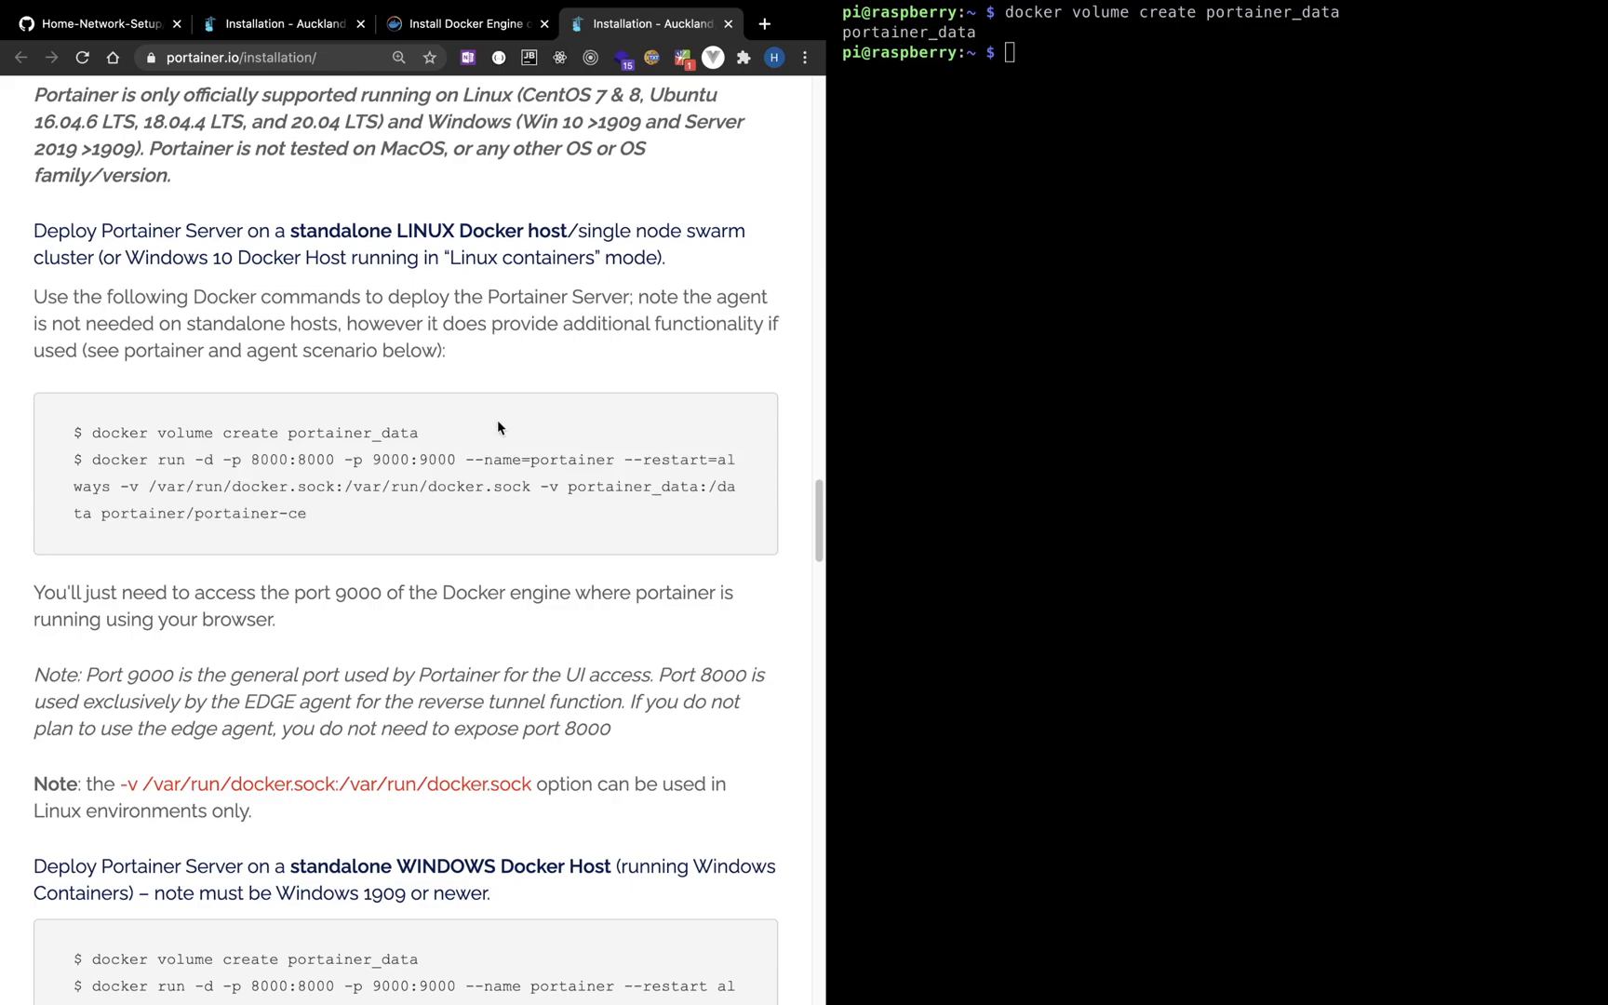
scroll(down, 3)
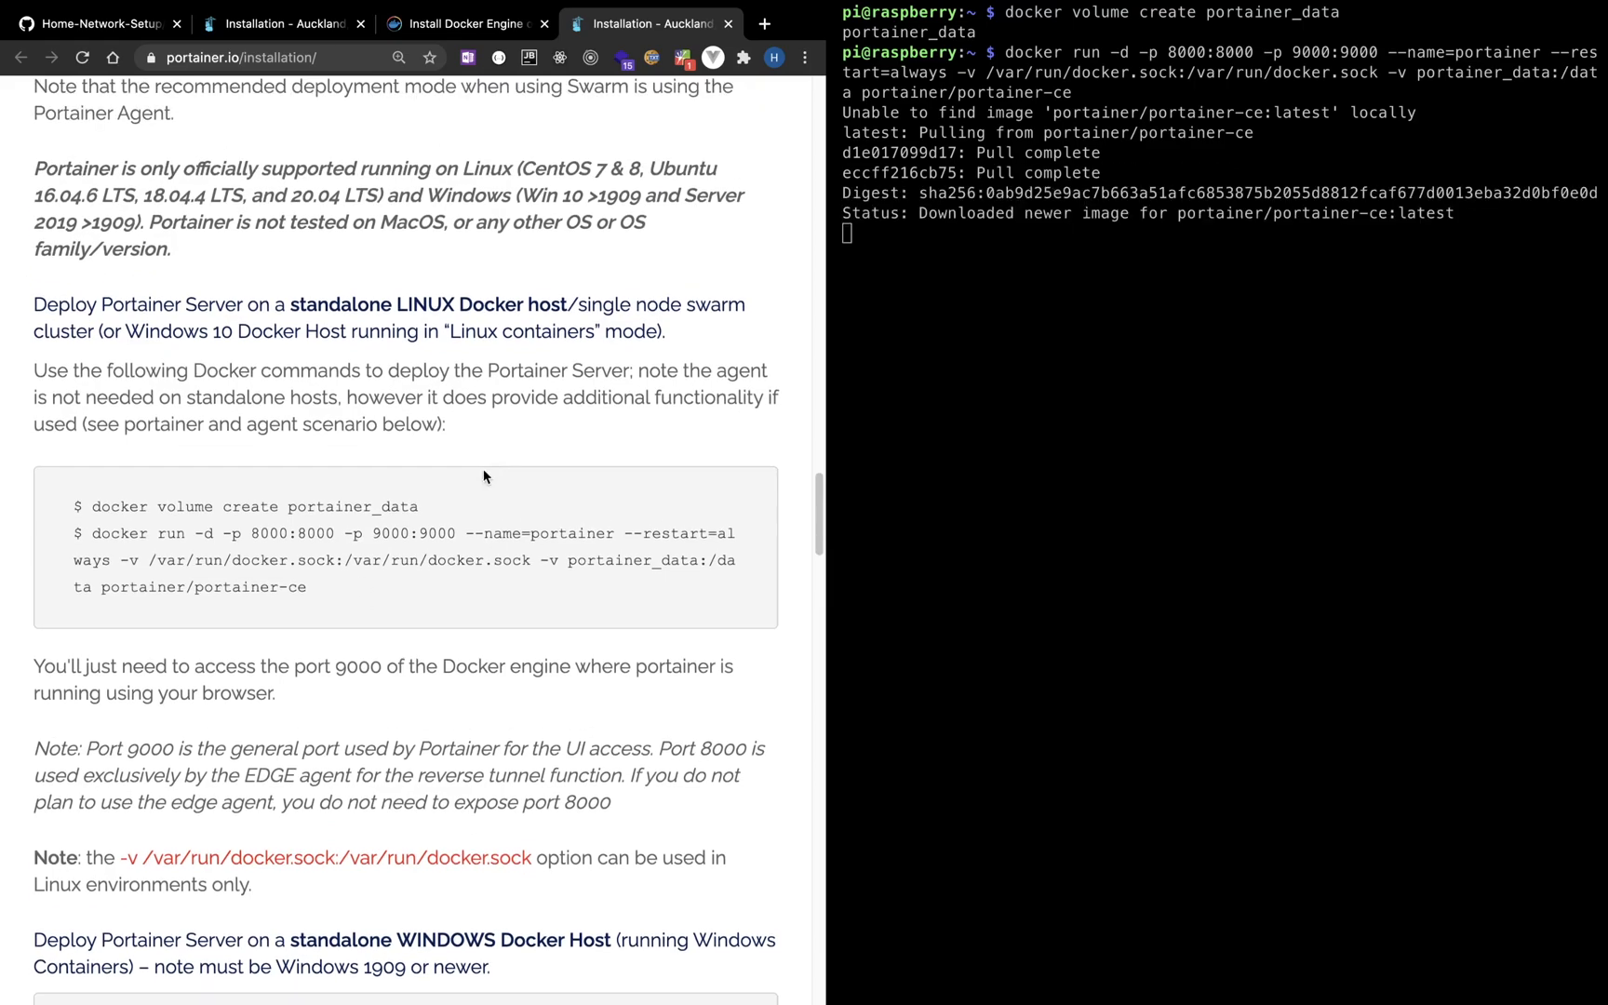
drag(123, 667, 636, 666)
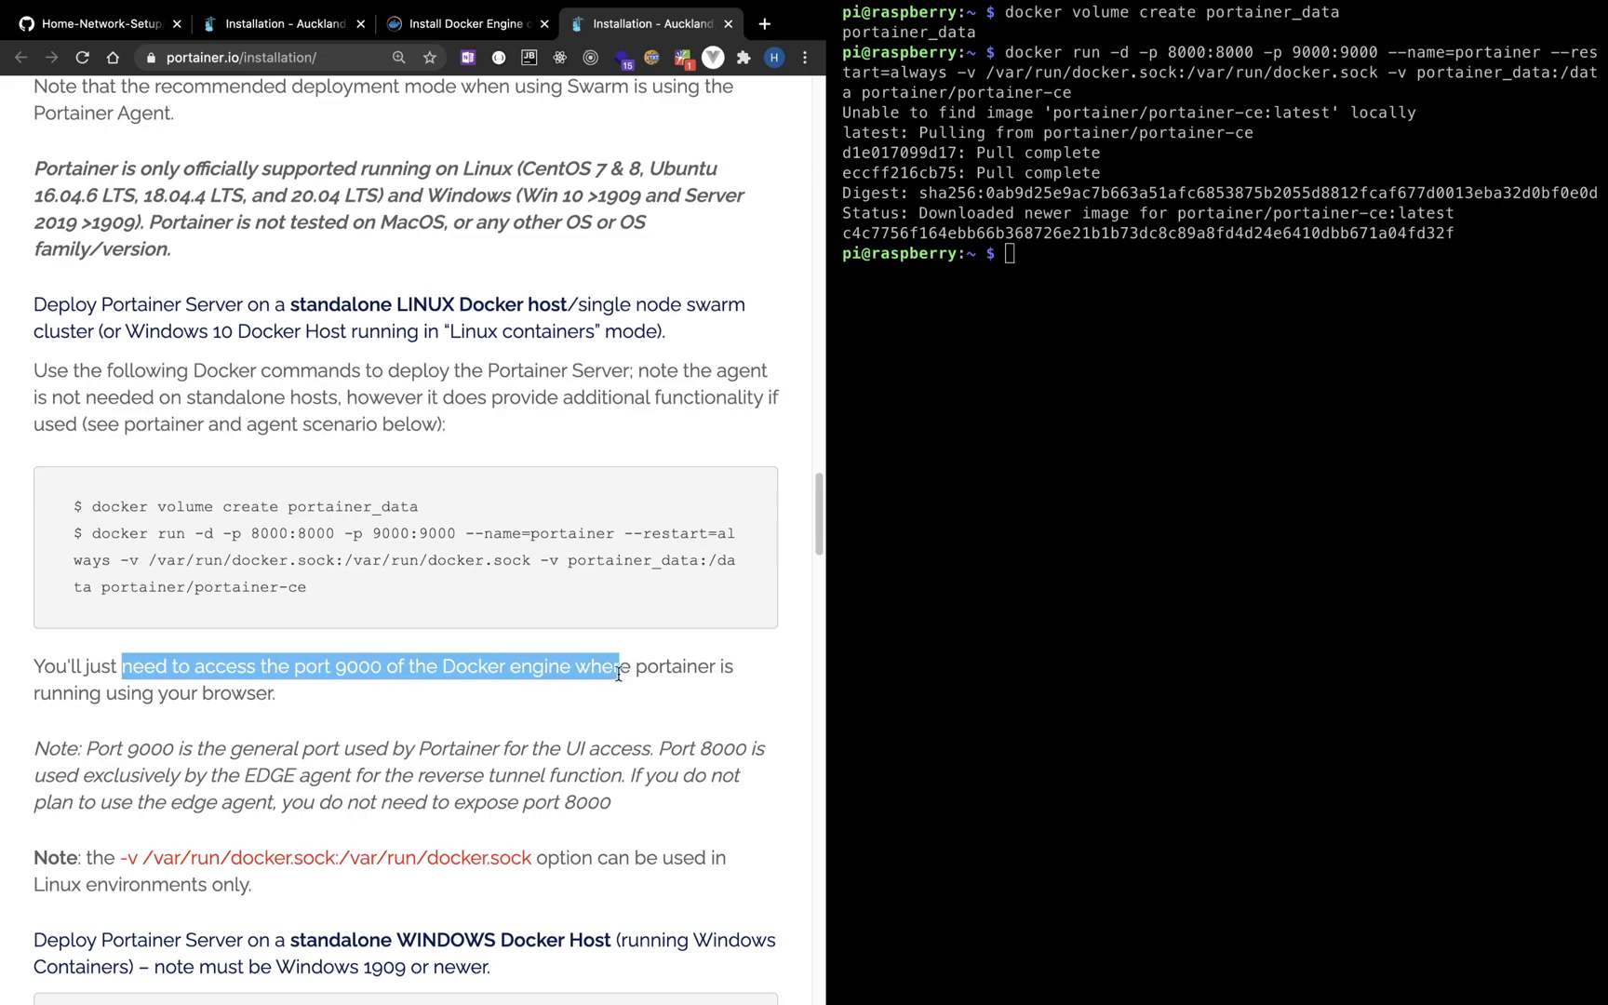
click(264, 699)
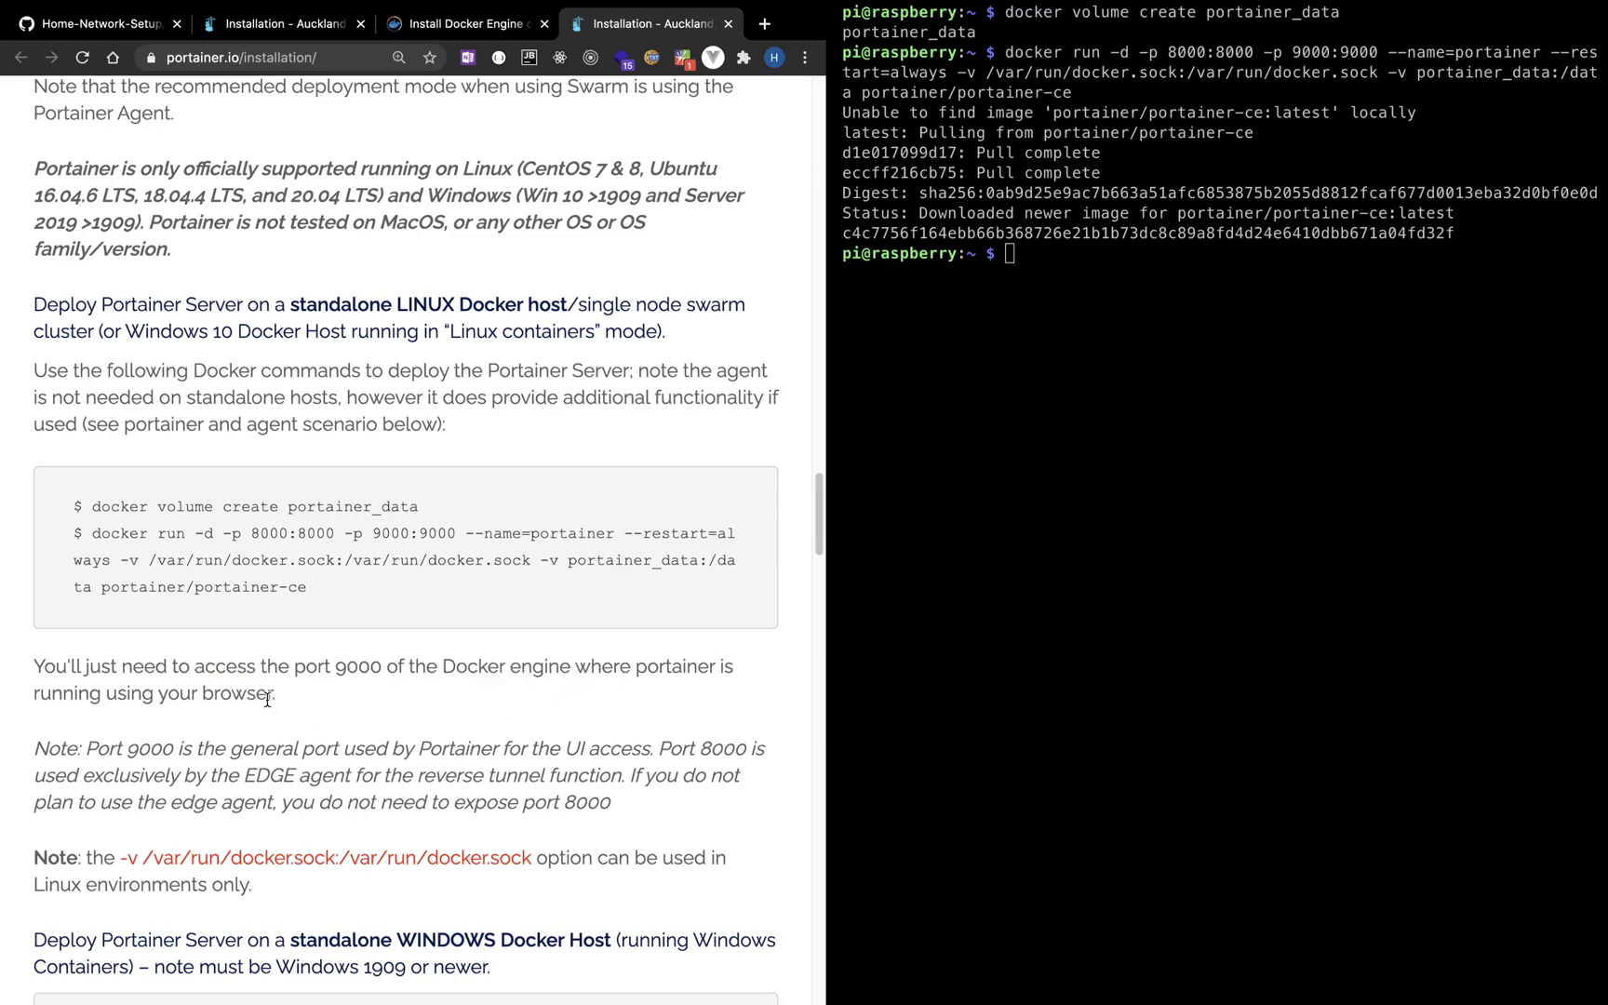
mouse_move(731, 739)
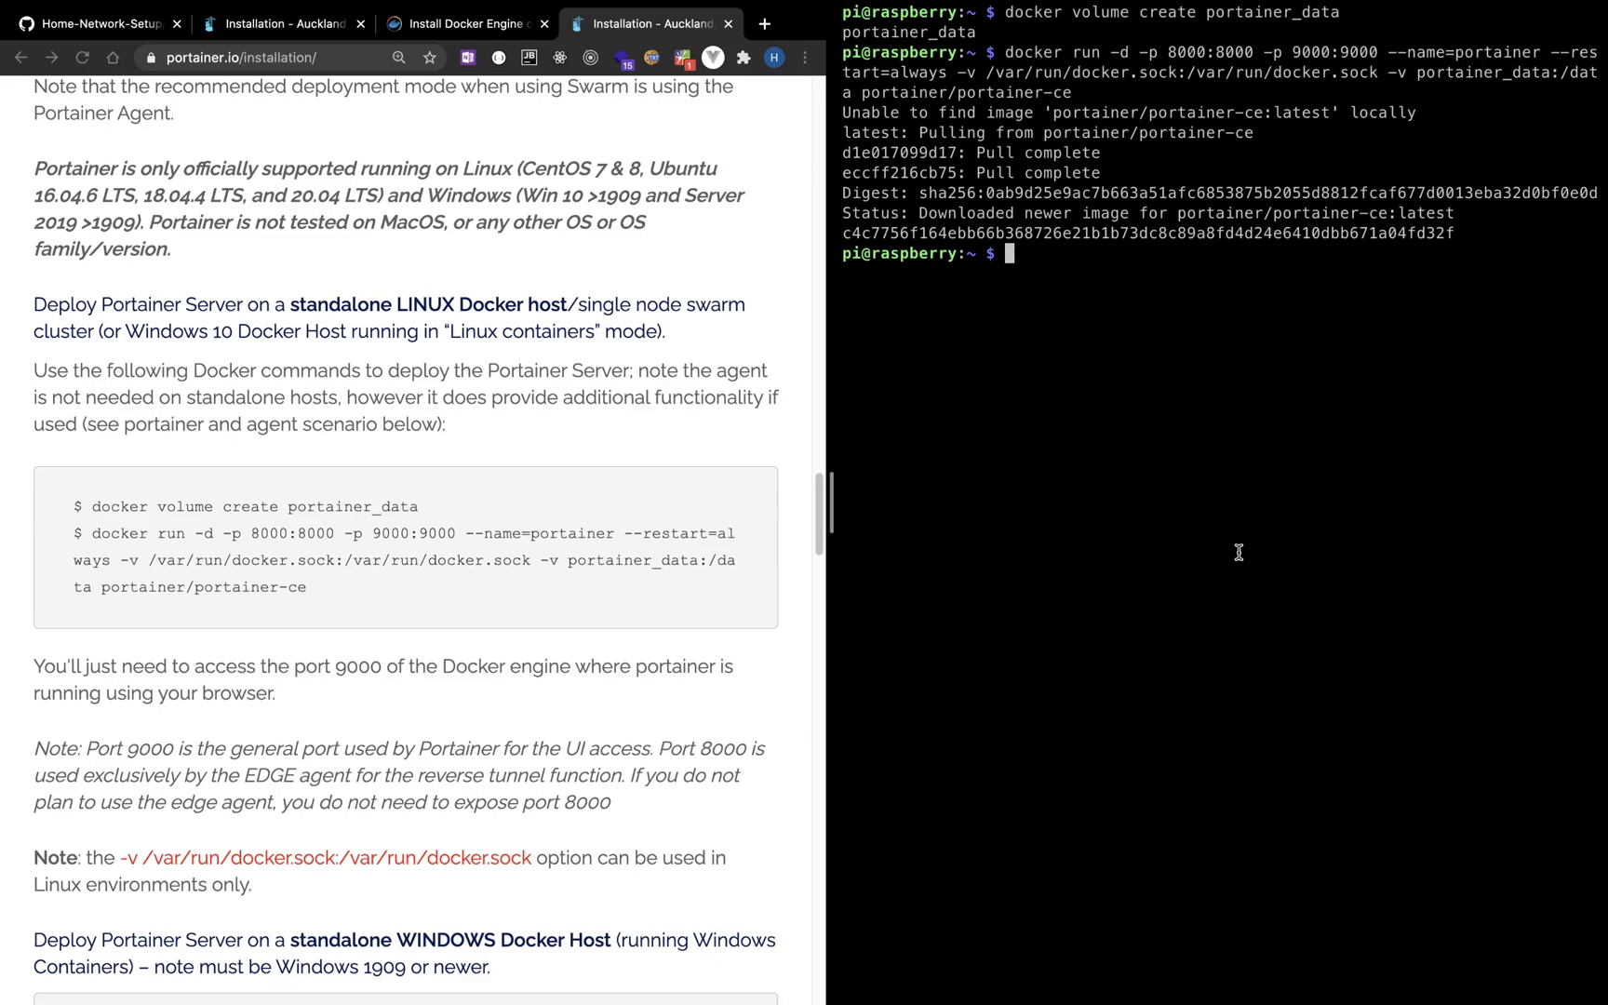
- Run docker images to see portainer-ce, view docker help, then docker ps to confirm the container is up
text(docker images)
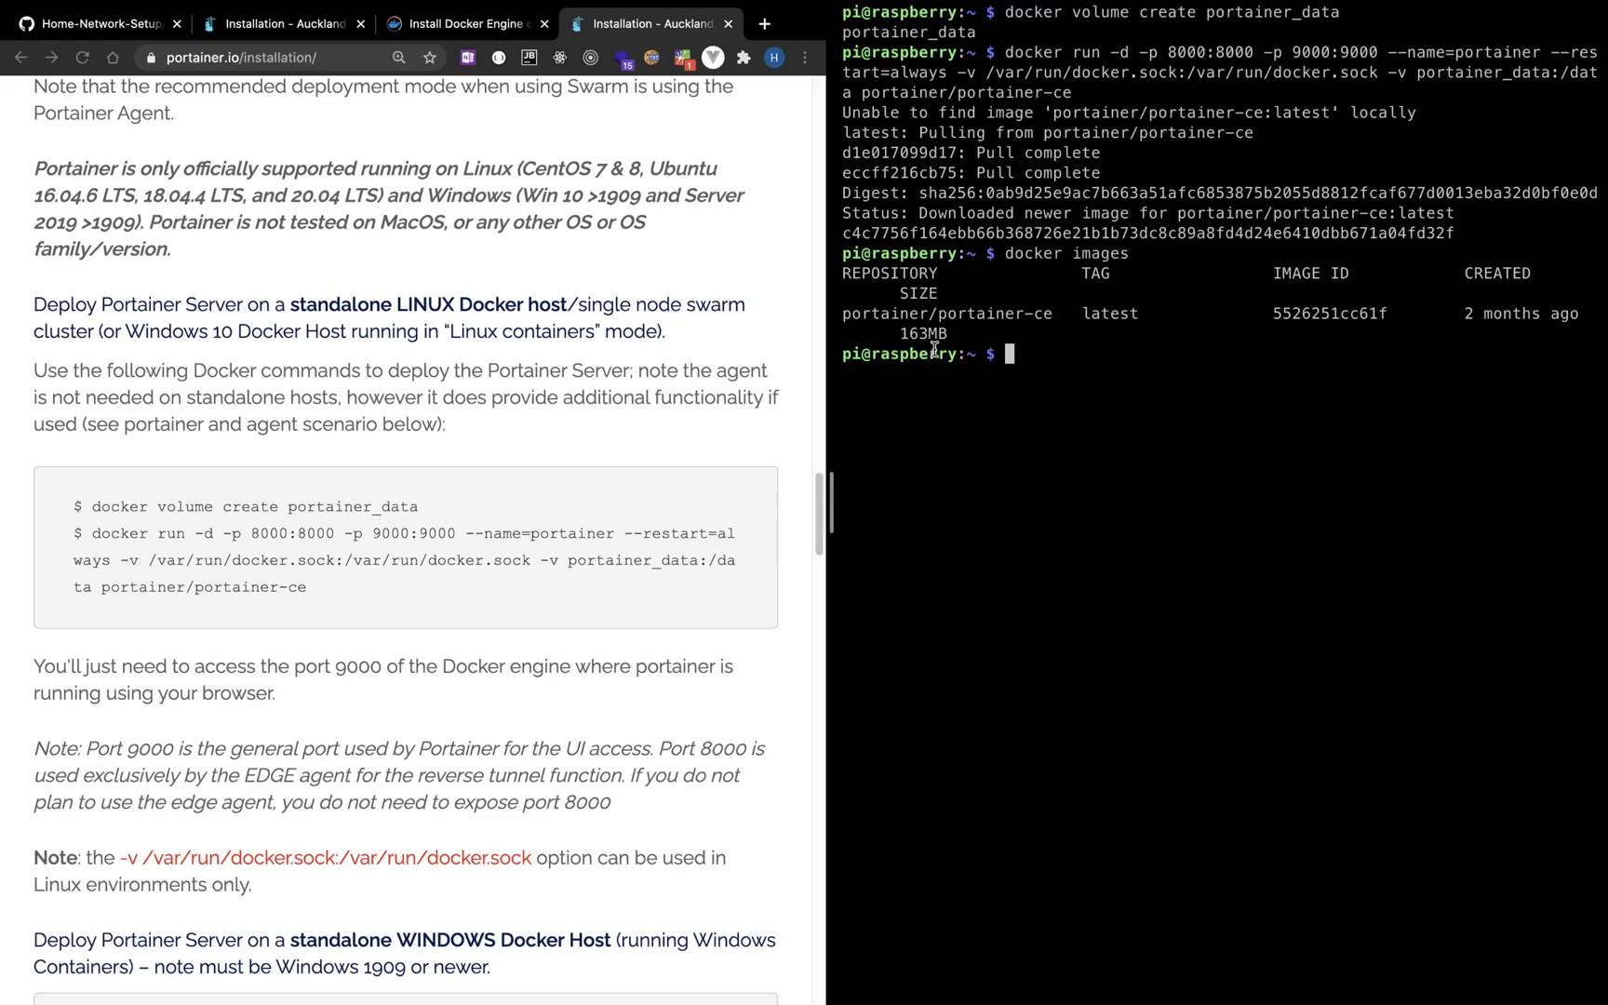
double_click(948, 312)
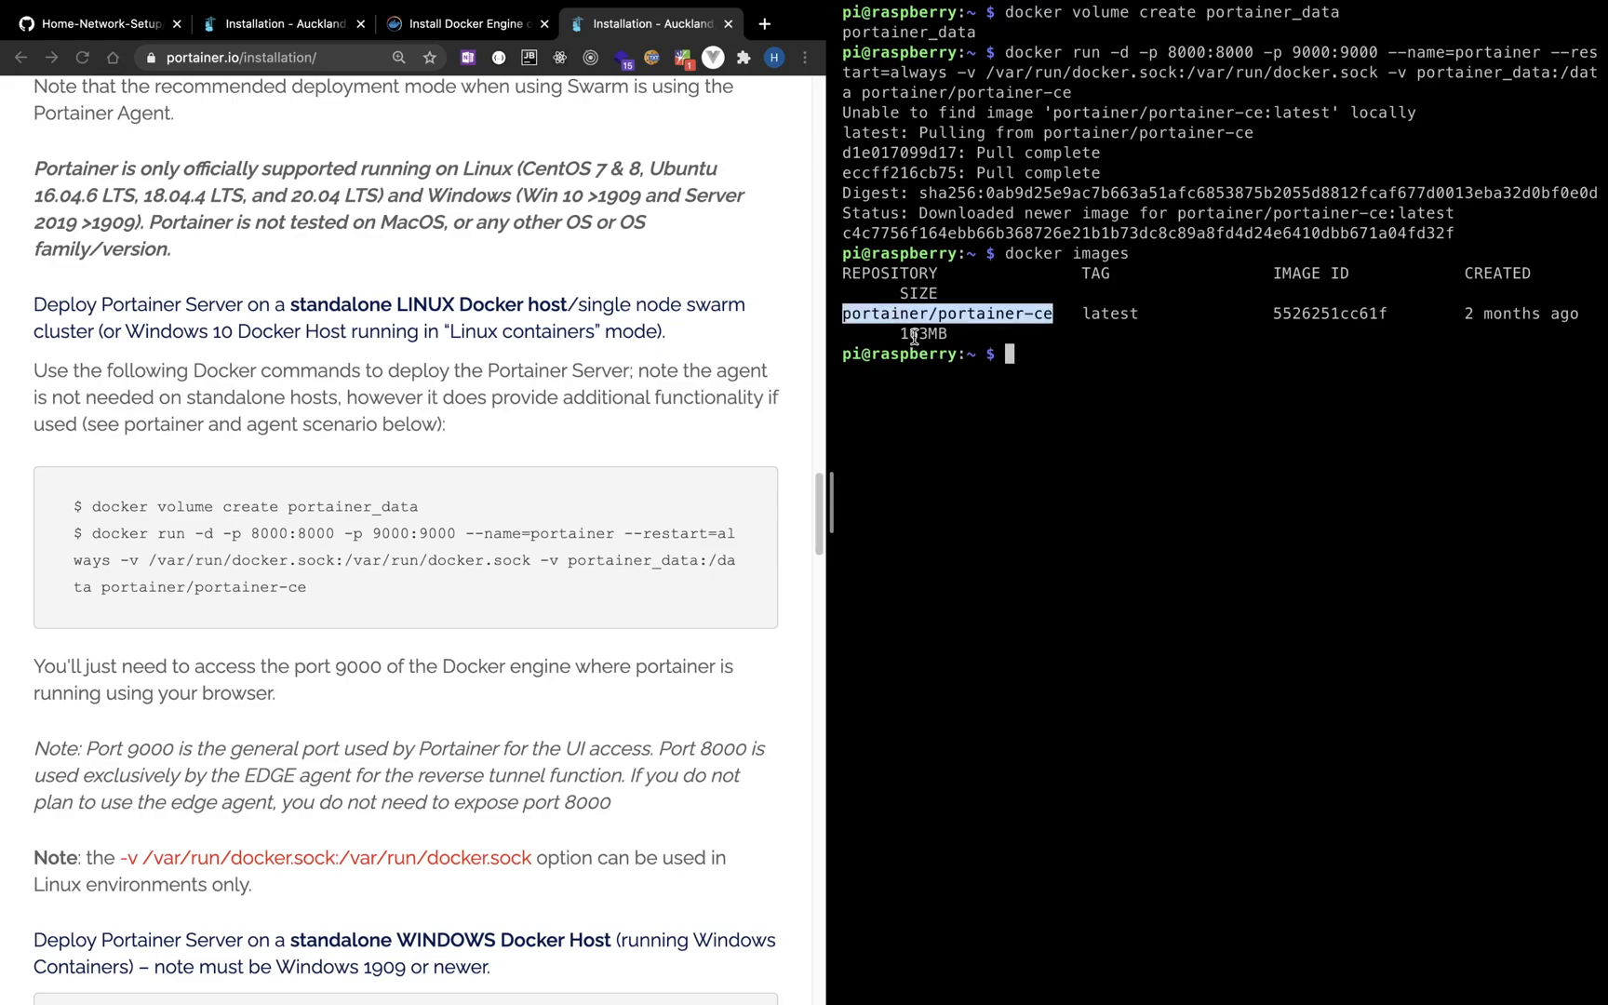
text(doc)
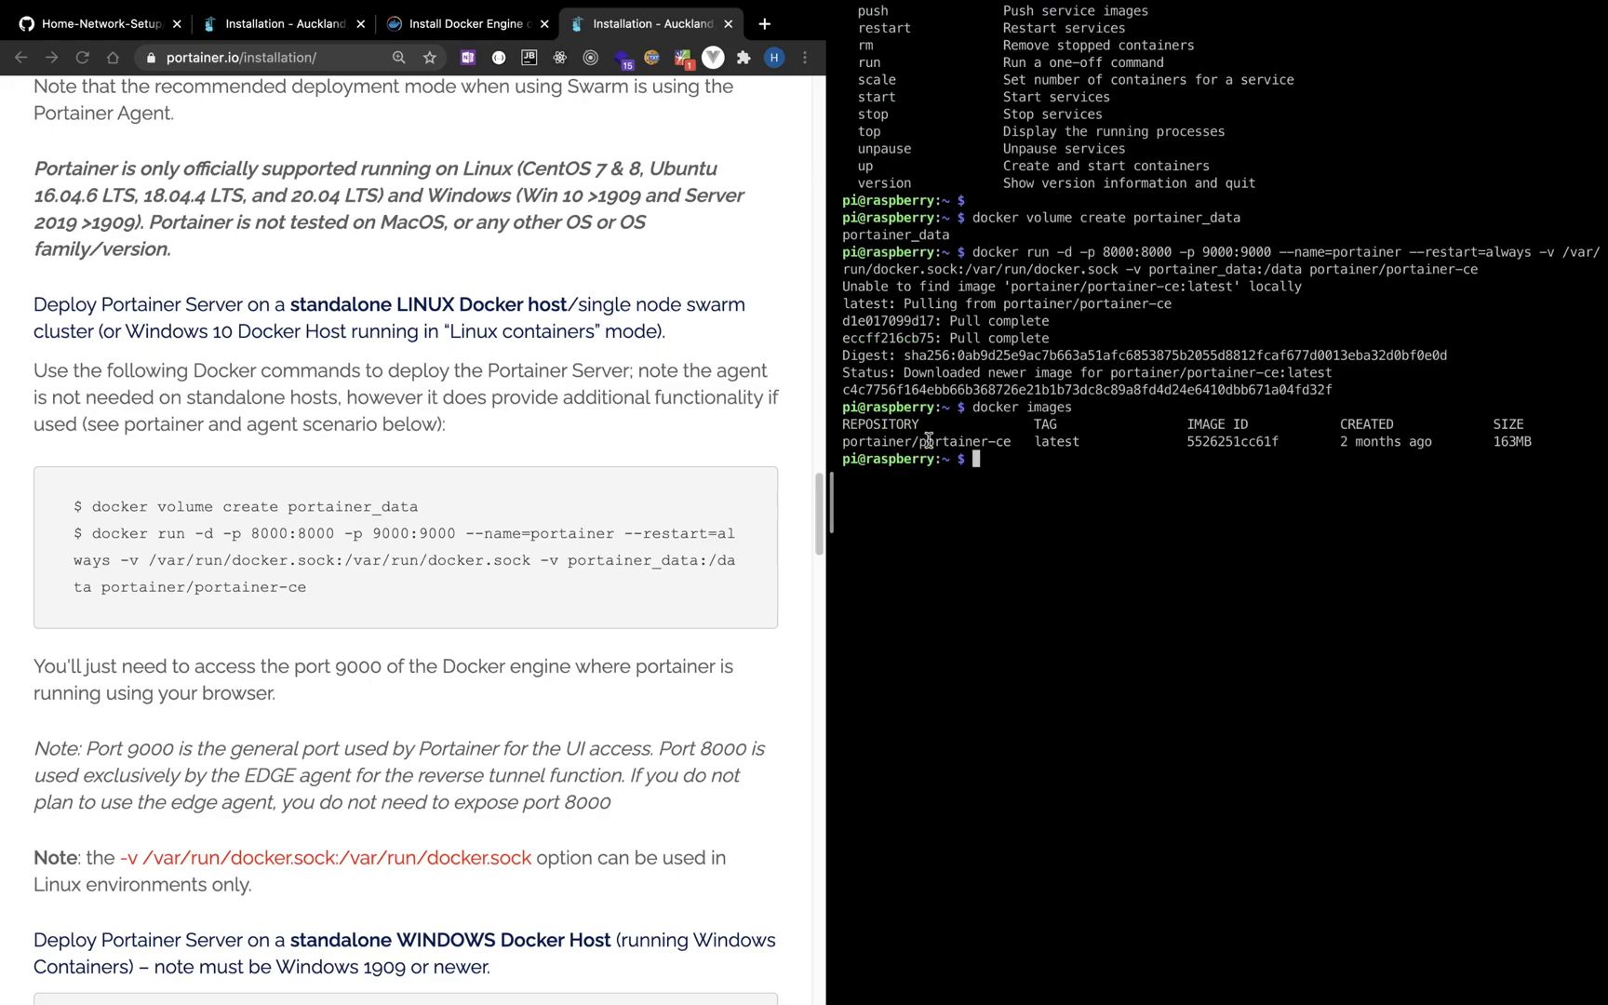
text(docker ps)
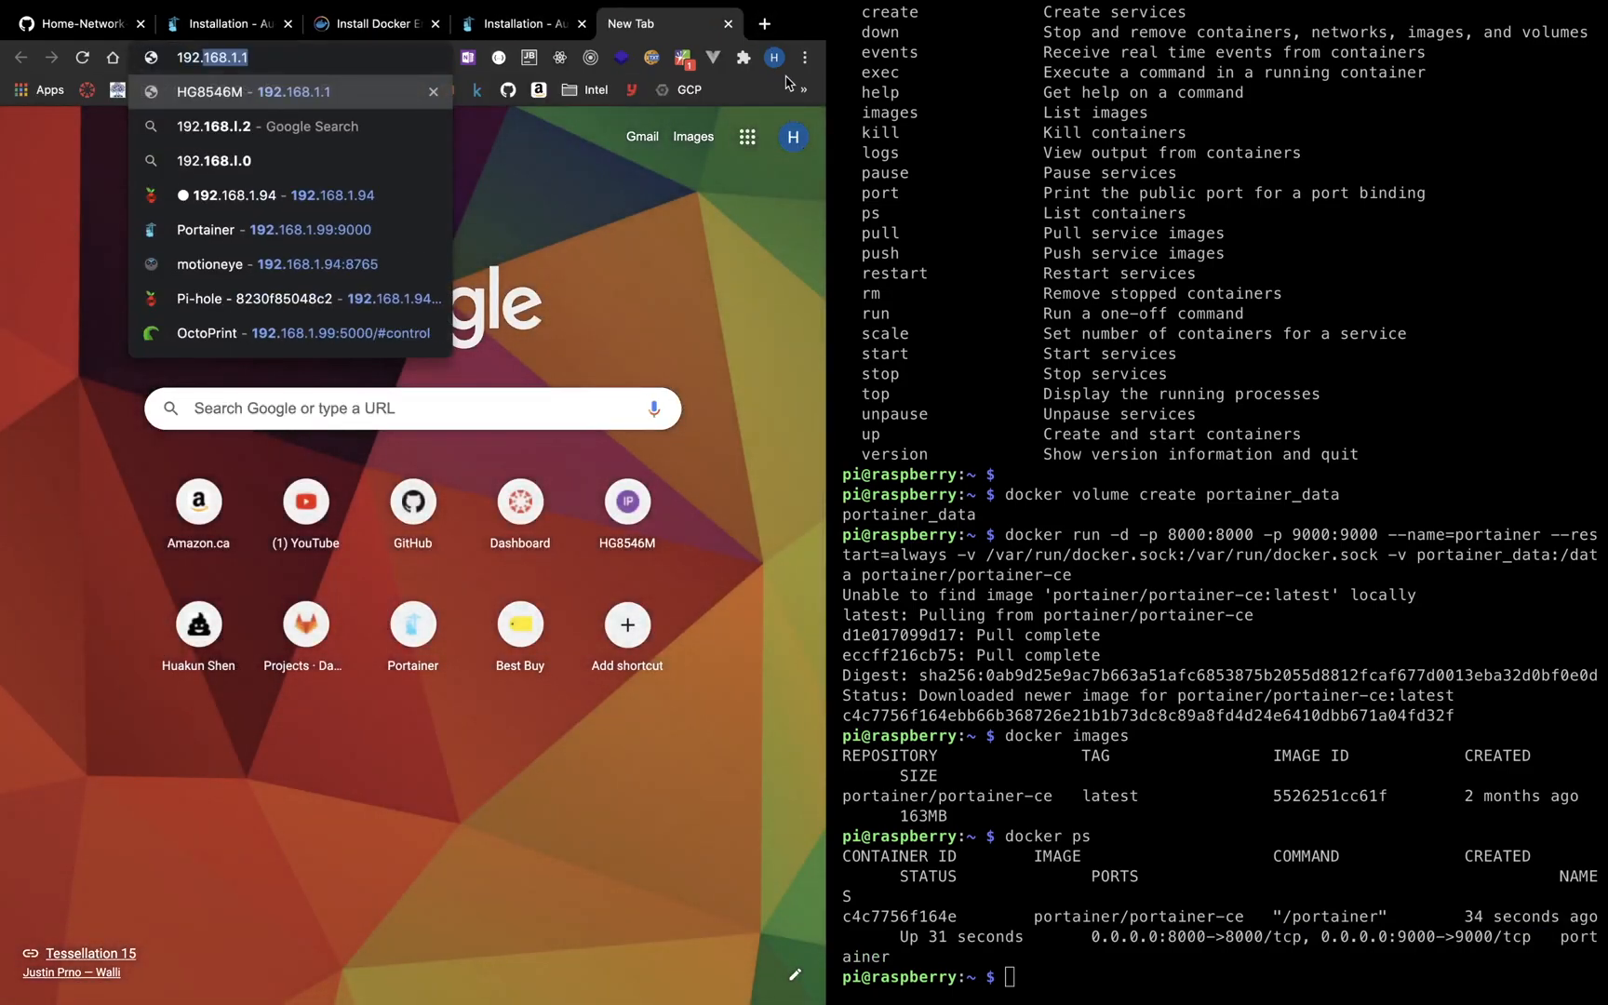
- Browse to 192.168.1.99:9000 and create the initial admin user with a password
text(192.168.1.99:9000/#!/i...)
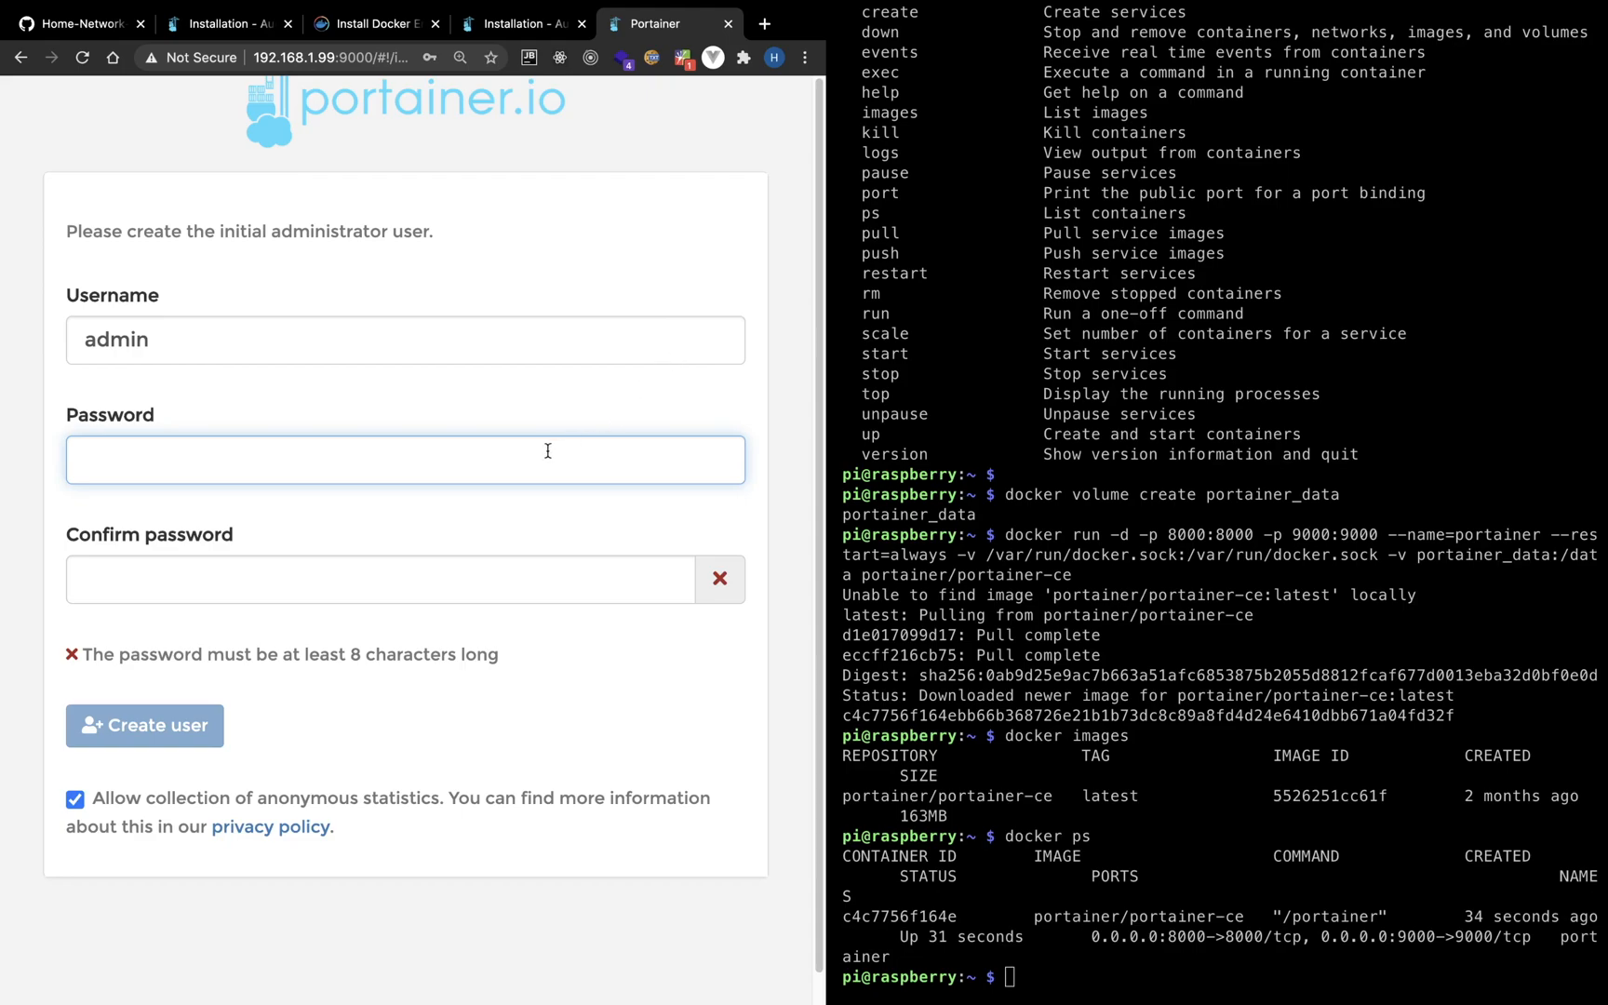
mouse_move(536, 455)
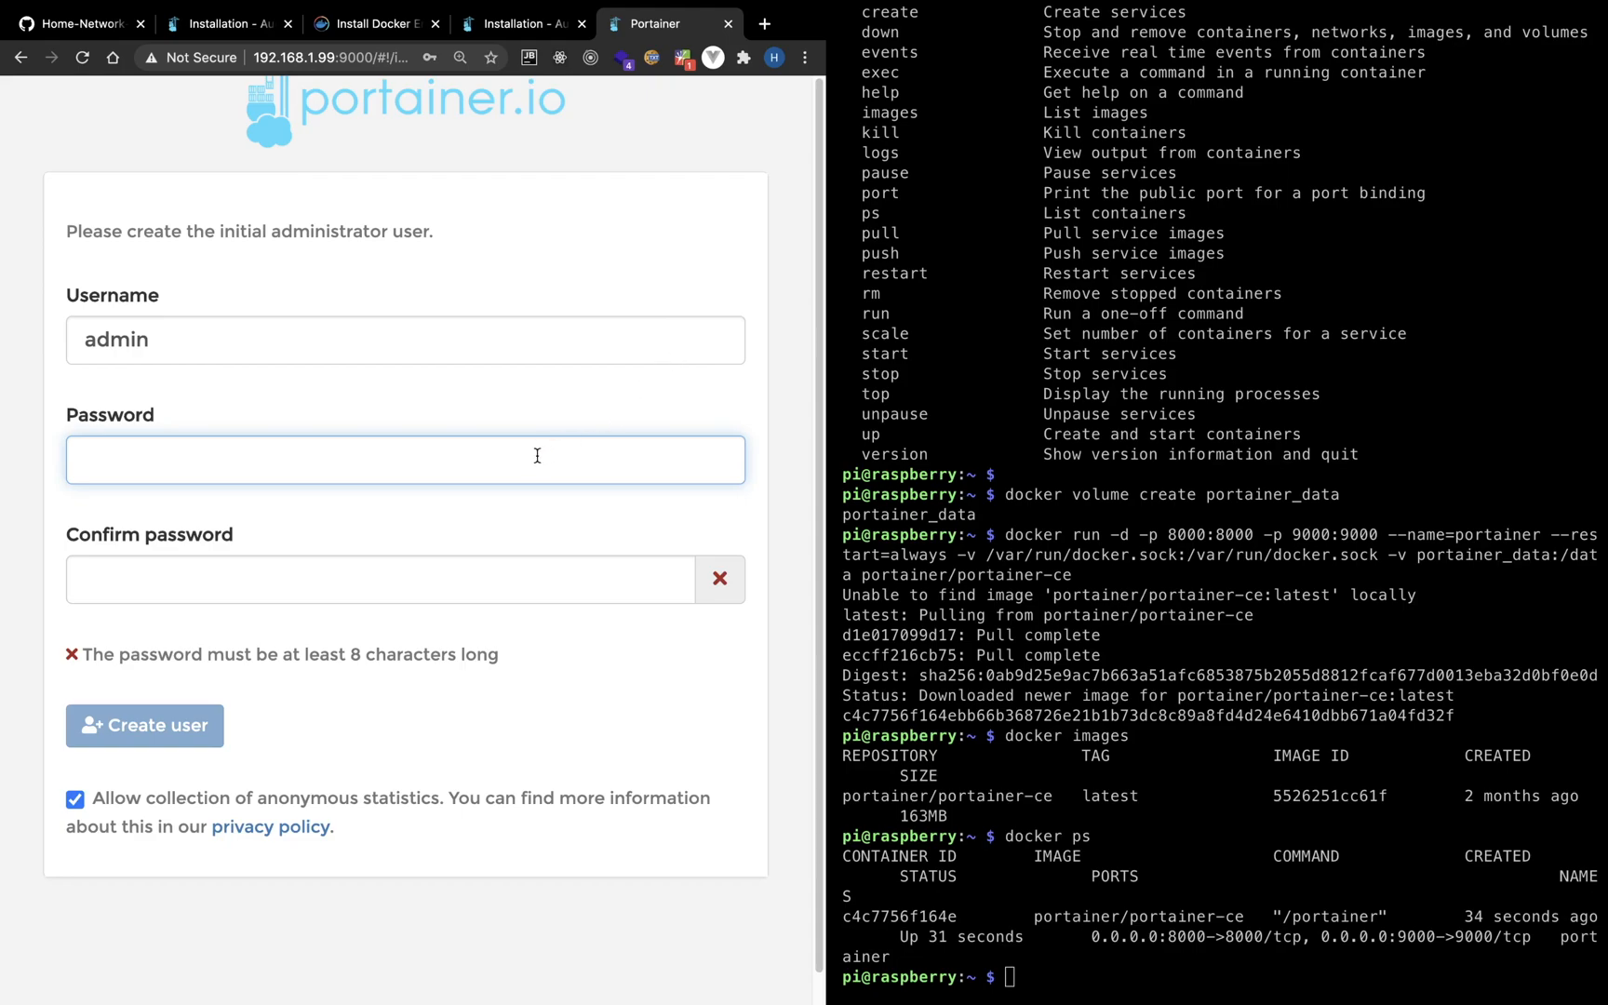
text(•••••)
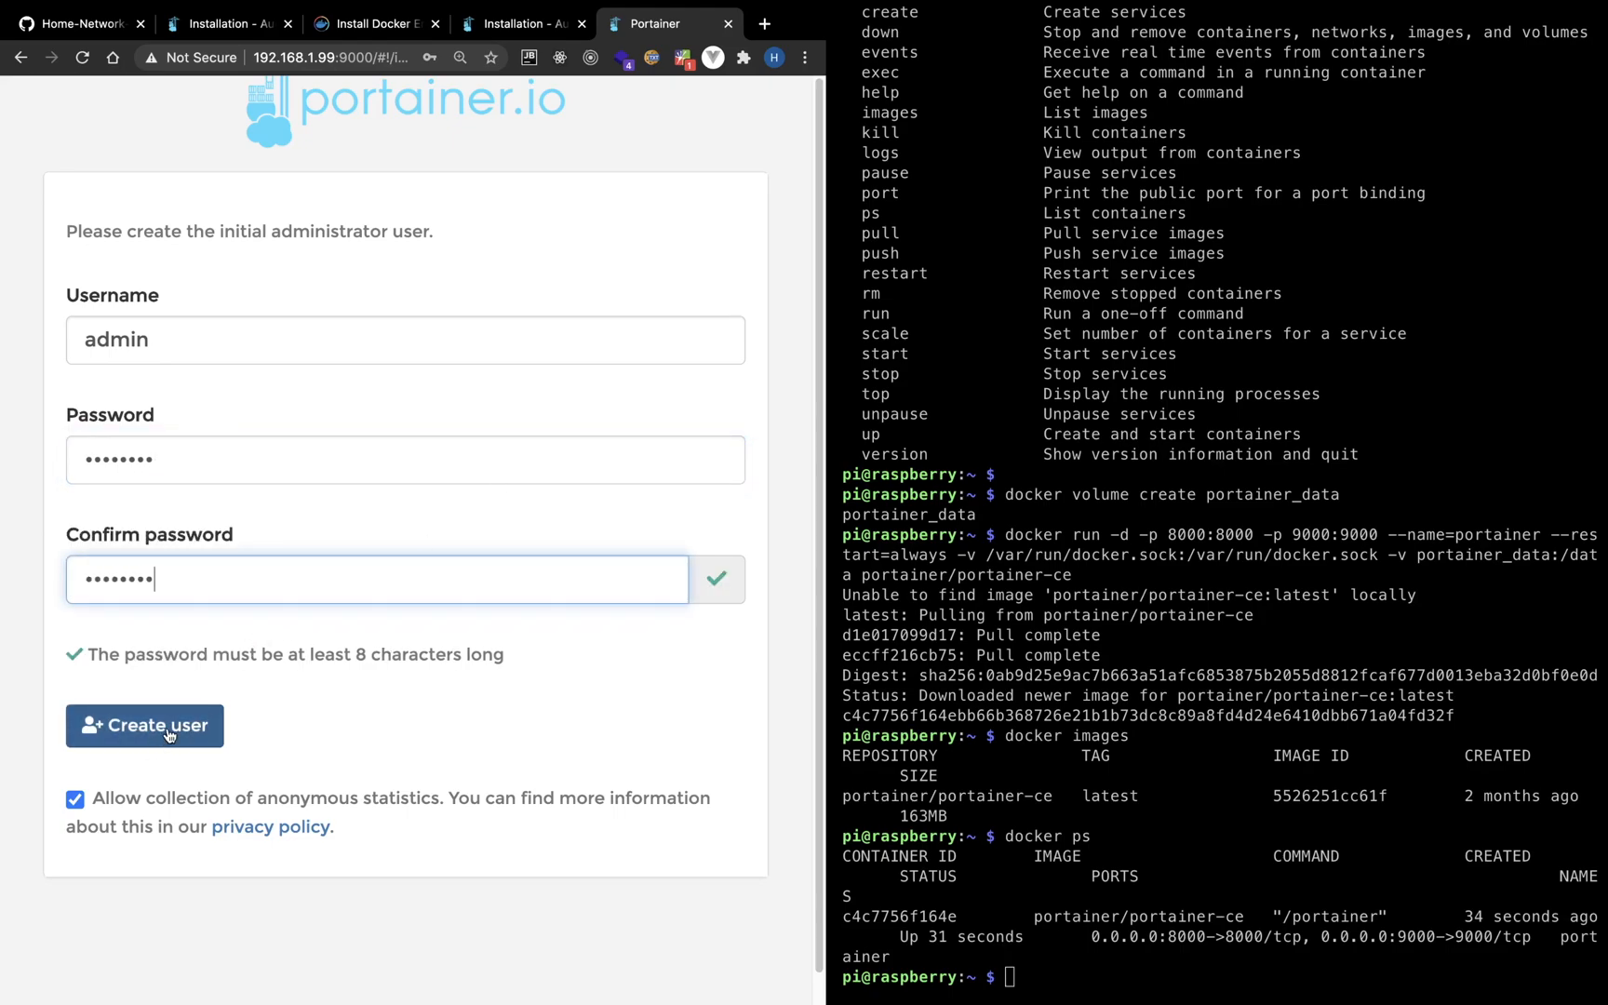
click(145, 725)
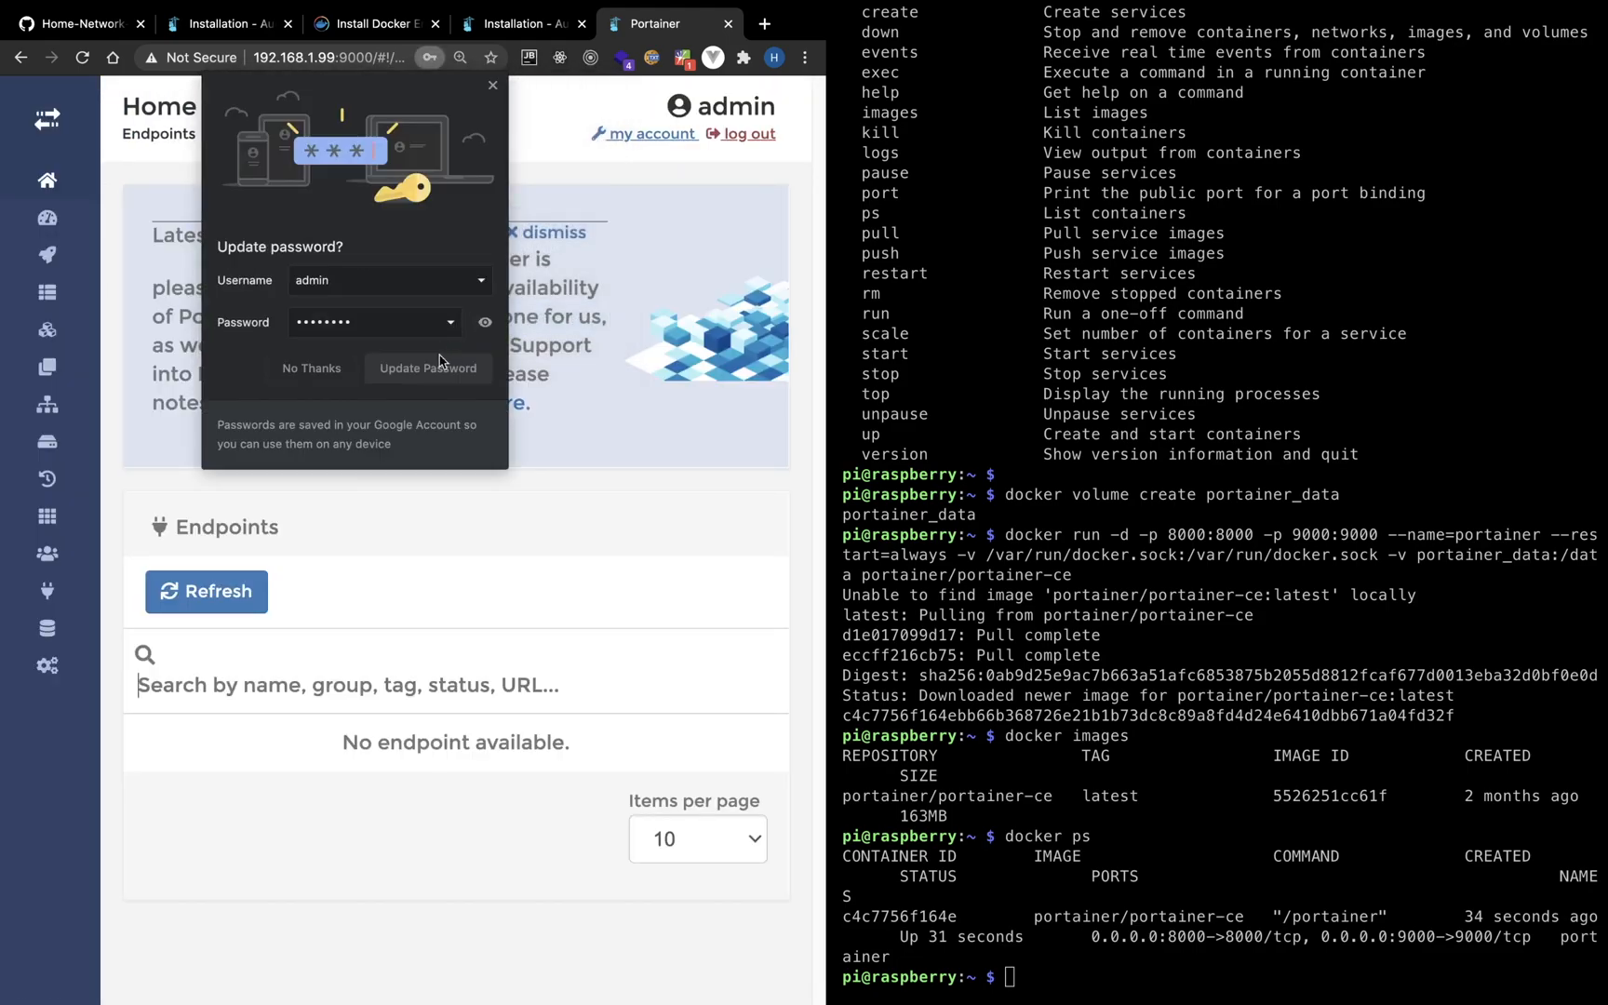
click(313, 368)
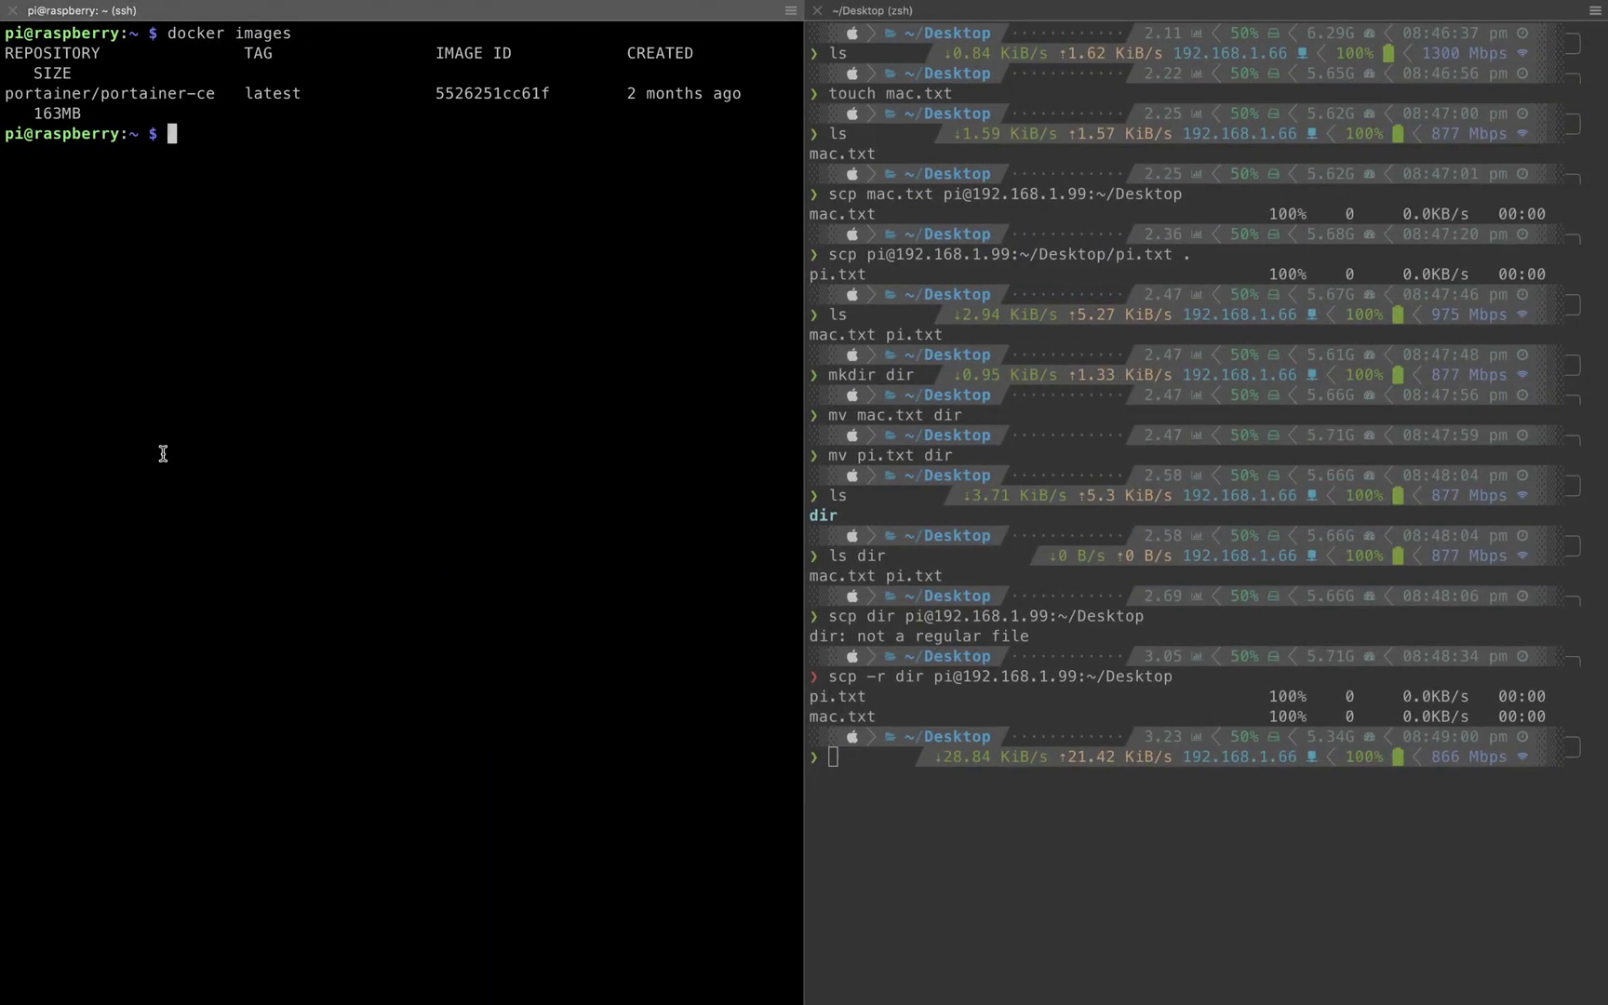
- Restart the container by ID with docker container restart c4c7756f164e and re-check docker ps
text(docker ps)
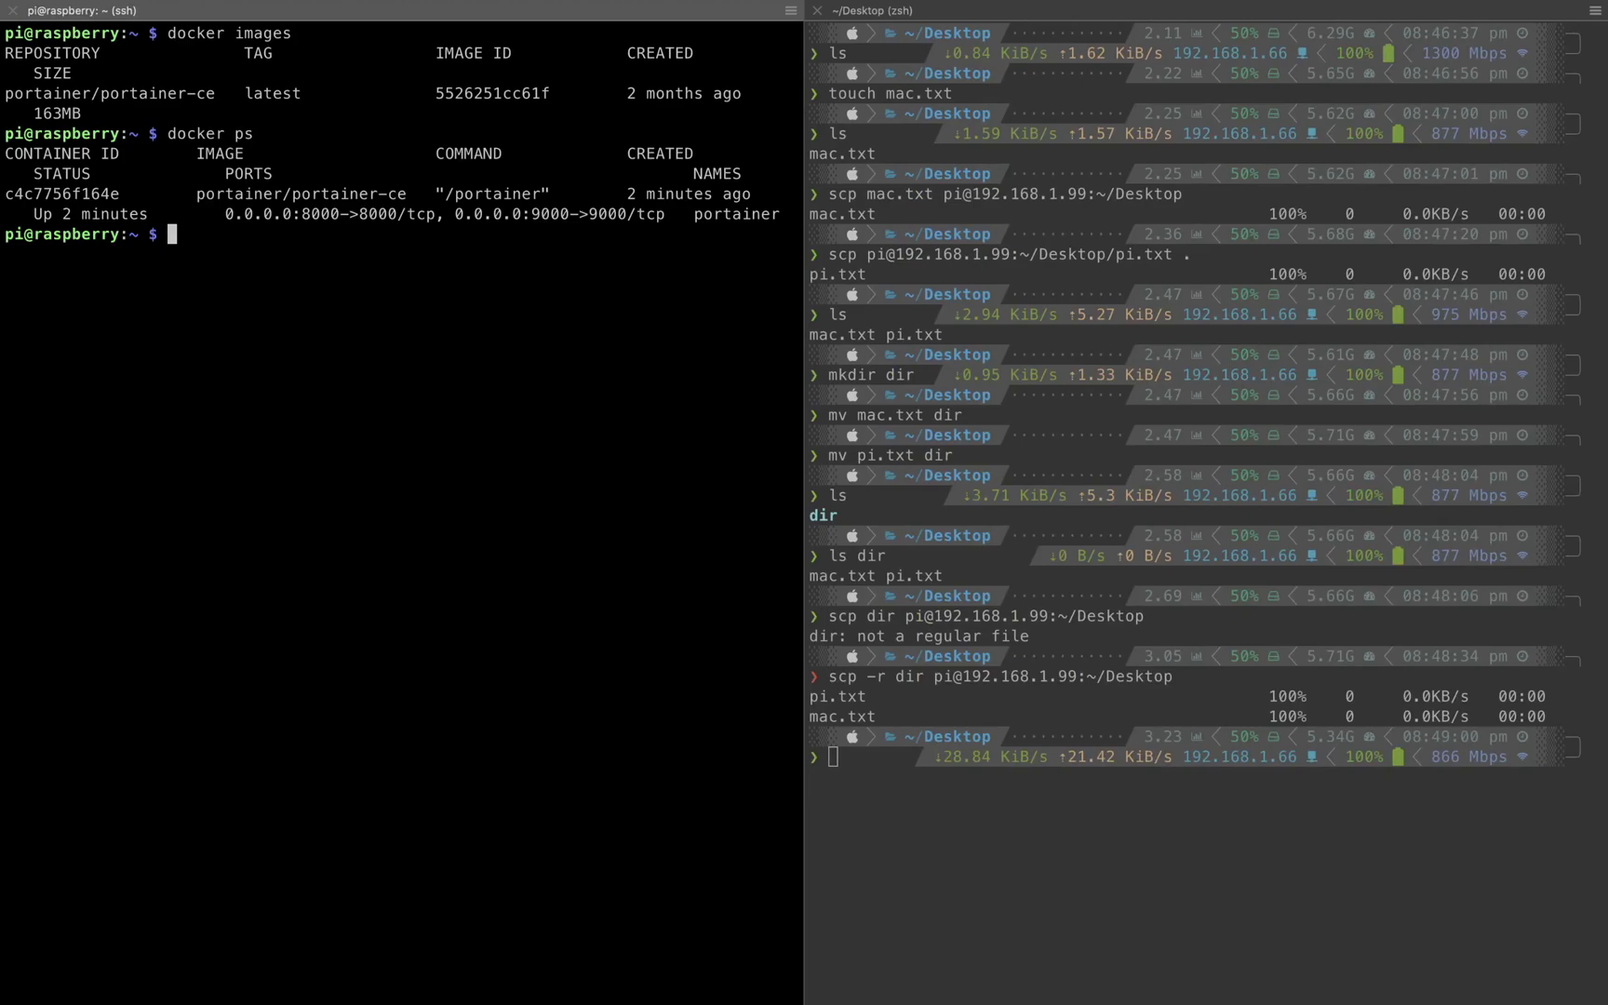
text(docker conta)
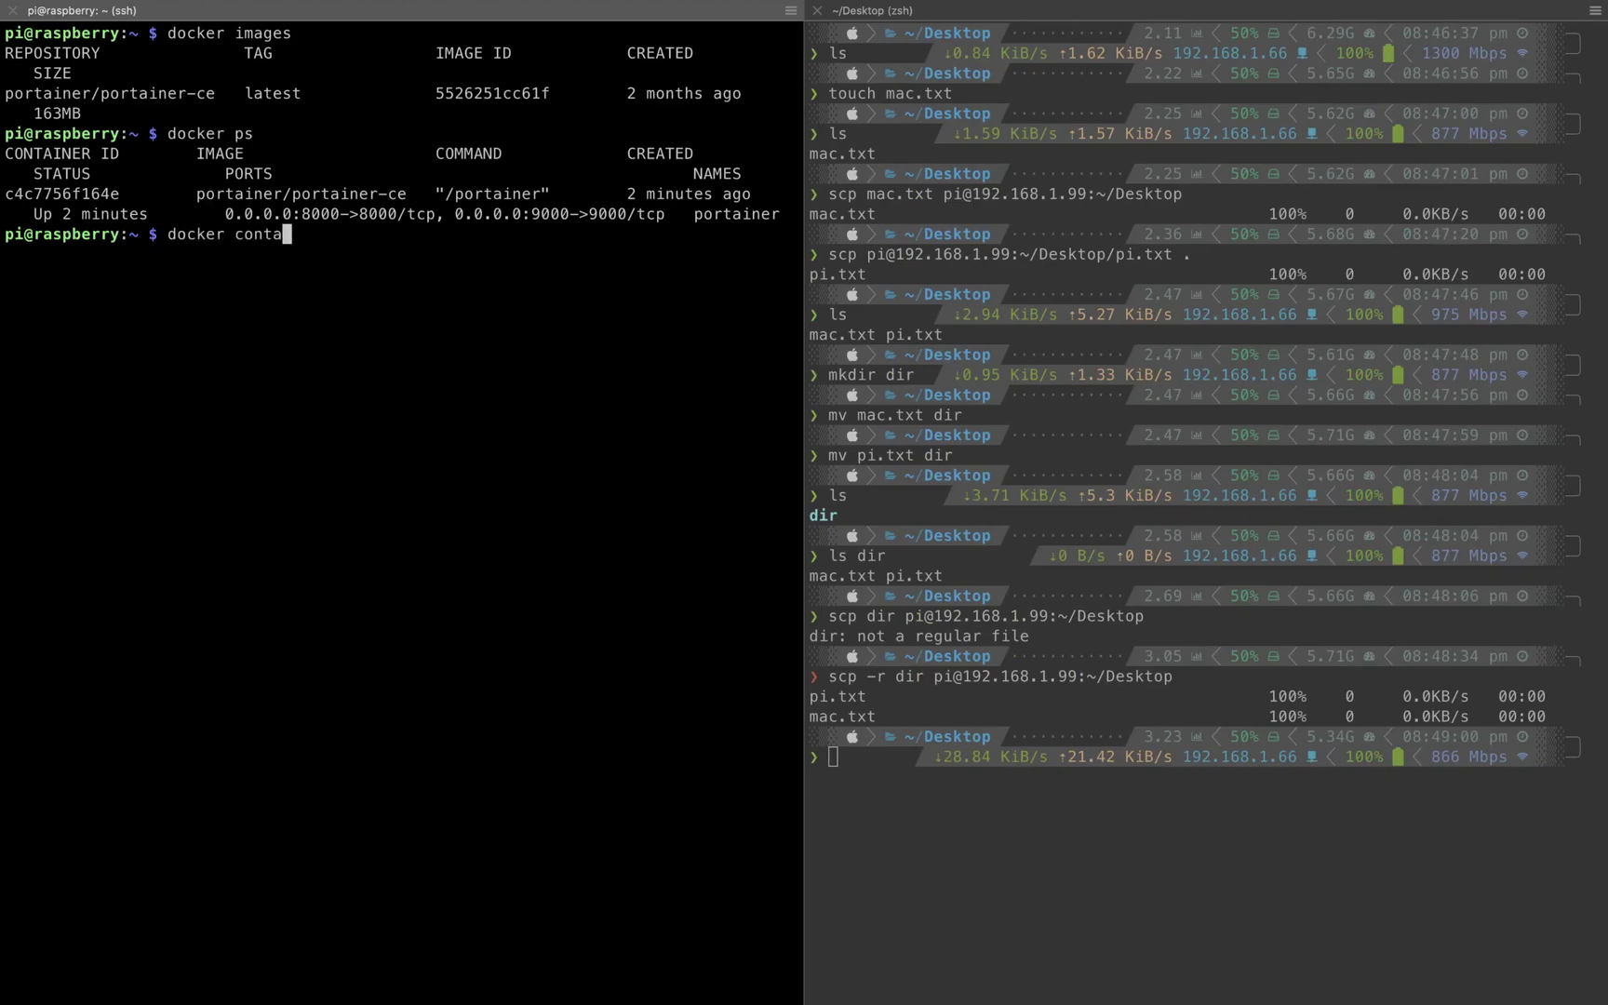
text(iner restart)
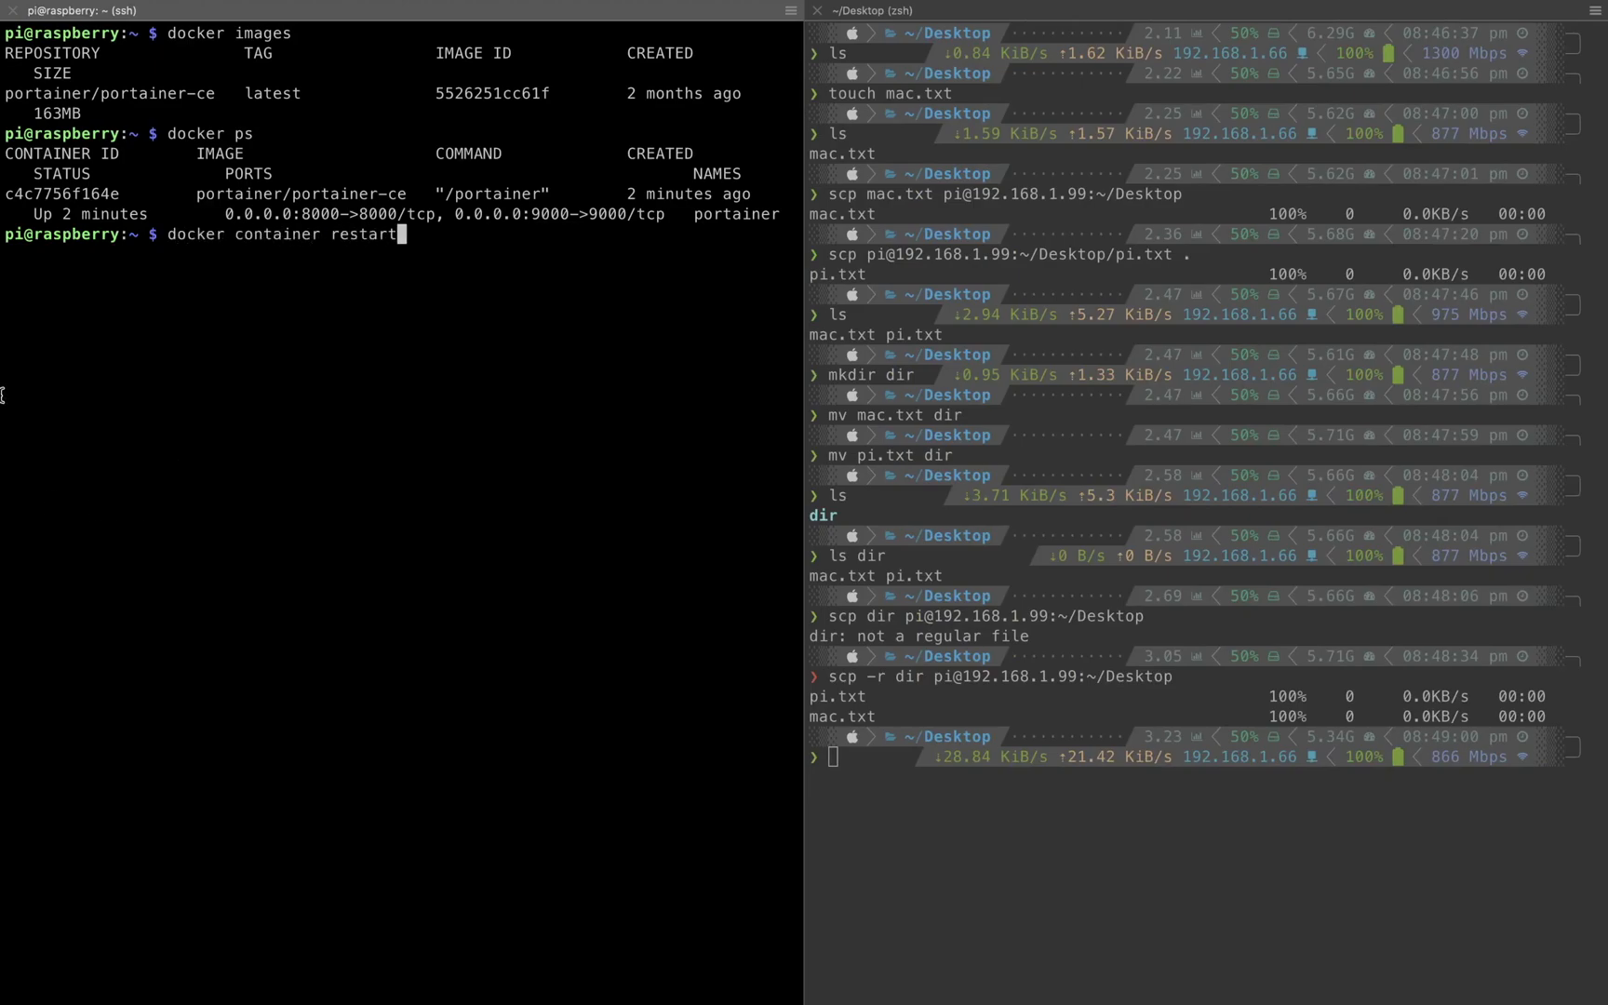
double_click(61, 193)
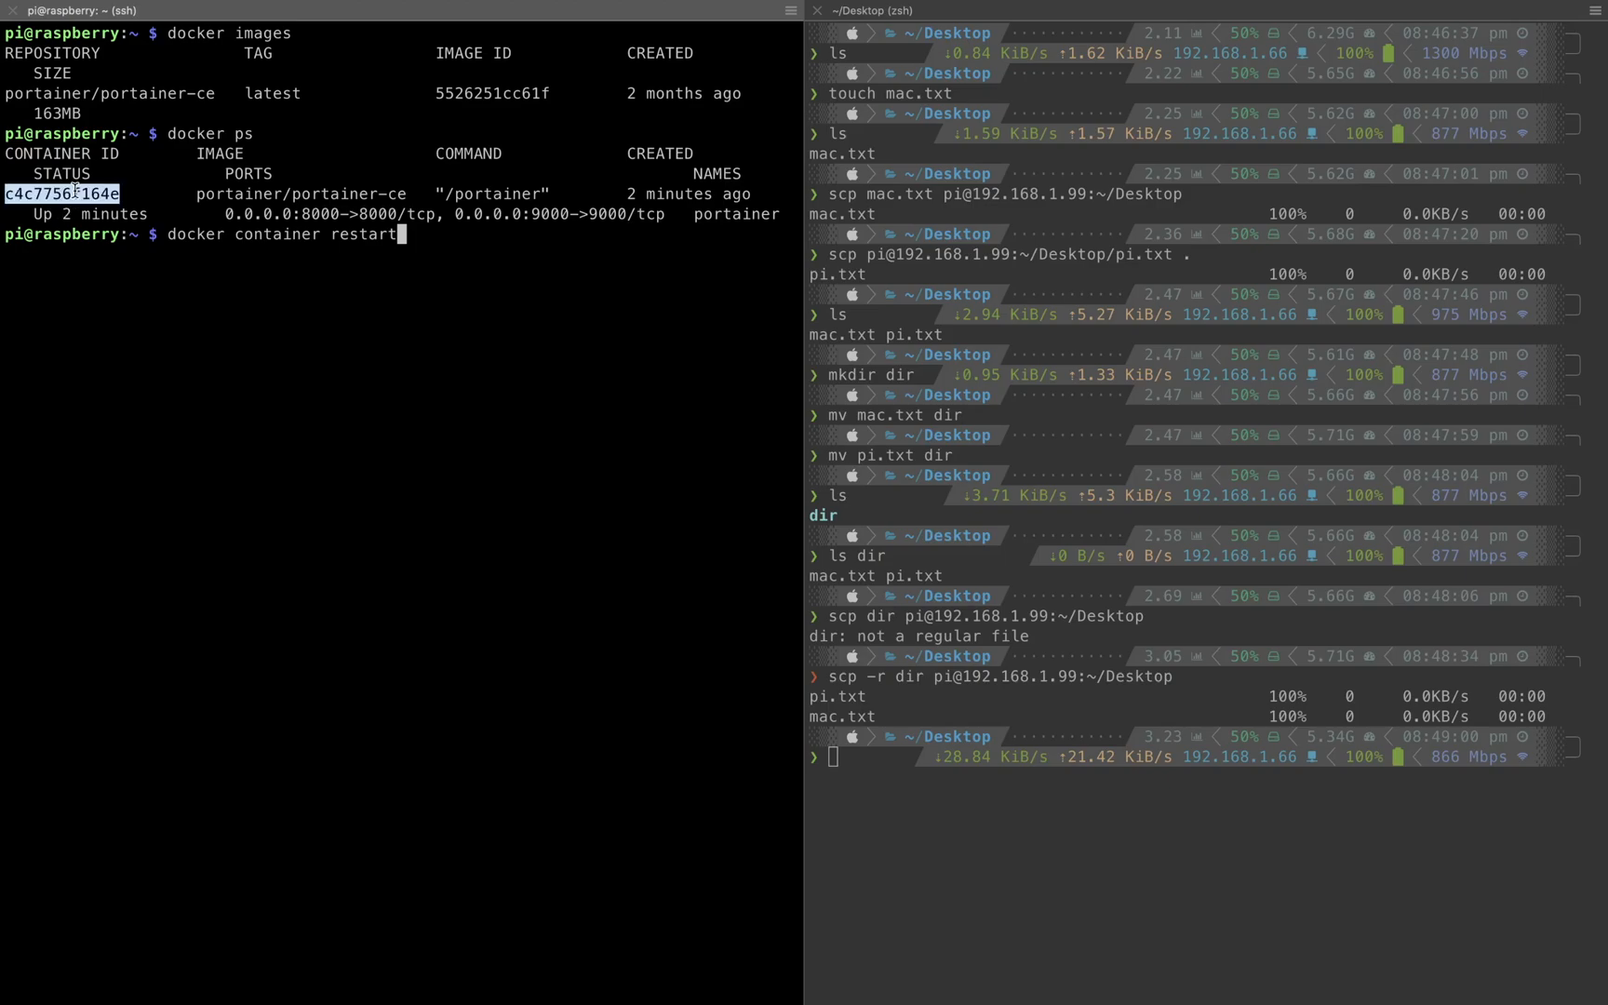
text(c4c7756f164e)
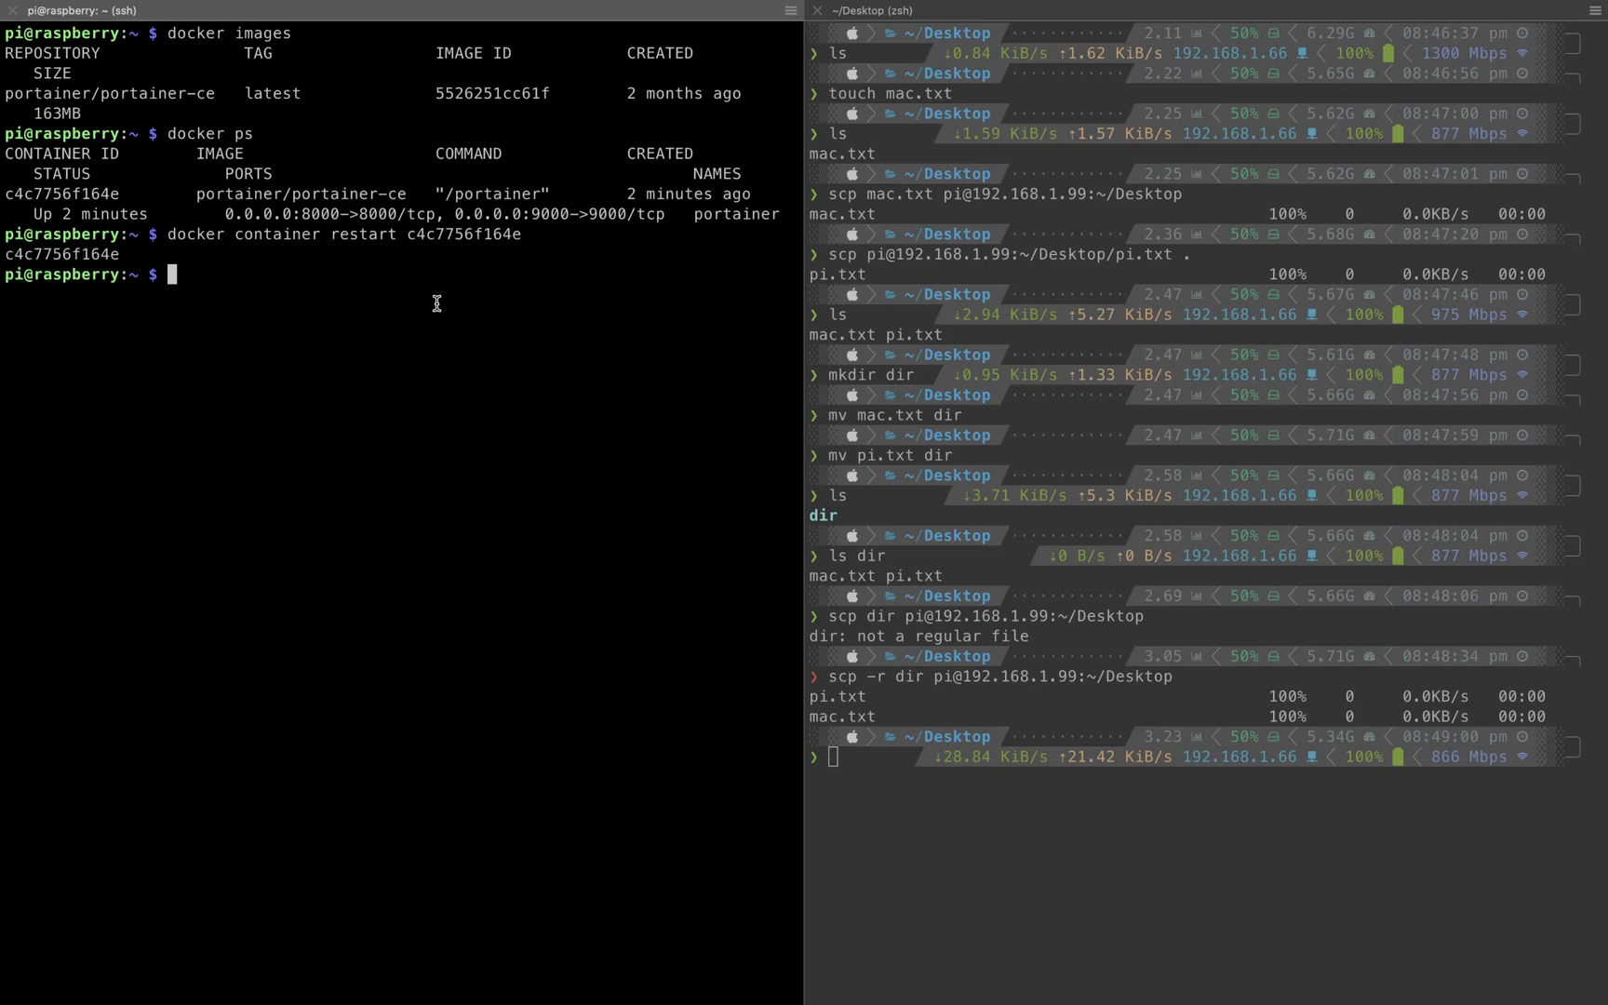
text(docker ps)
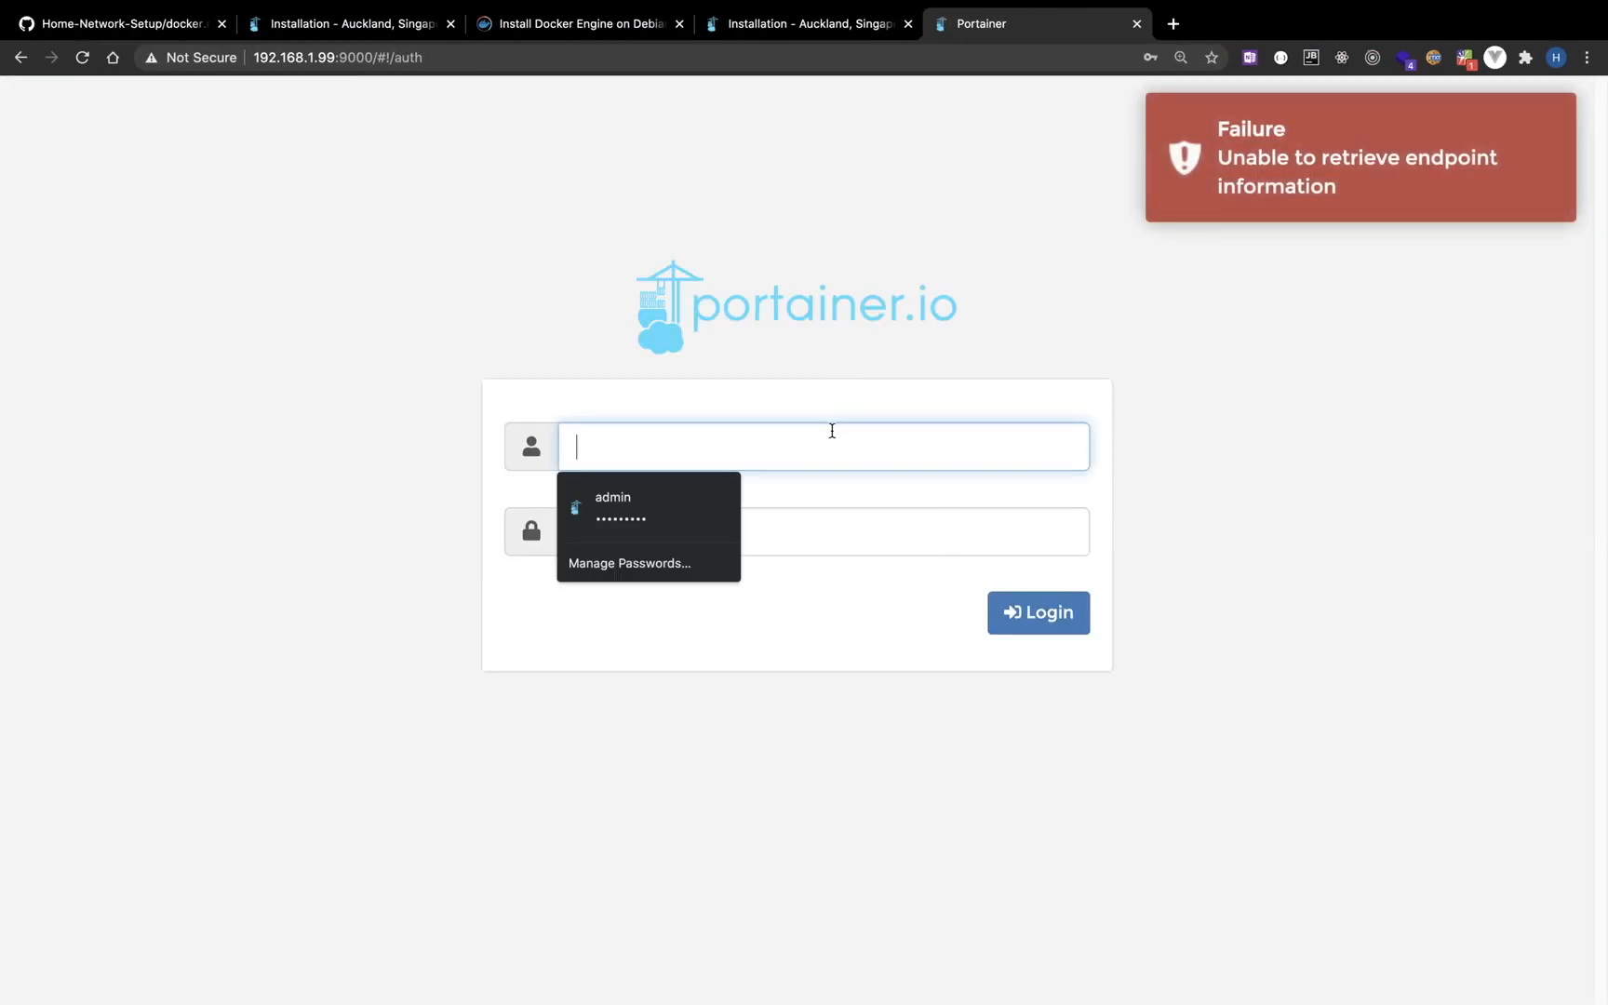
- Log back in to Portainer with the saved admin credentials
click(614, 508)
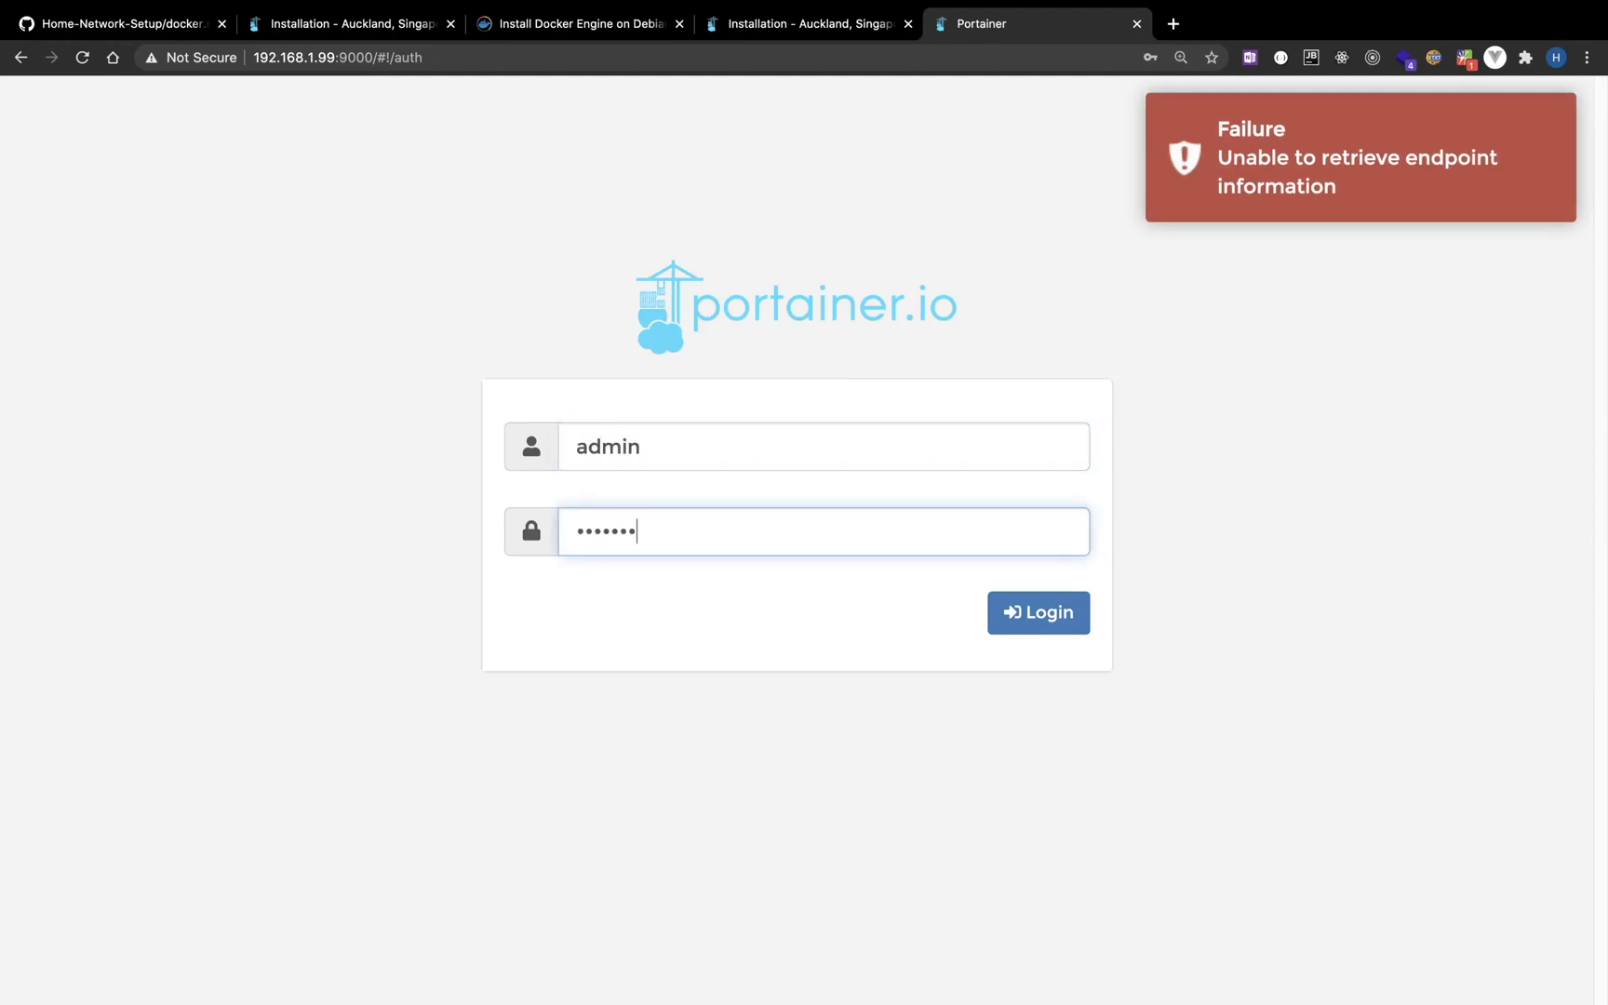
click(1036, 612)
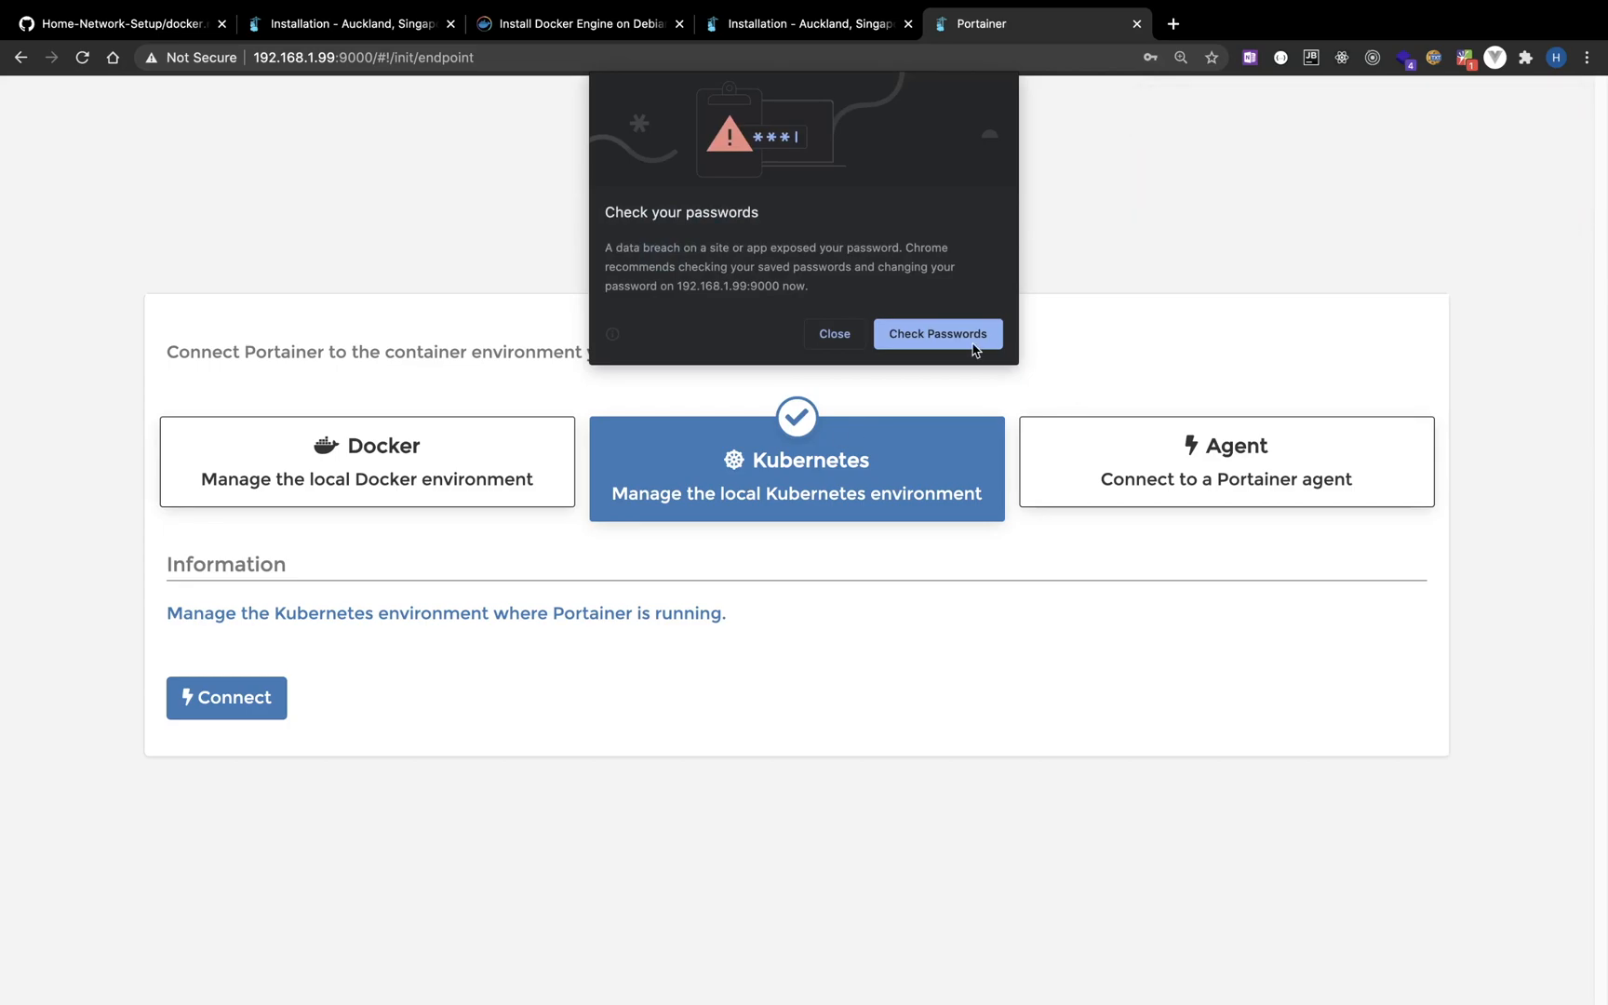
click(936, 334)
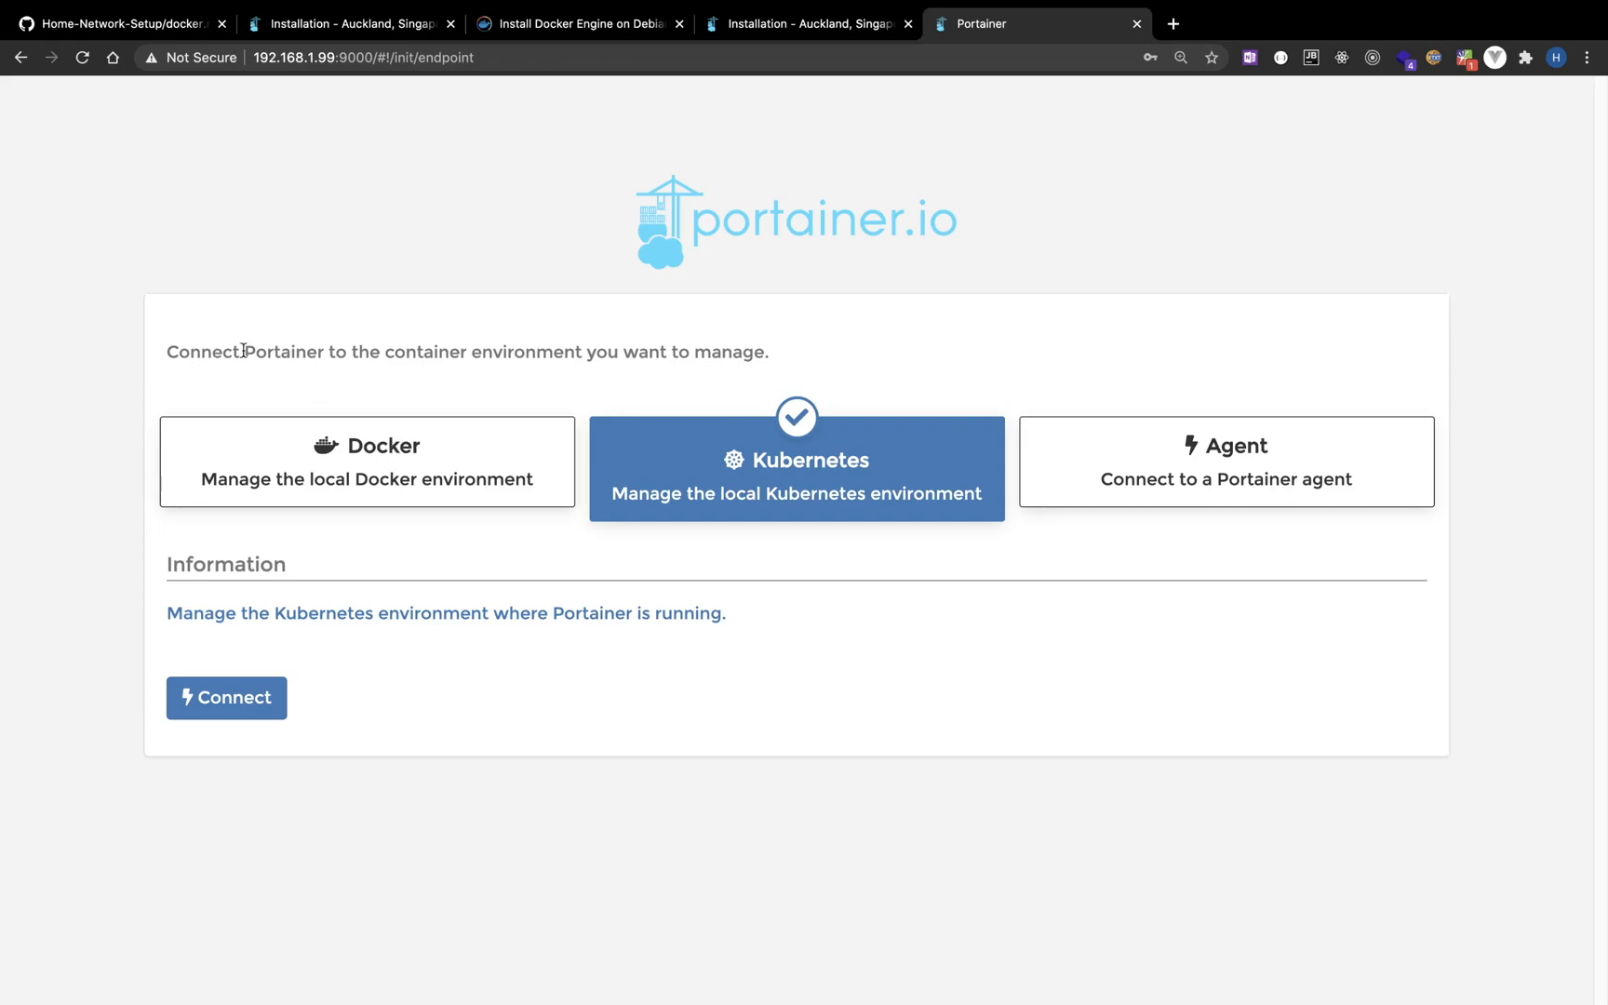
- Select the local Docker environment, glance at the install guide, and connect Portainer to it
click(367, 462)
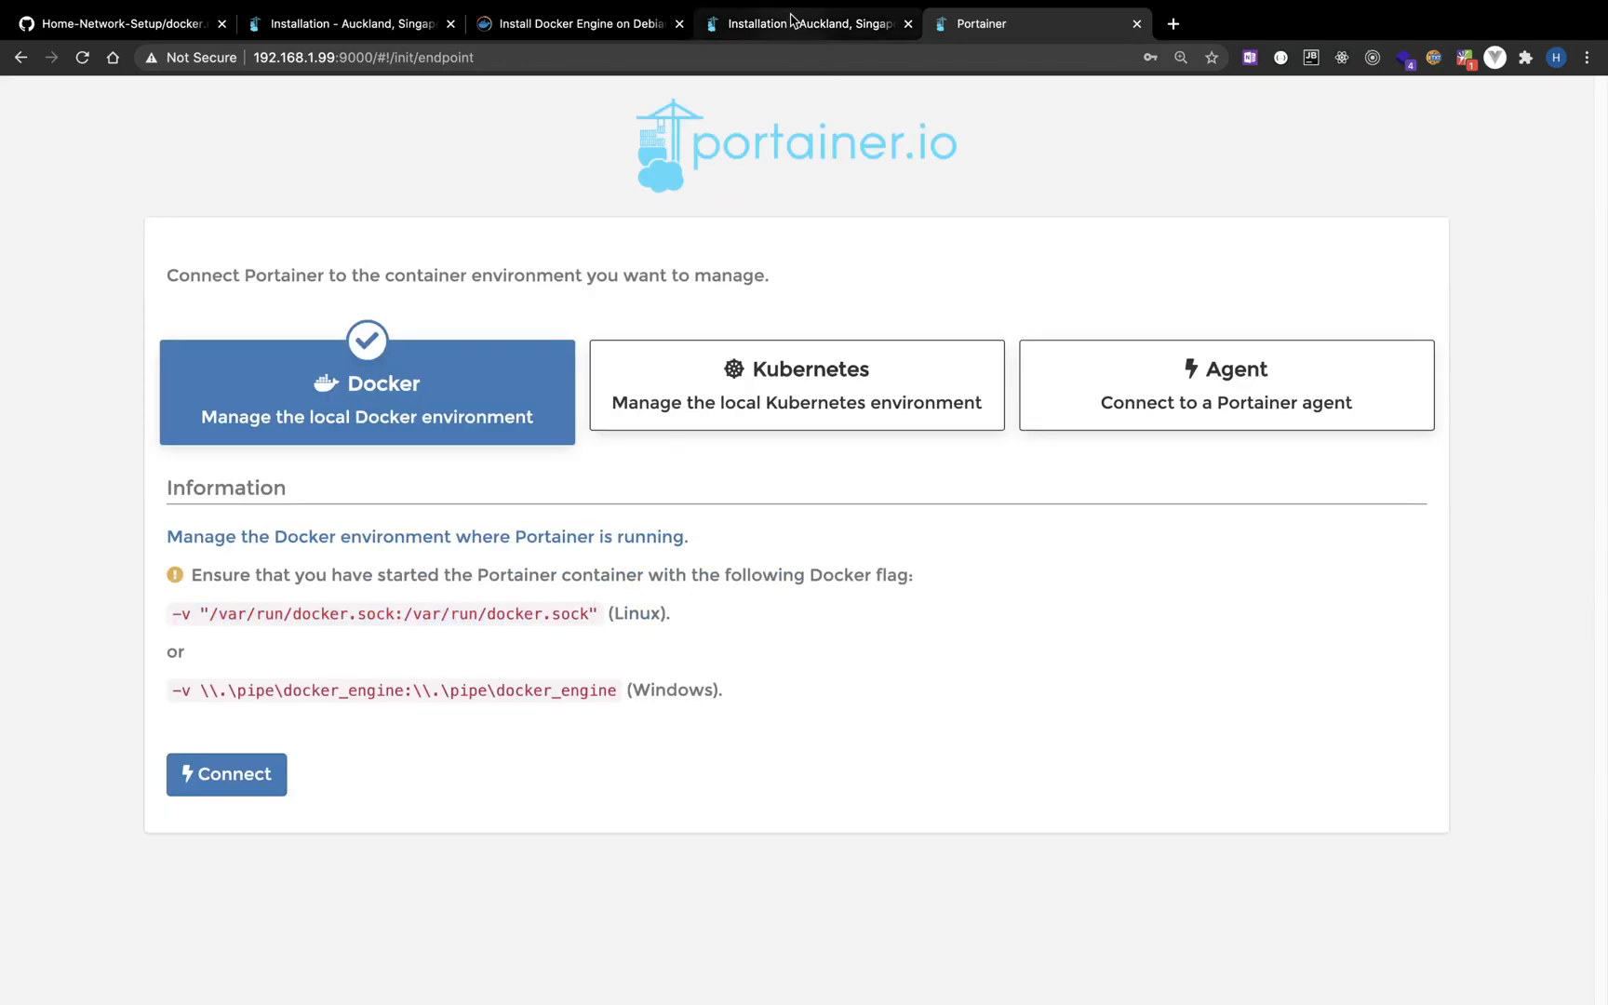
click(806, 22)
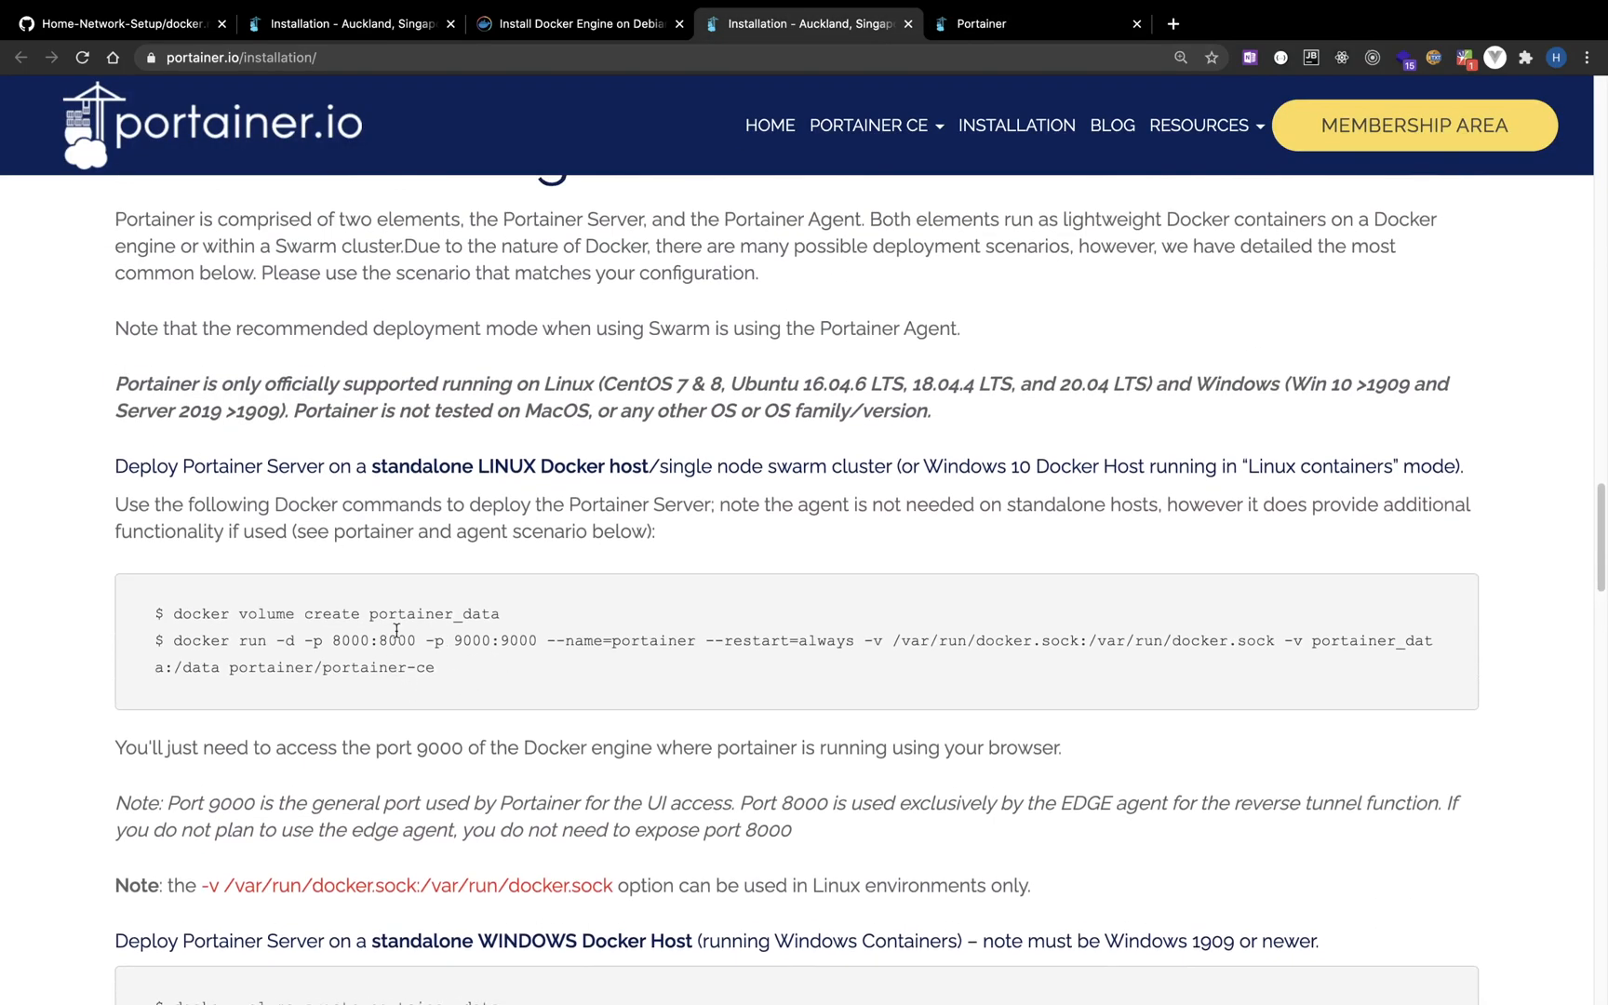
drag(866, 640, 434, 668)
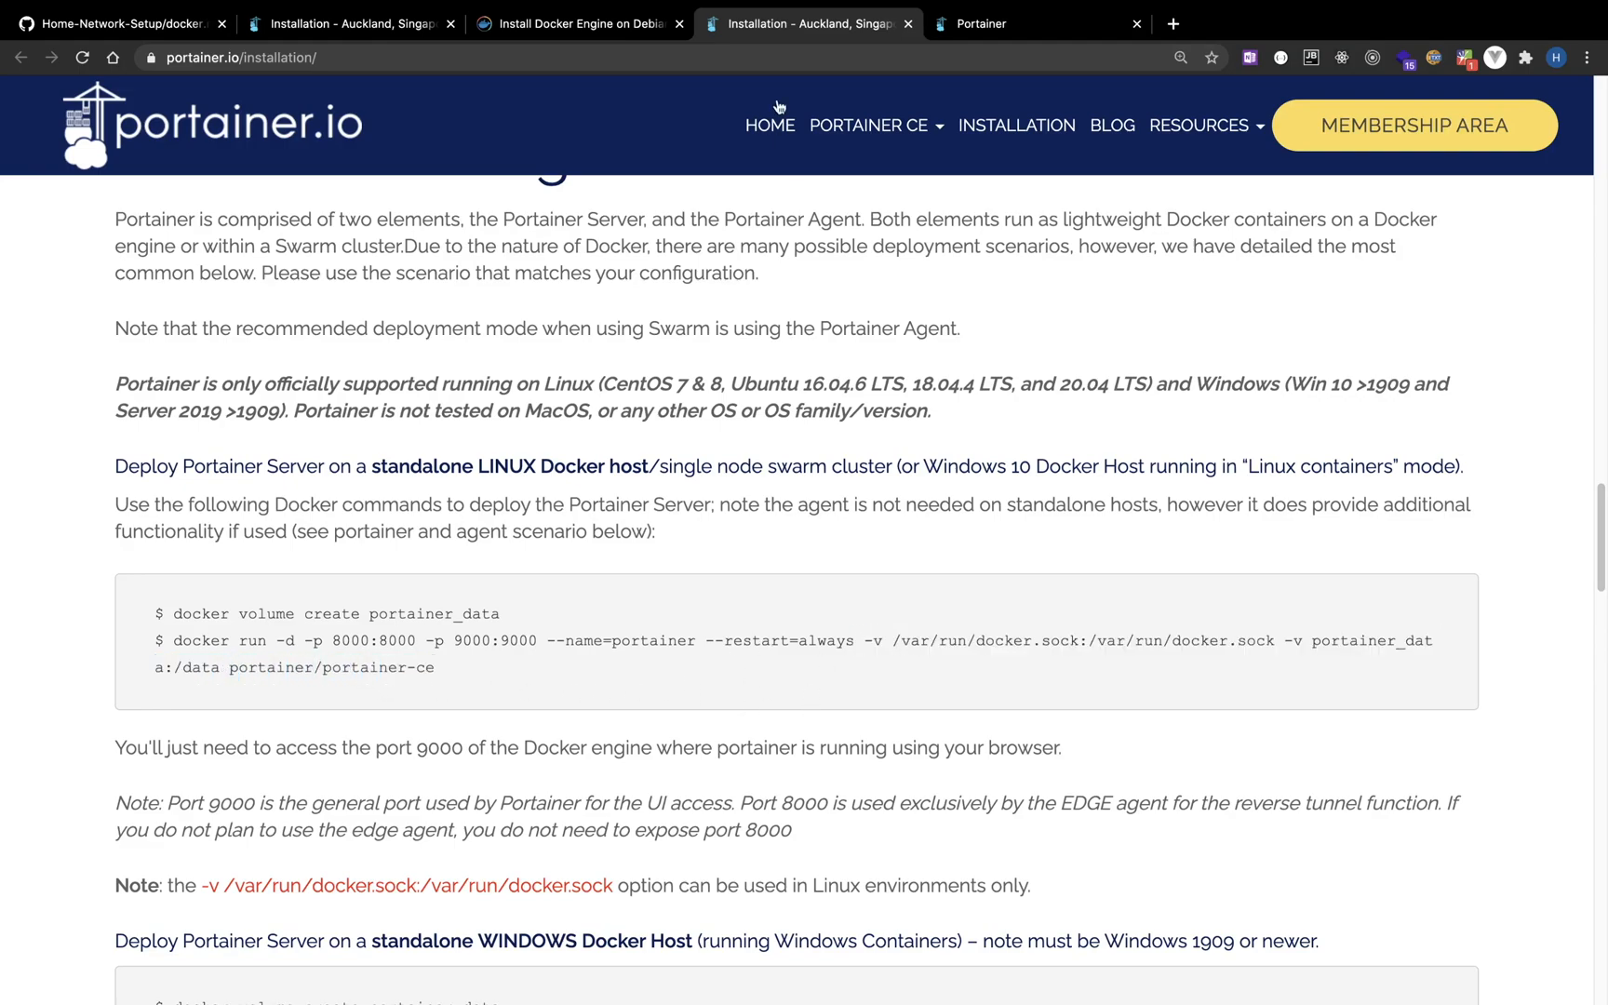
click(1037, 22)
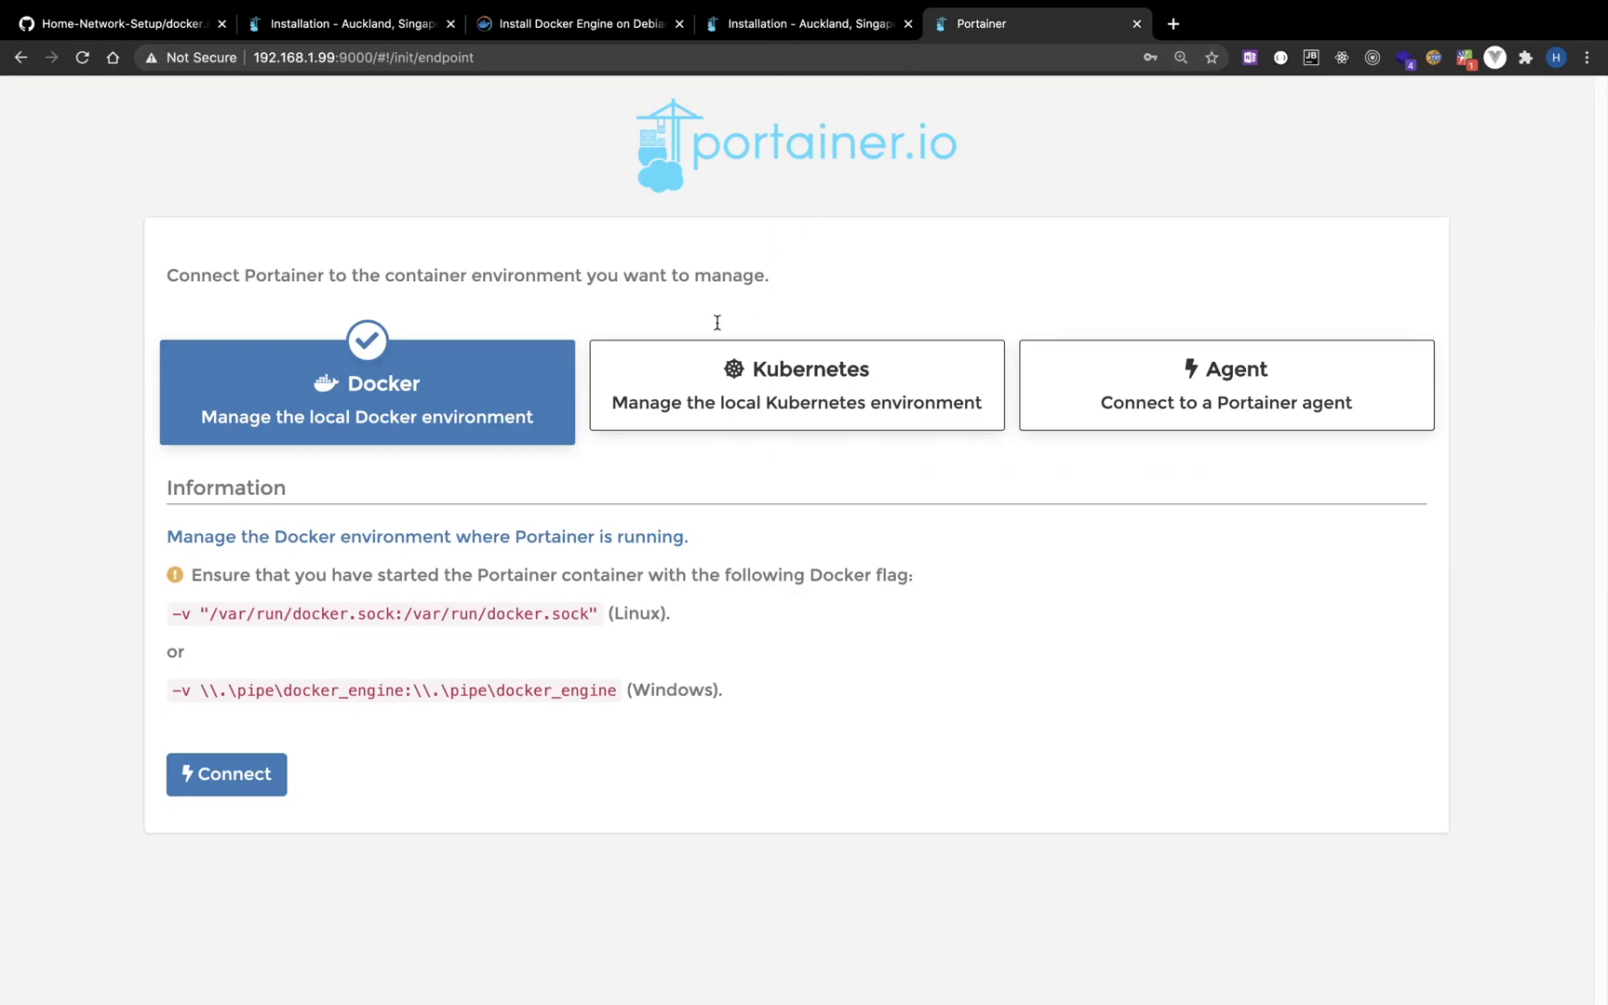
click(225, 774)
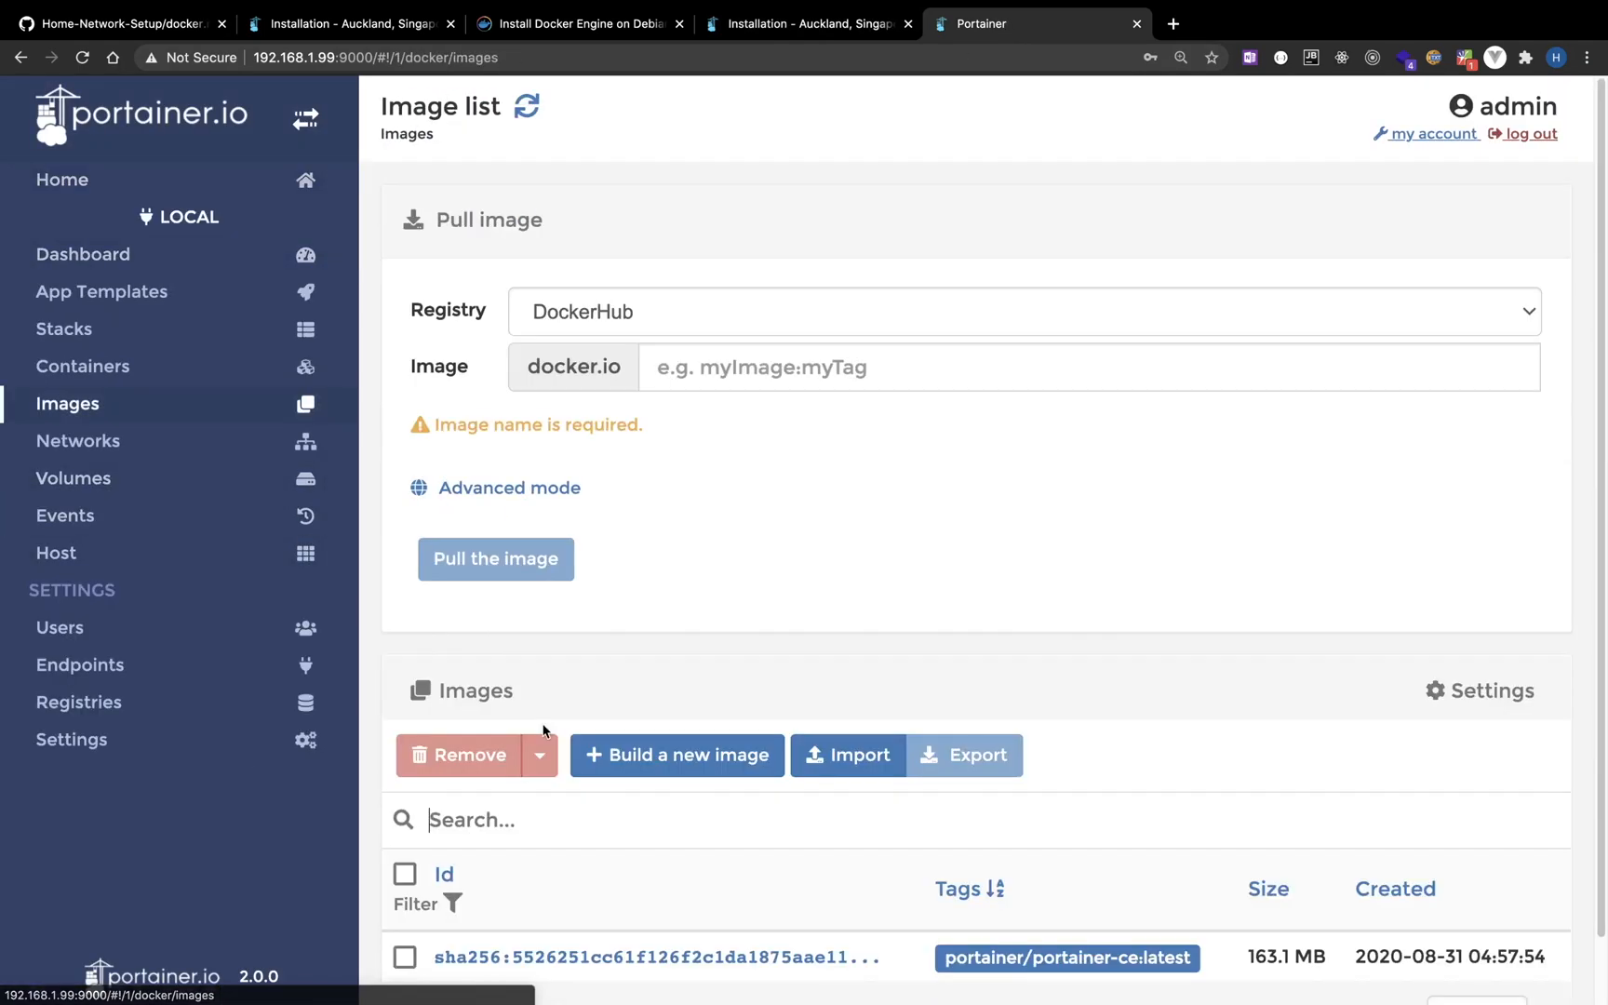
- View the 163.1 MB image on the Images page, then show the Containers list with portainer running
scroll(down, 3)
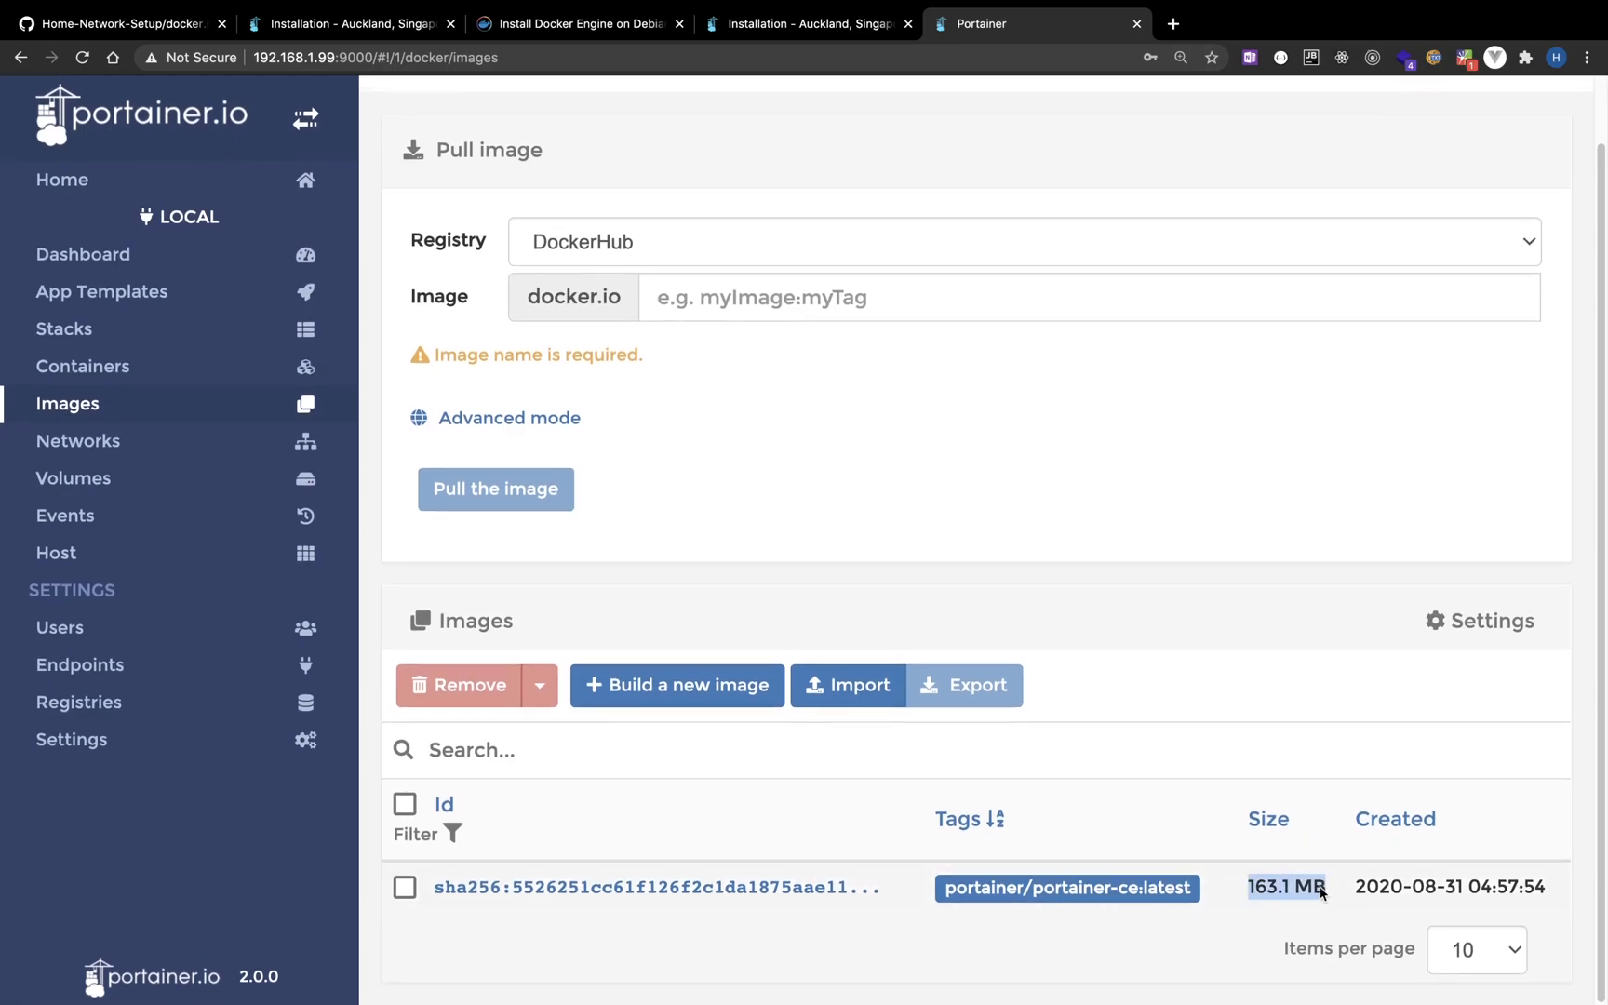
mouse_move(234, 436)
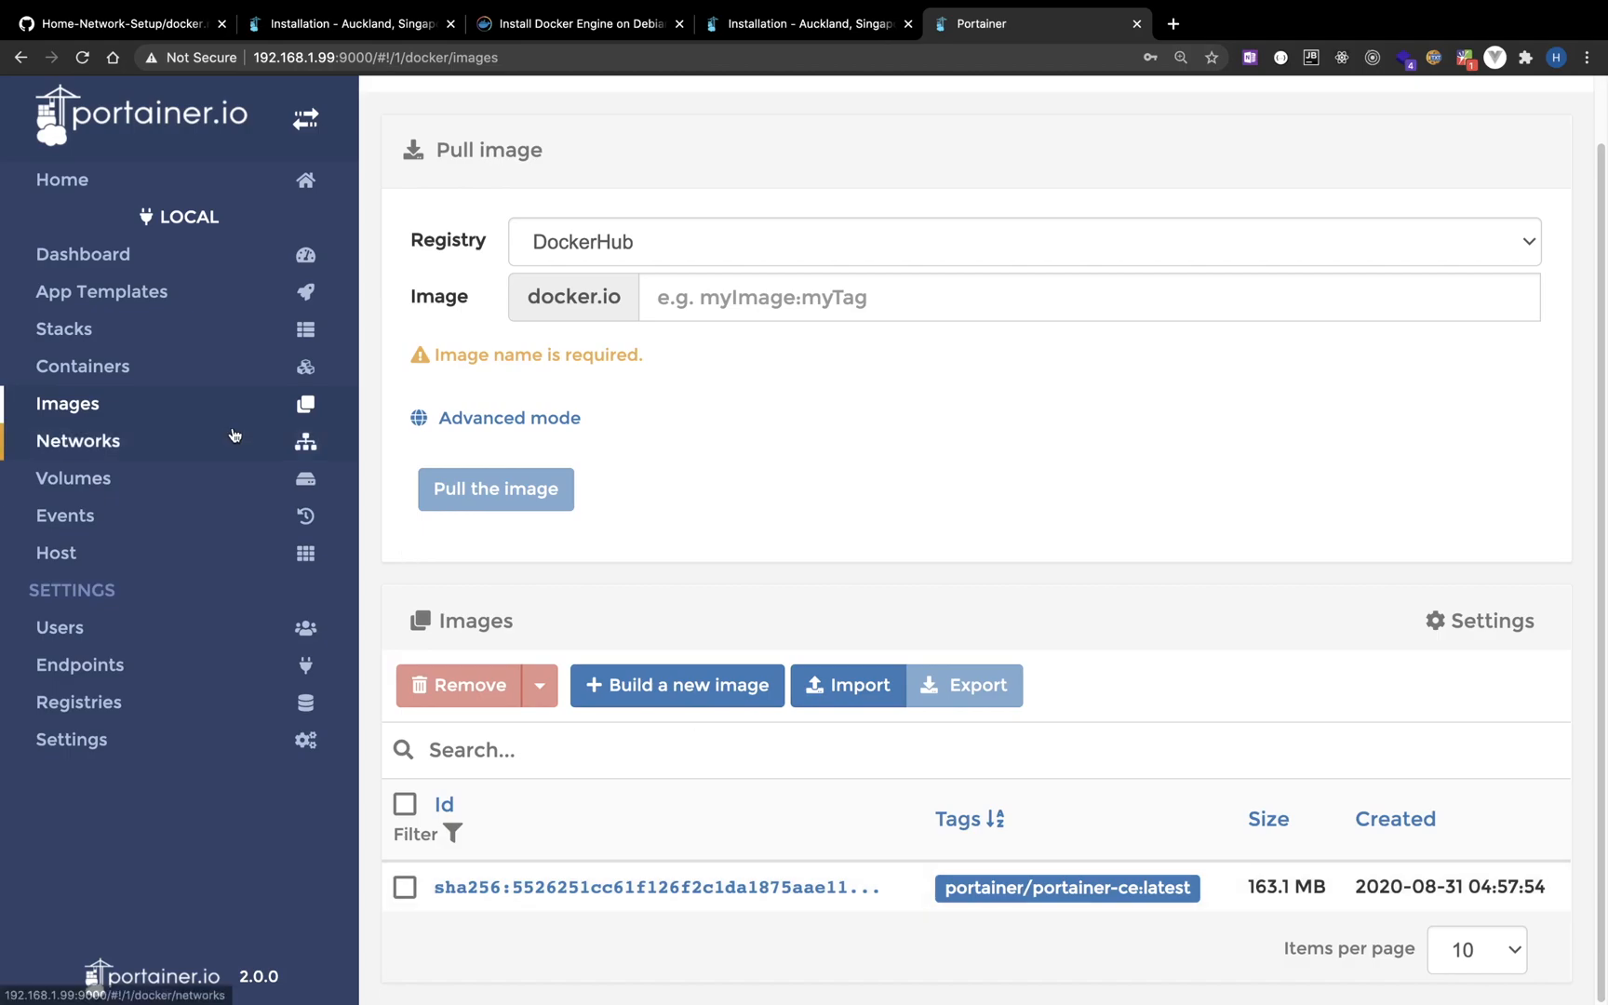
click(82, 366)
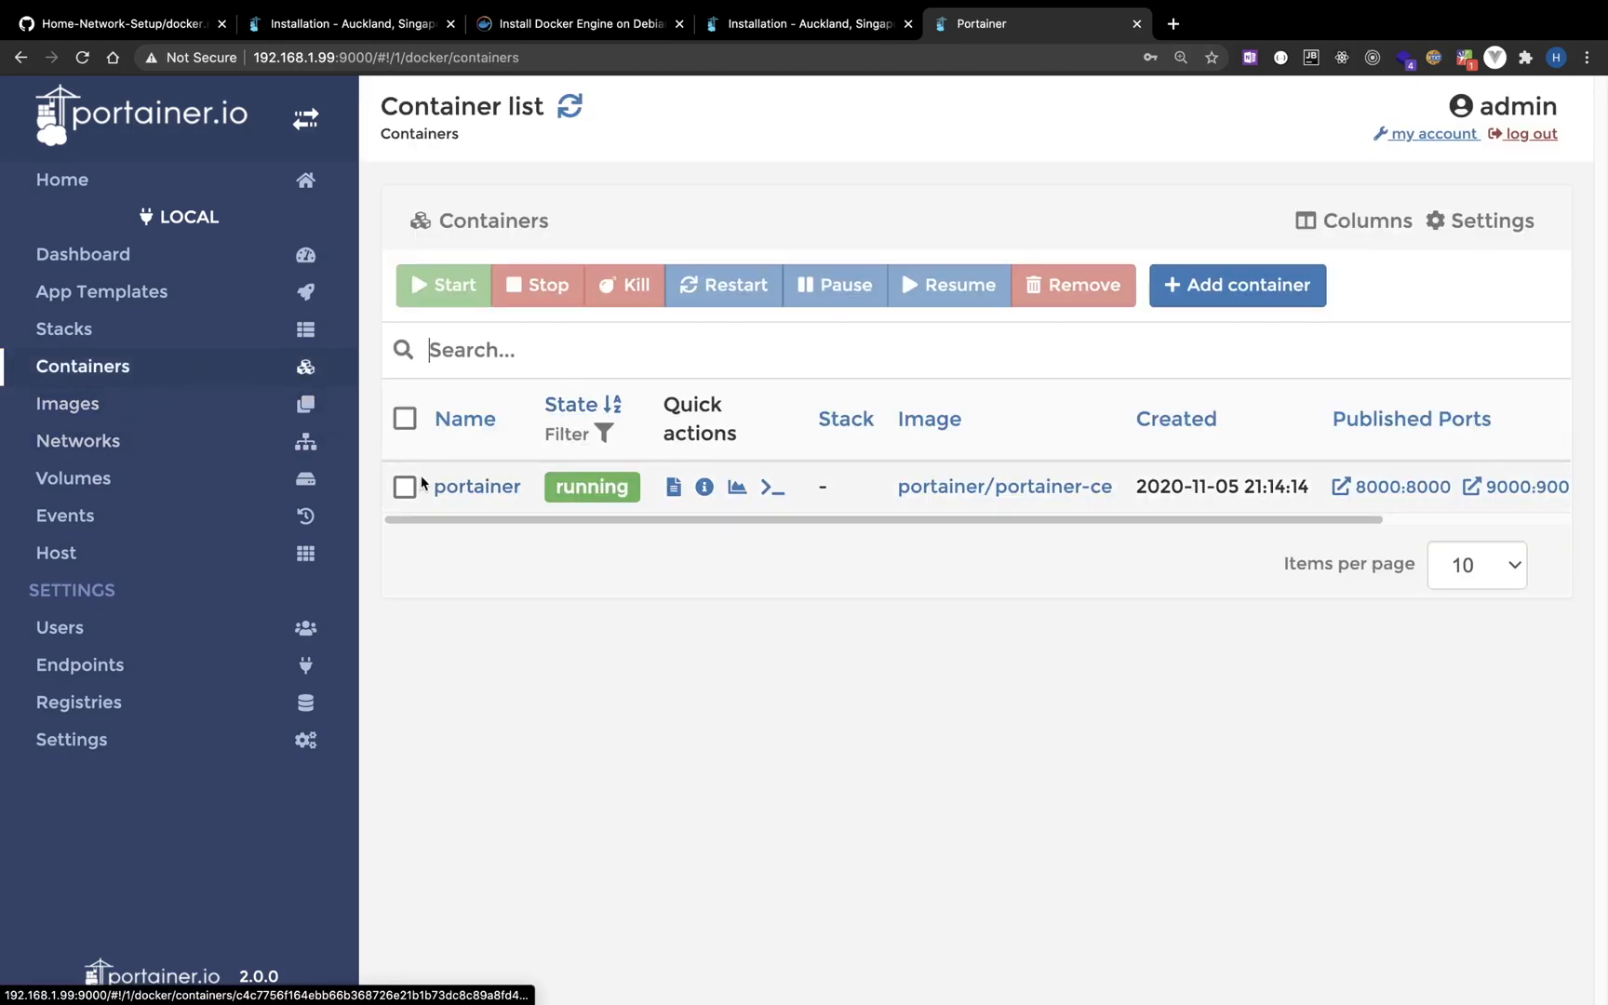